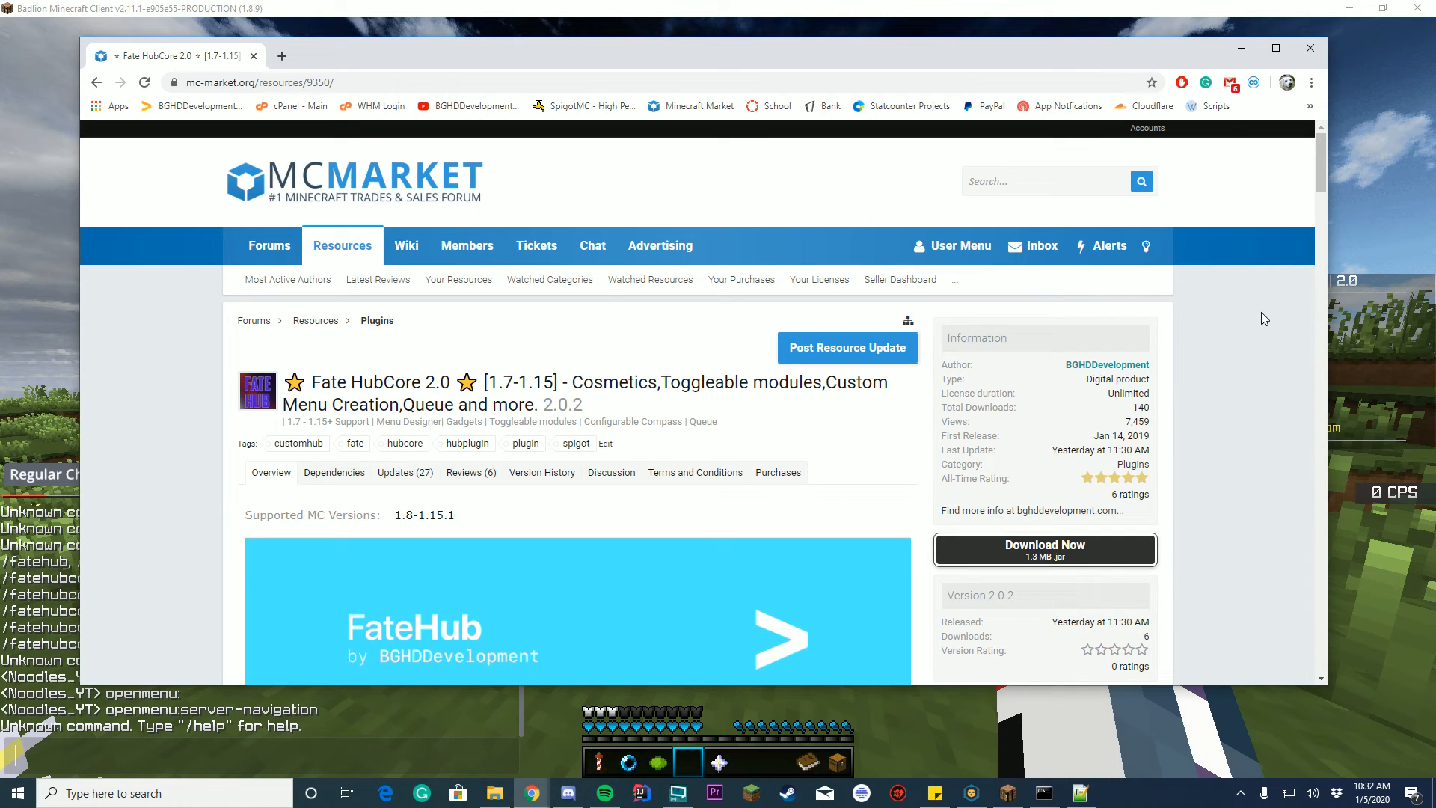
pyautogui.moveTo(1293, 348)
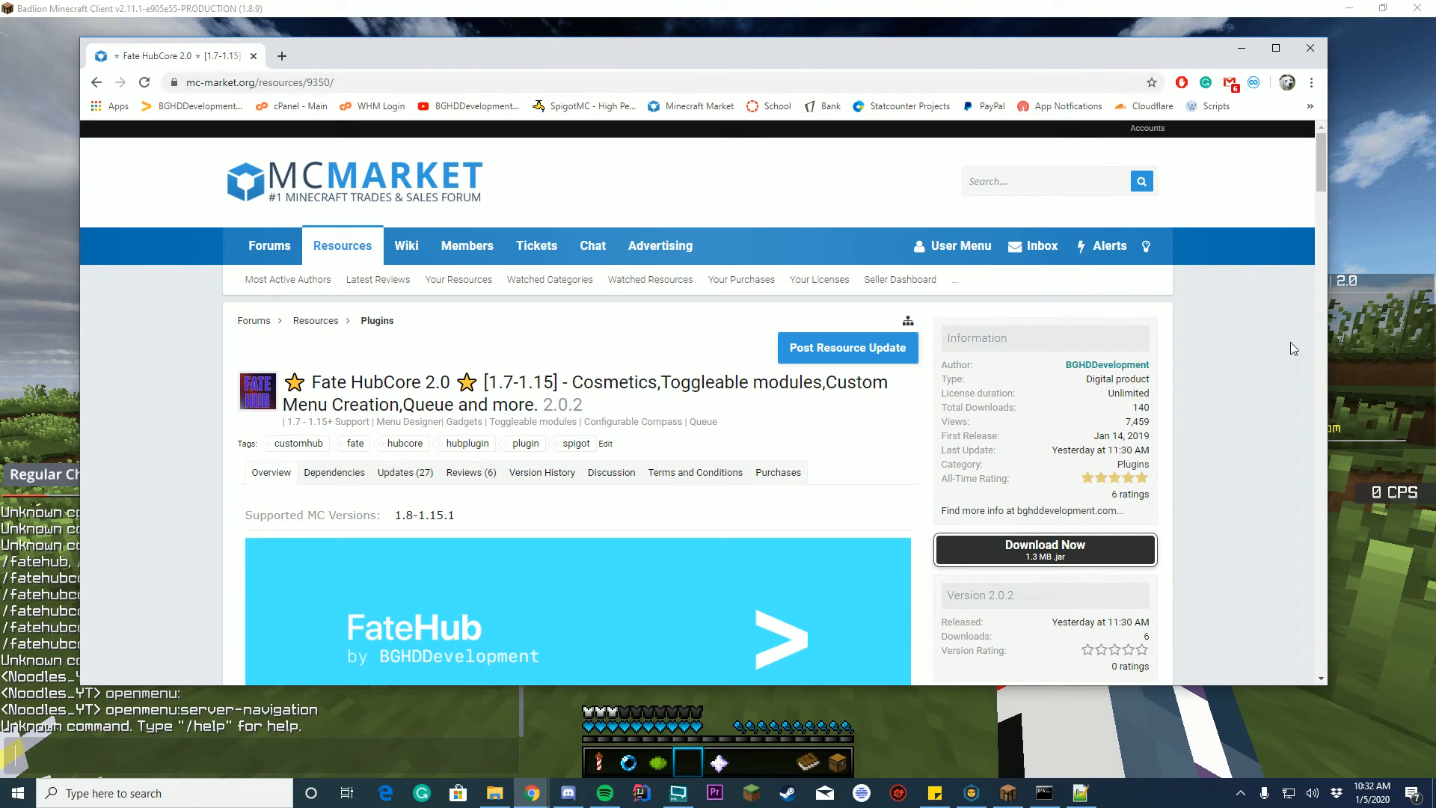
# Scroll through the plugin page and switch focus with Tab toward the commands section.
pyautogui.scroll(-3)
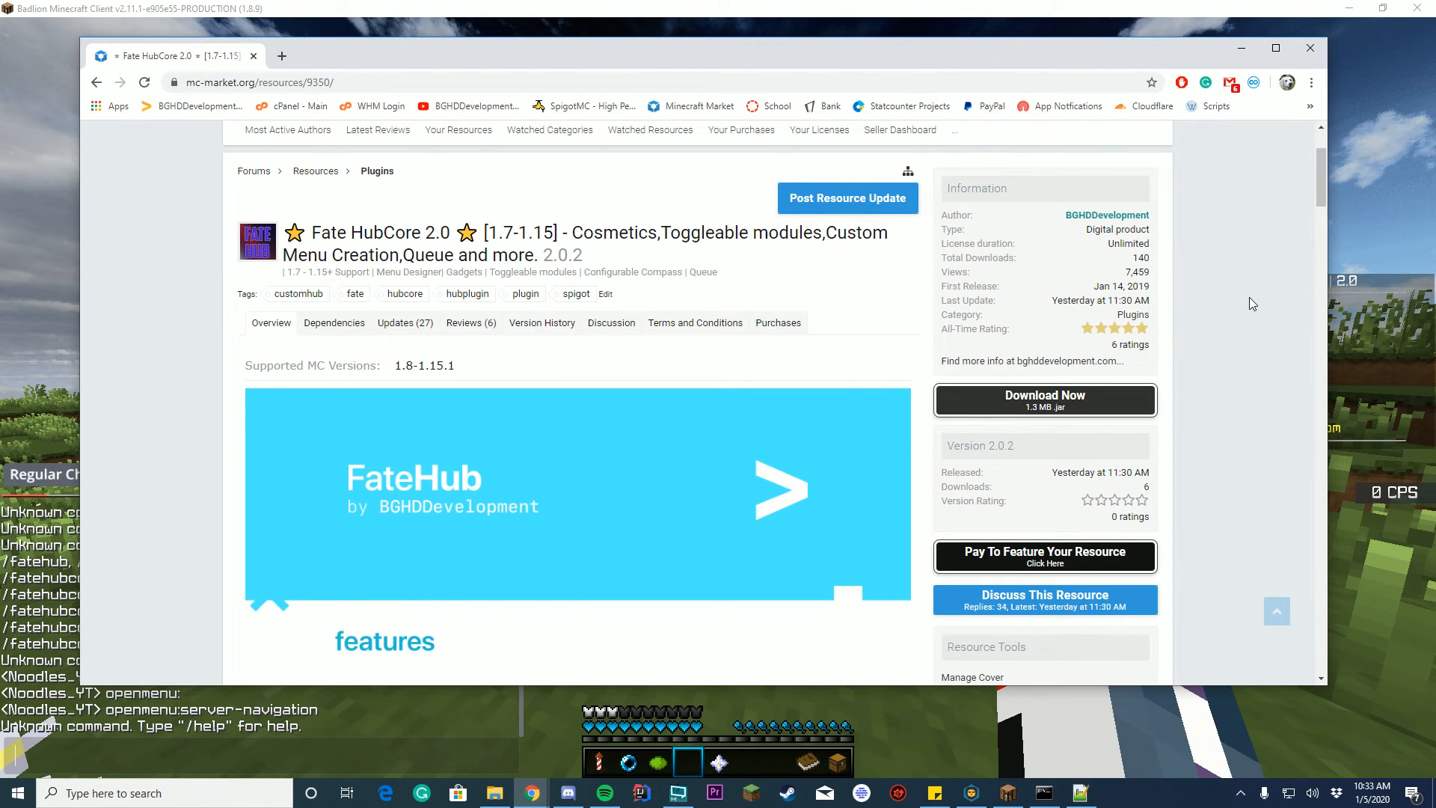
pyautogui.scroll(-3)
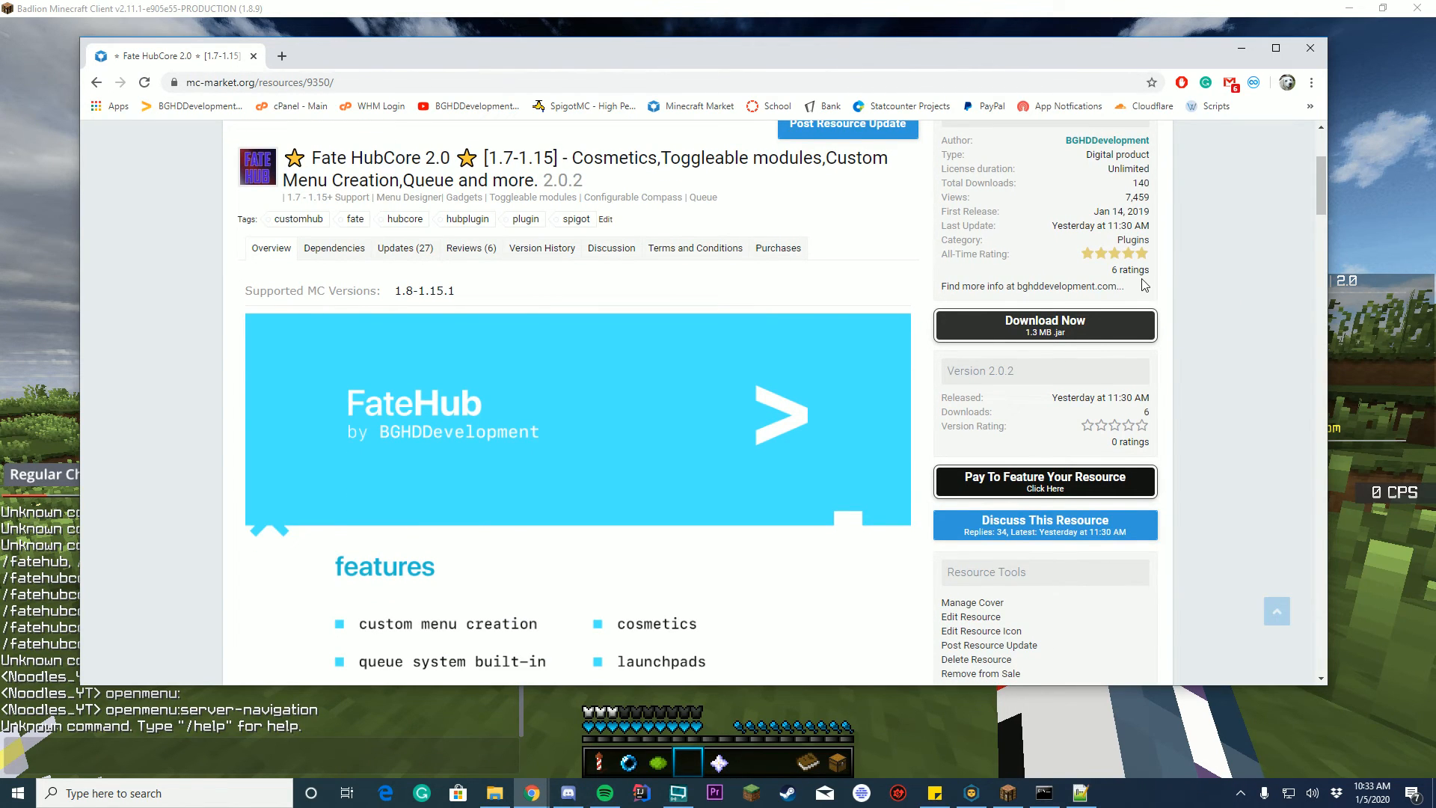
pyautogui.scroll(-3)
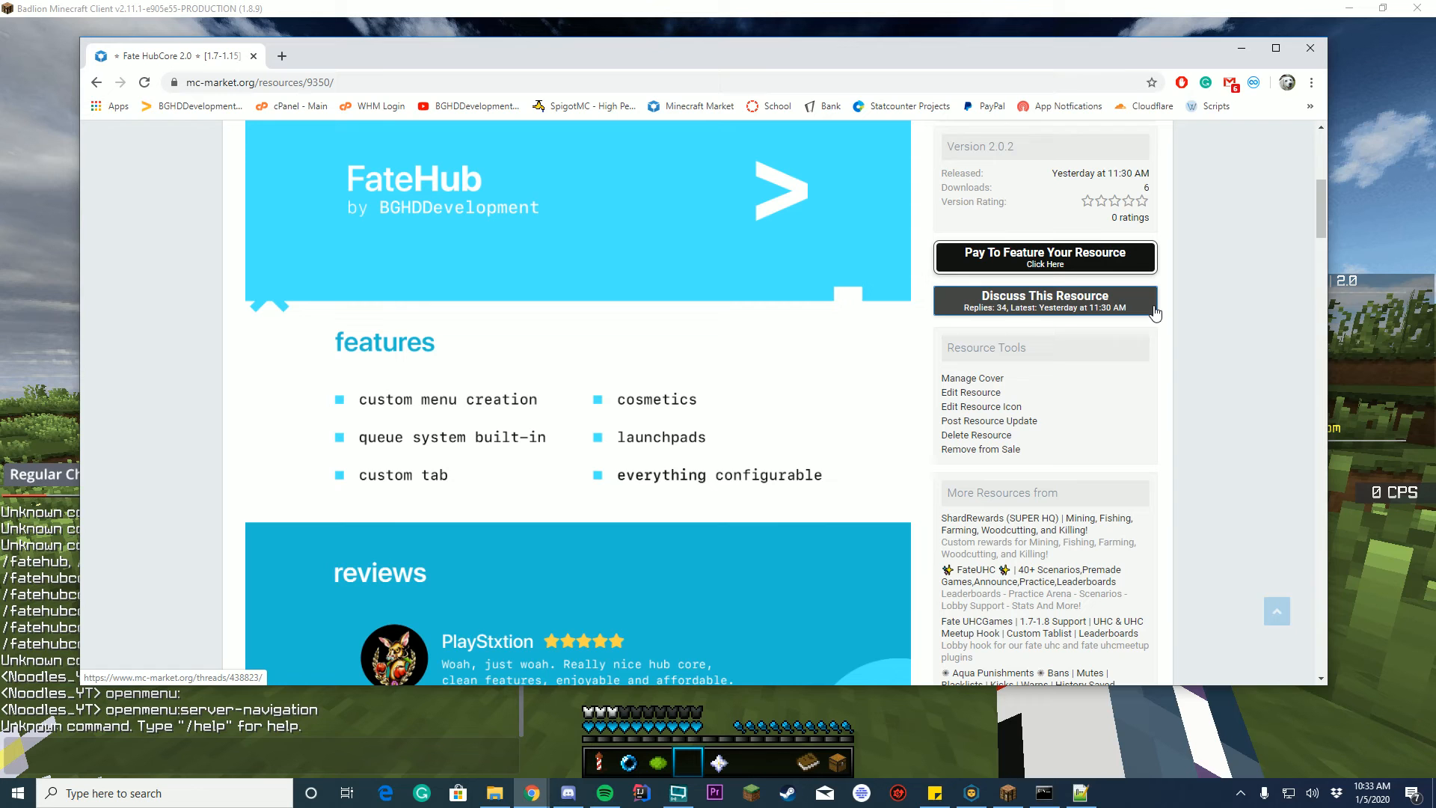
pyautogui.scroll(-3)
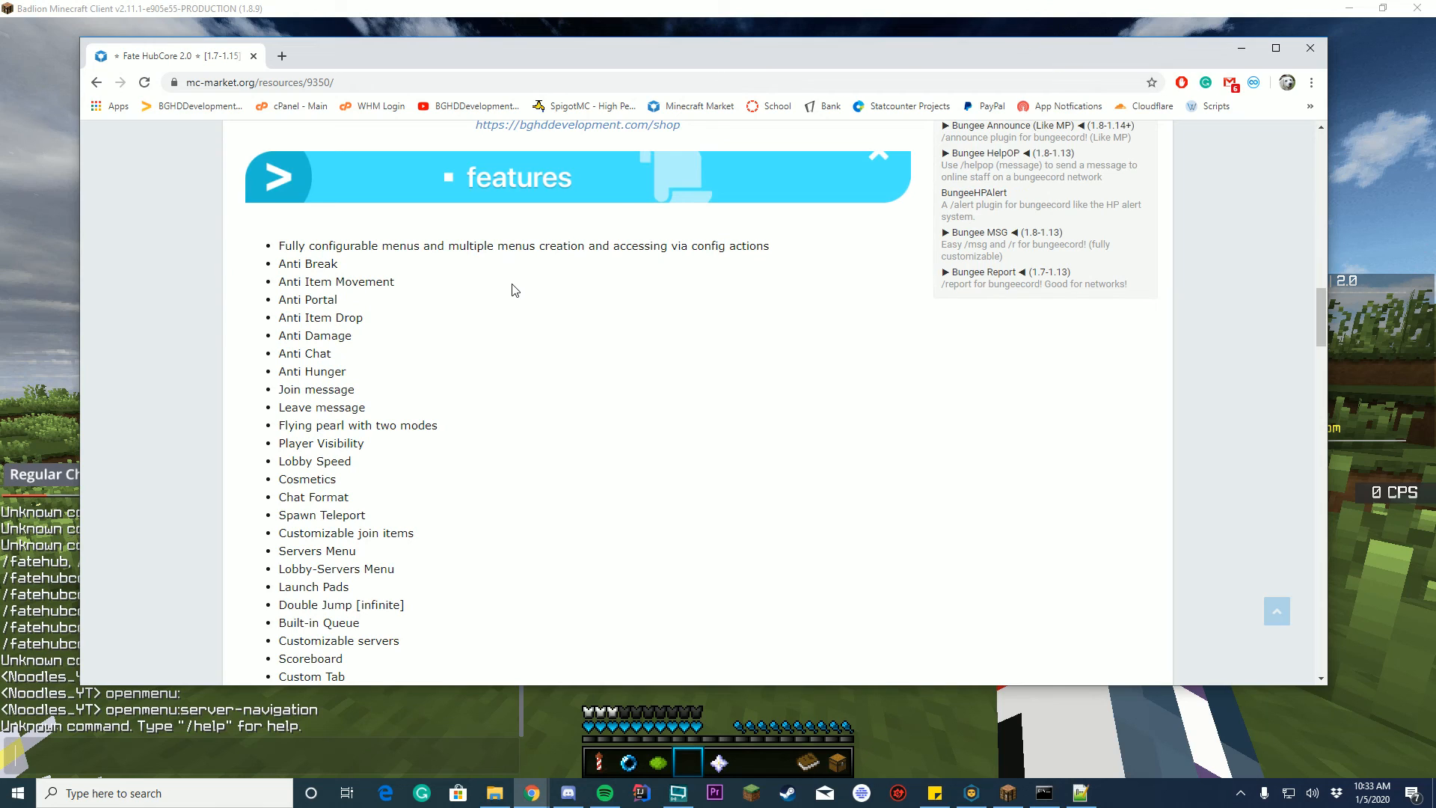
pyautogui.scroll(-3)
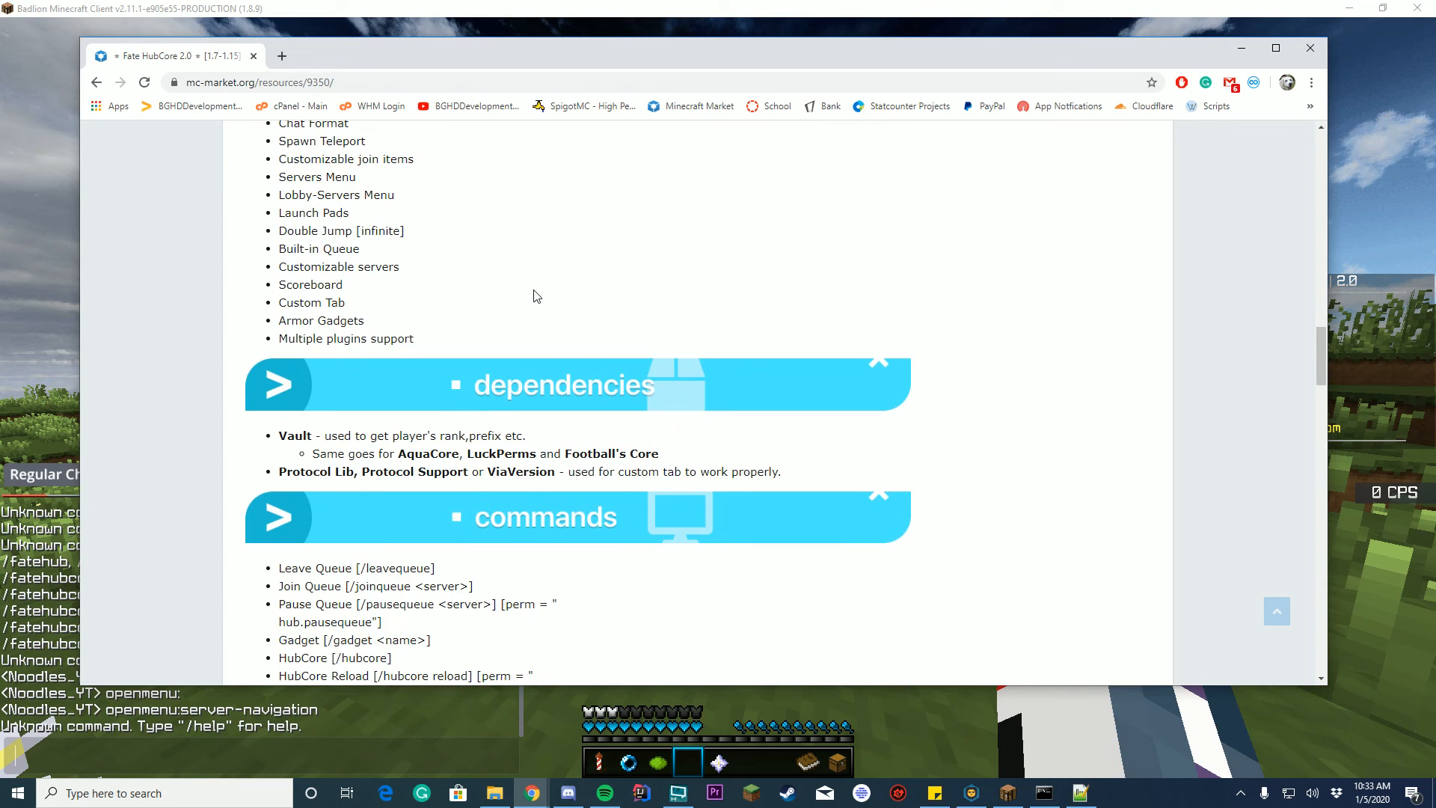
pyautogui.moveTo(1119, 359)
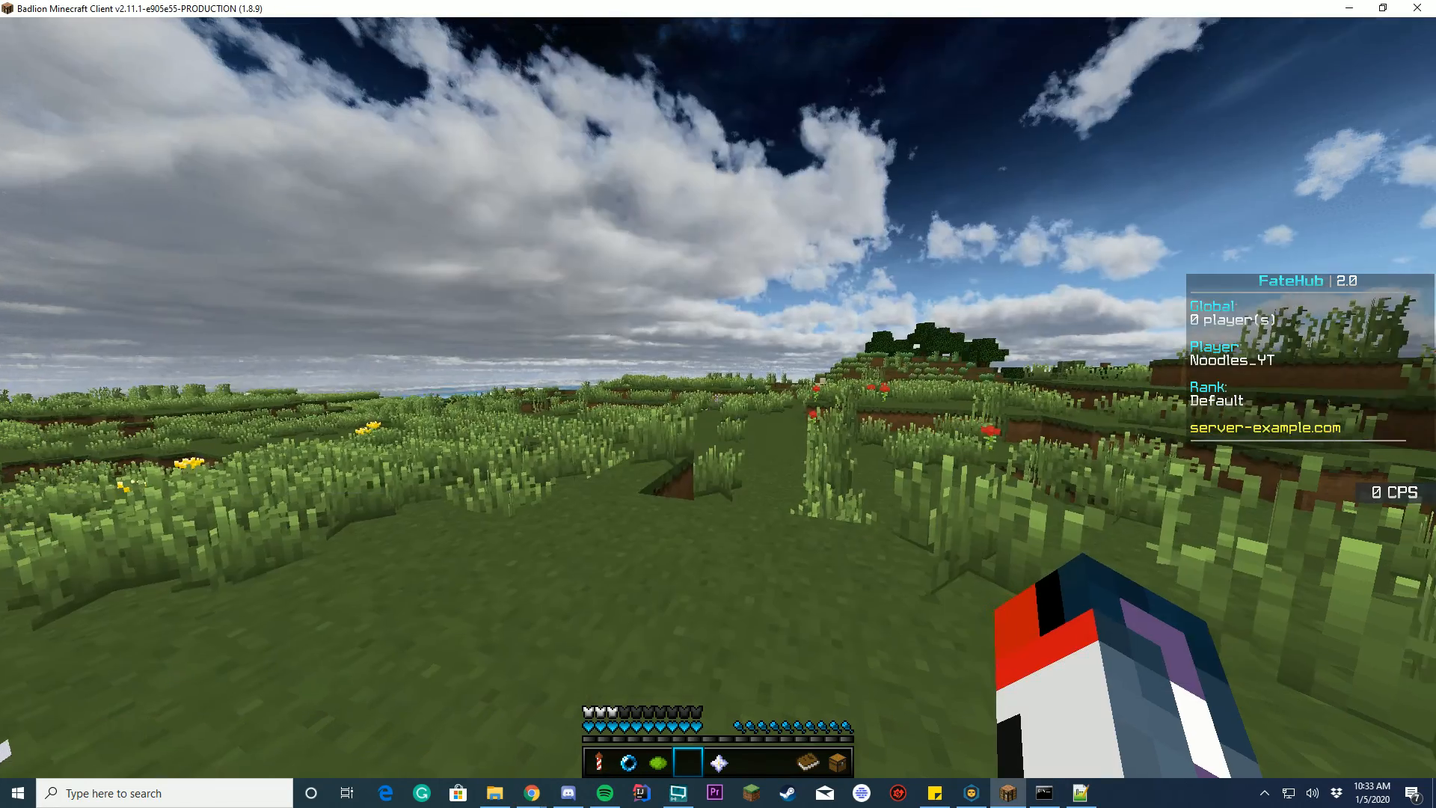
pyautogui.press('tab')
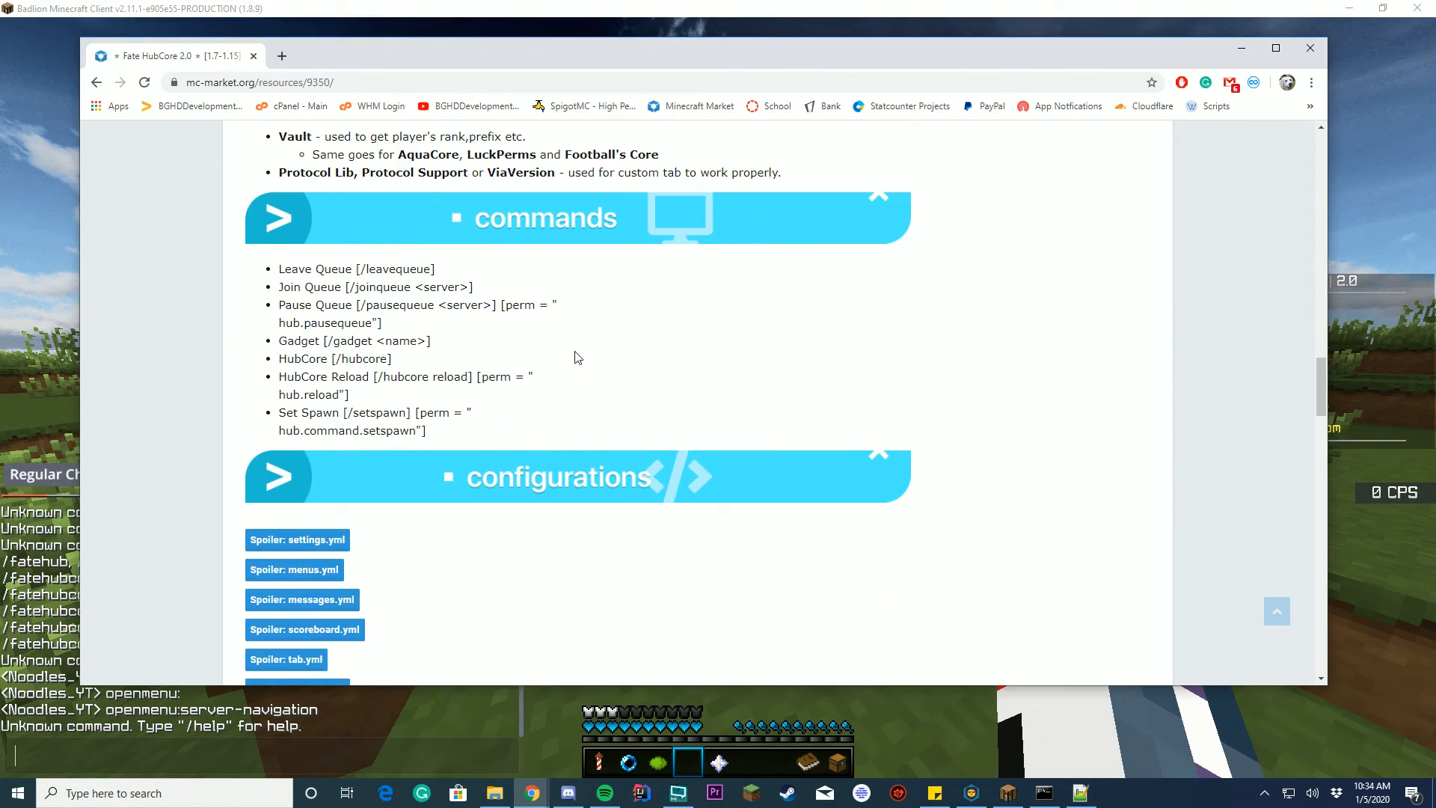
pyautogui.moveTo(353, 299)
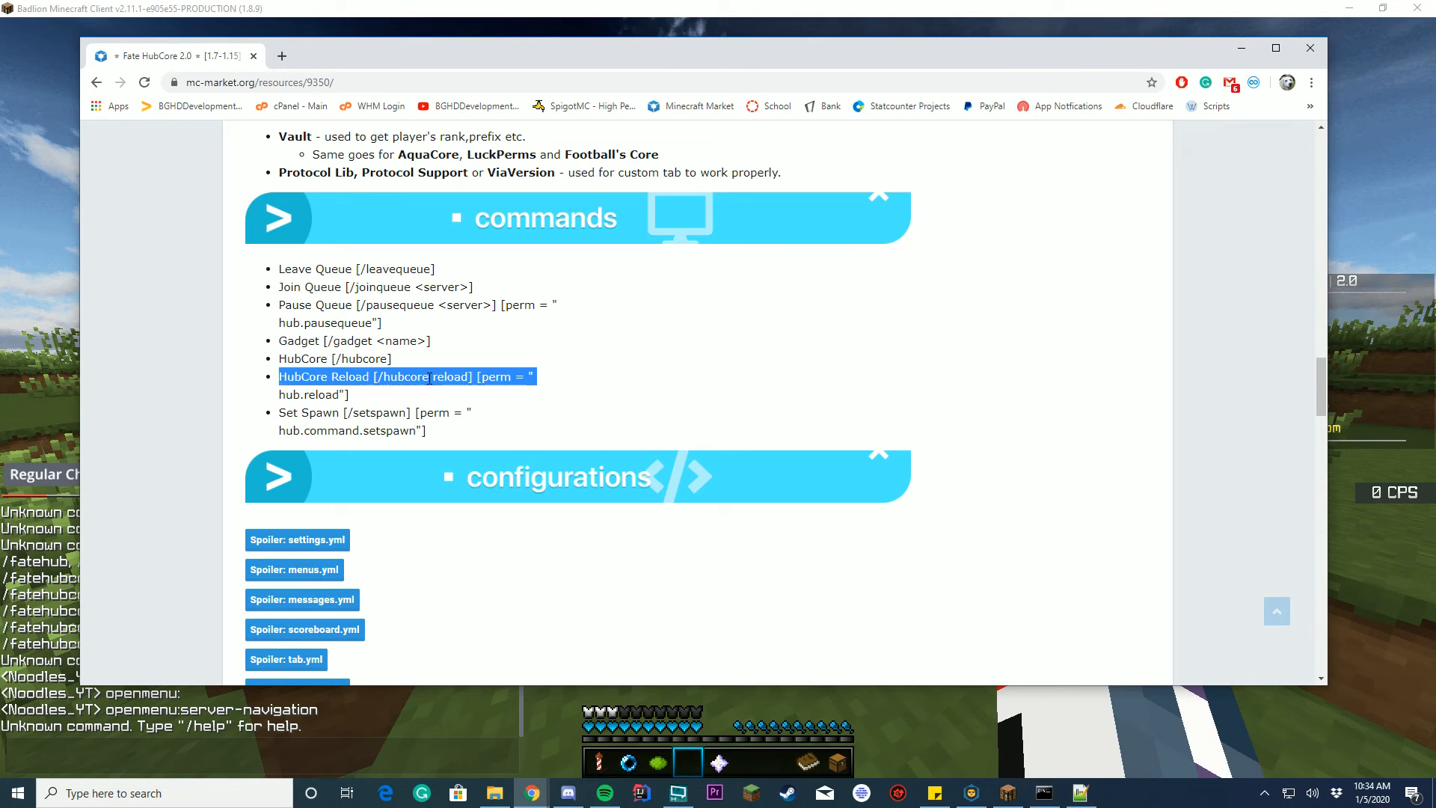
# Highlight the HubCore Reload command and permission, then scroll further down the page.
pyautogui.click(422, 412)
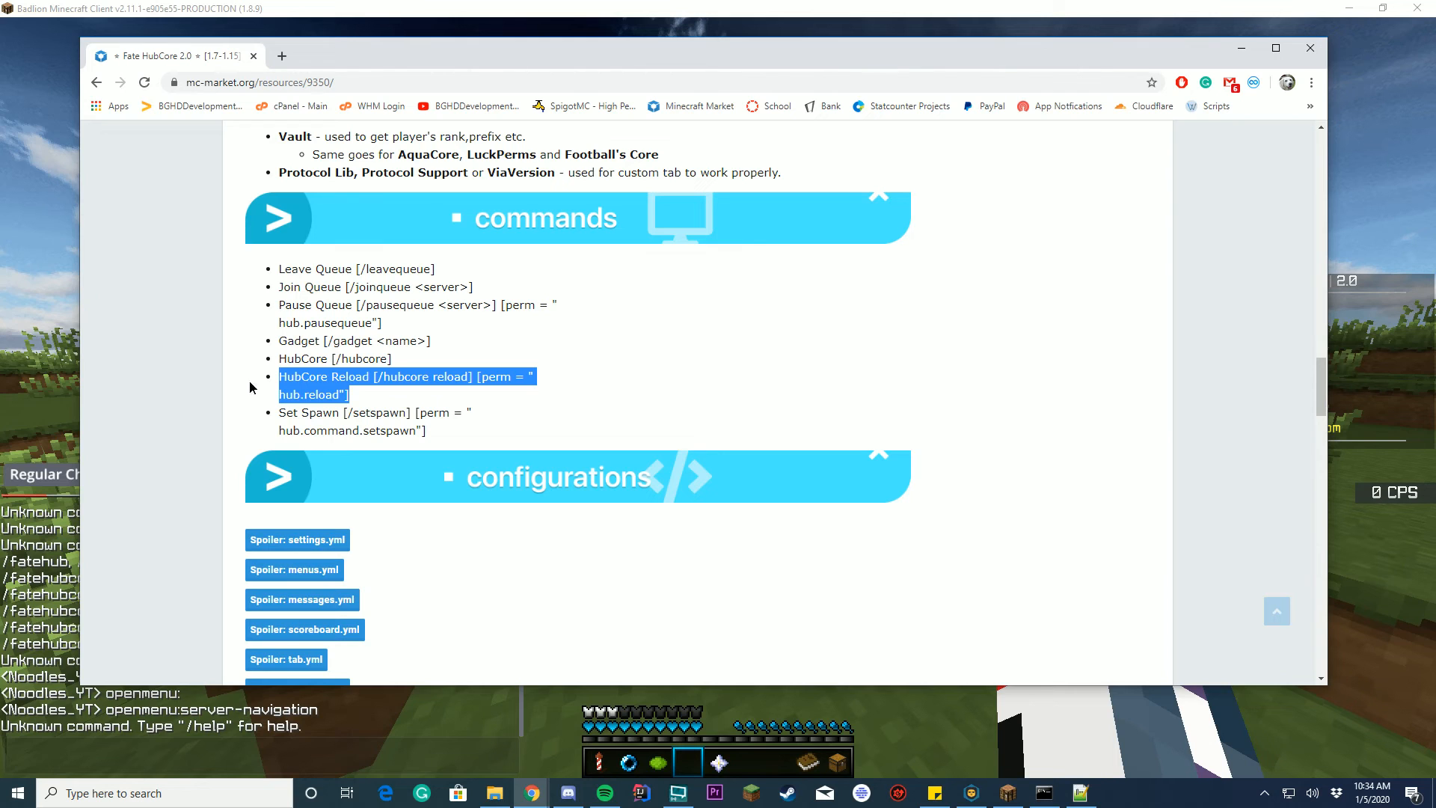
pyautogui.scroll(-3)
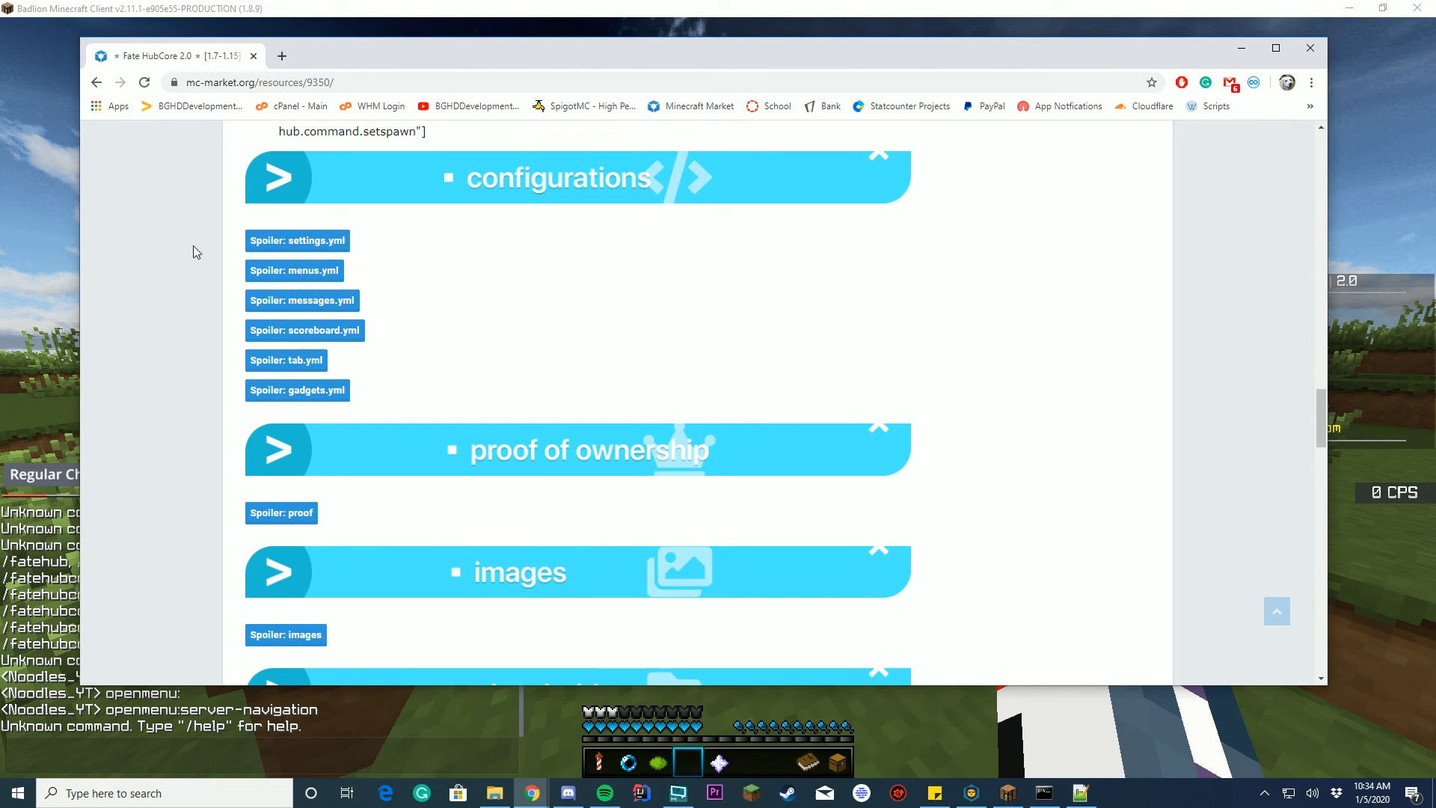
pyautogui.scroll(-3)
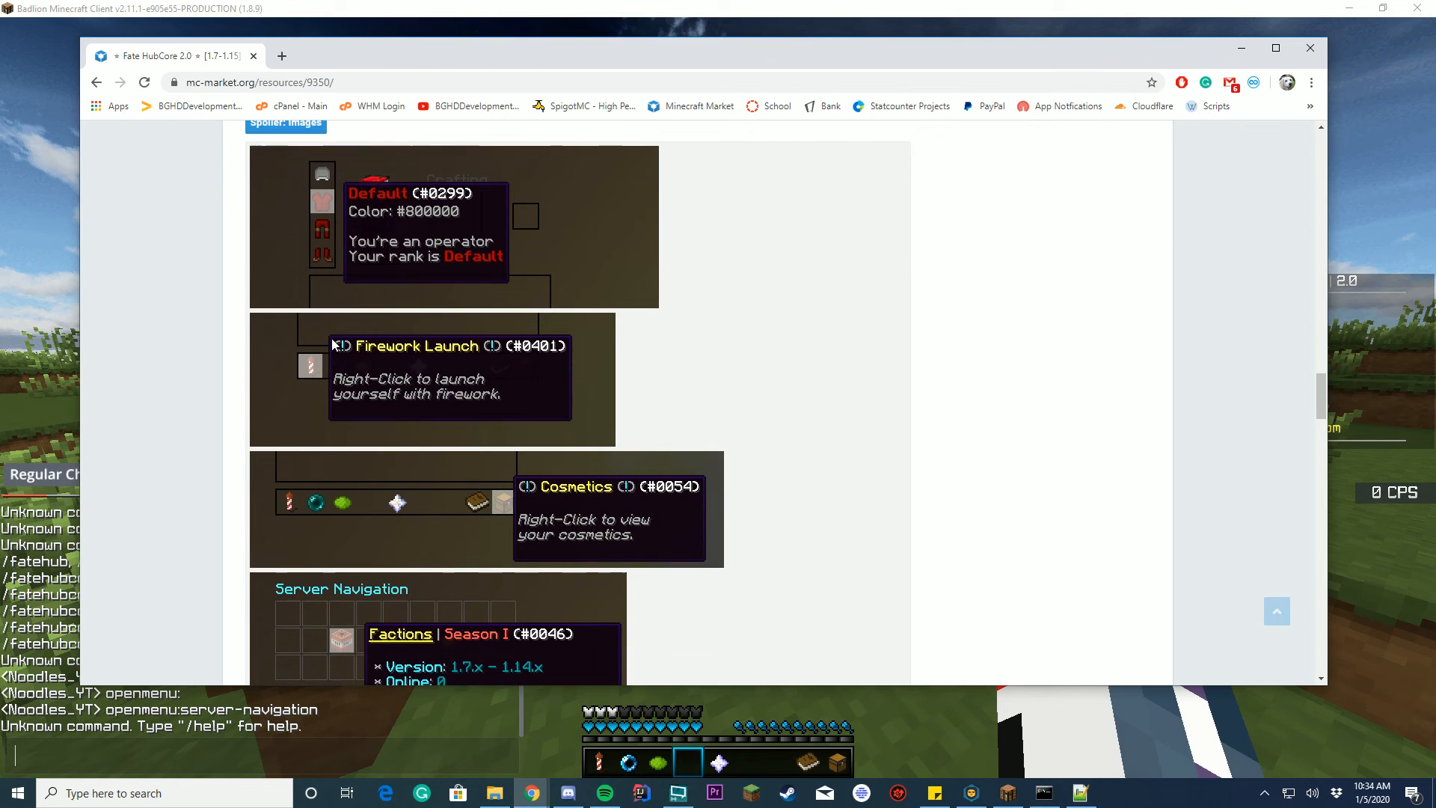
pyautogui.scroll(-3)
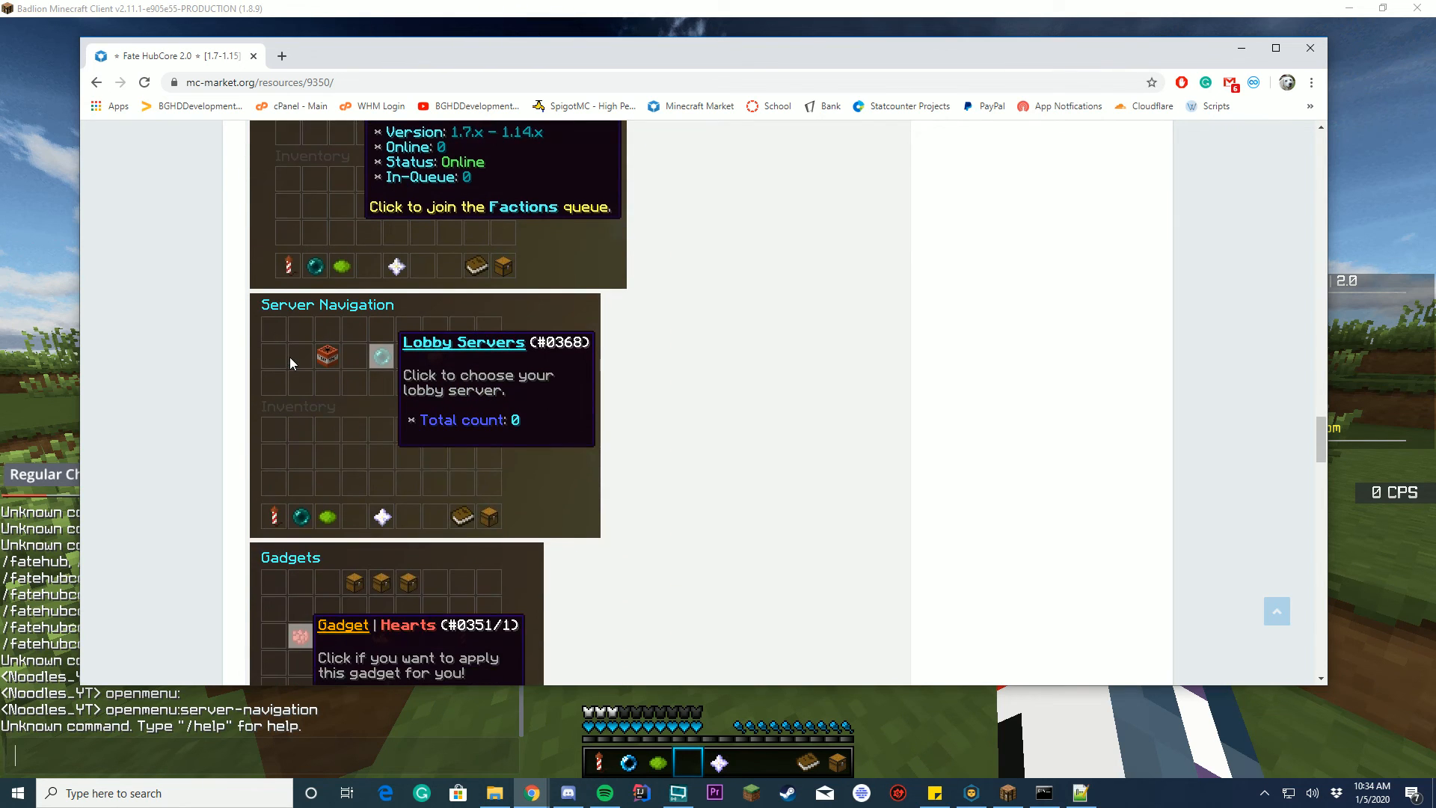
pyautogui.scroll(-3)
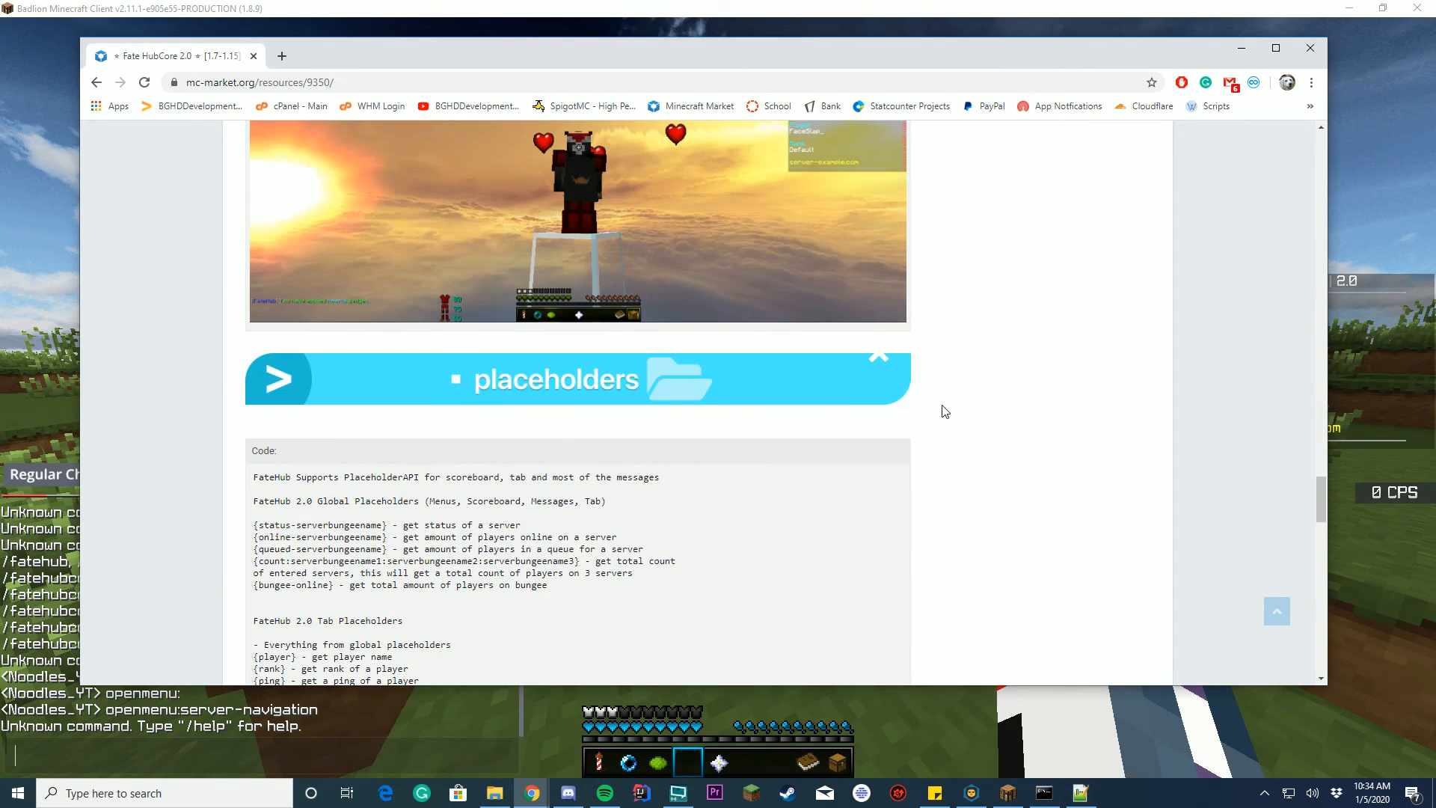
pyautogui.scroll(-3)
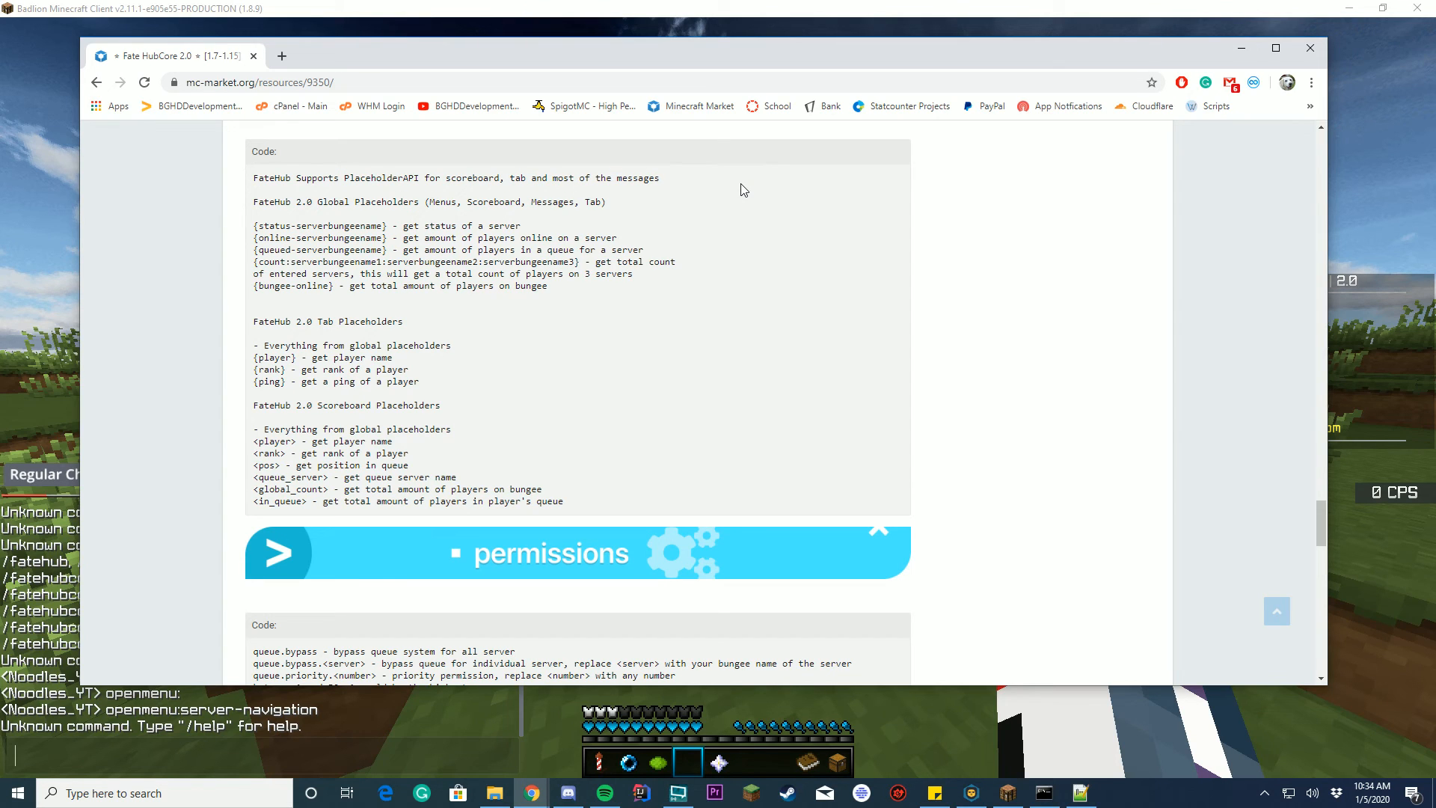
pyautogui.moveTo(516, 304)
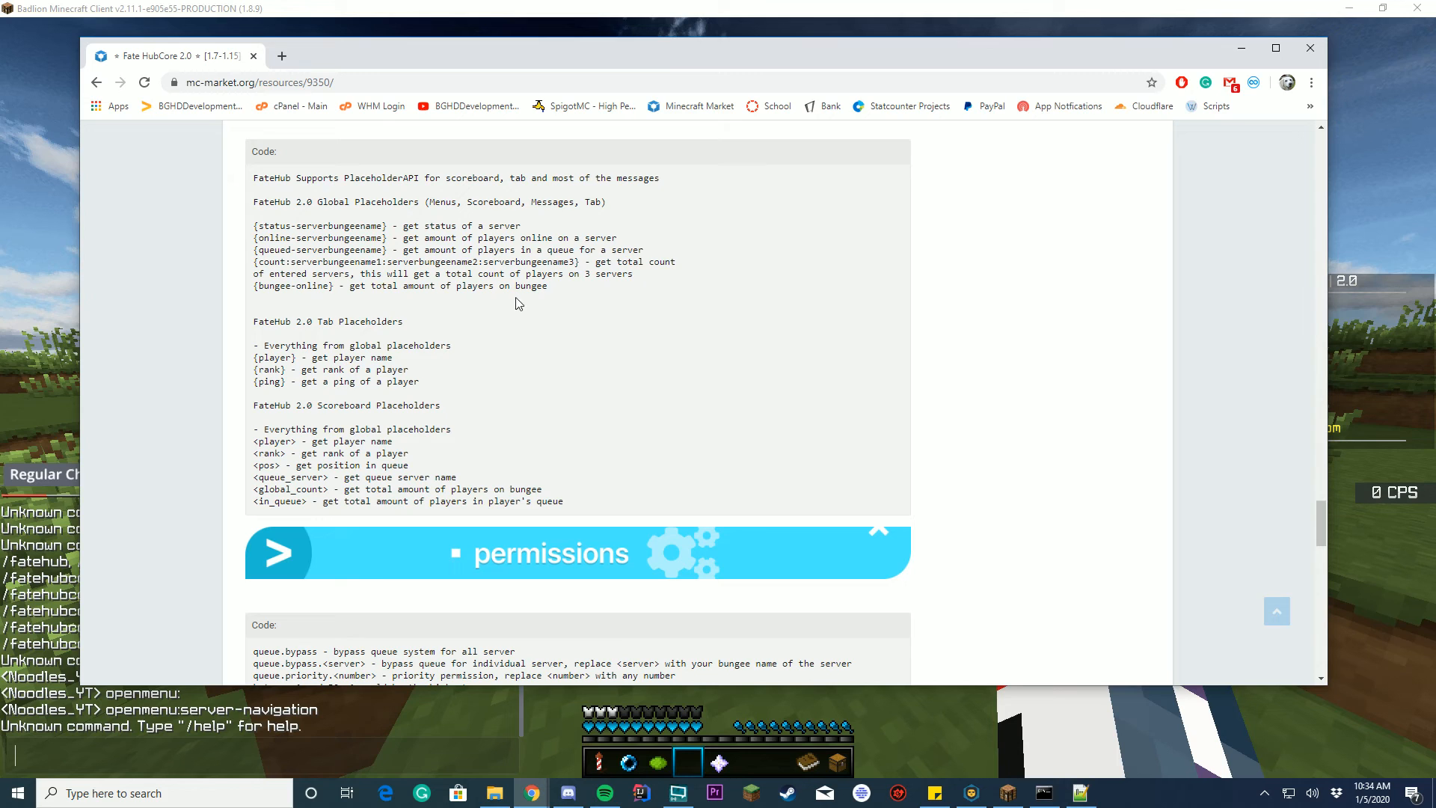
# Highlight the scoreboard placeholders list and the block placing bypass permission.
pyautogui.moveTo(282, 321); pyautogui.dragTo(423, 381)
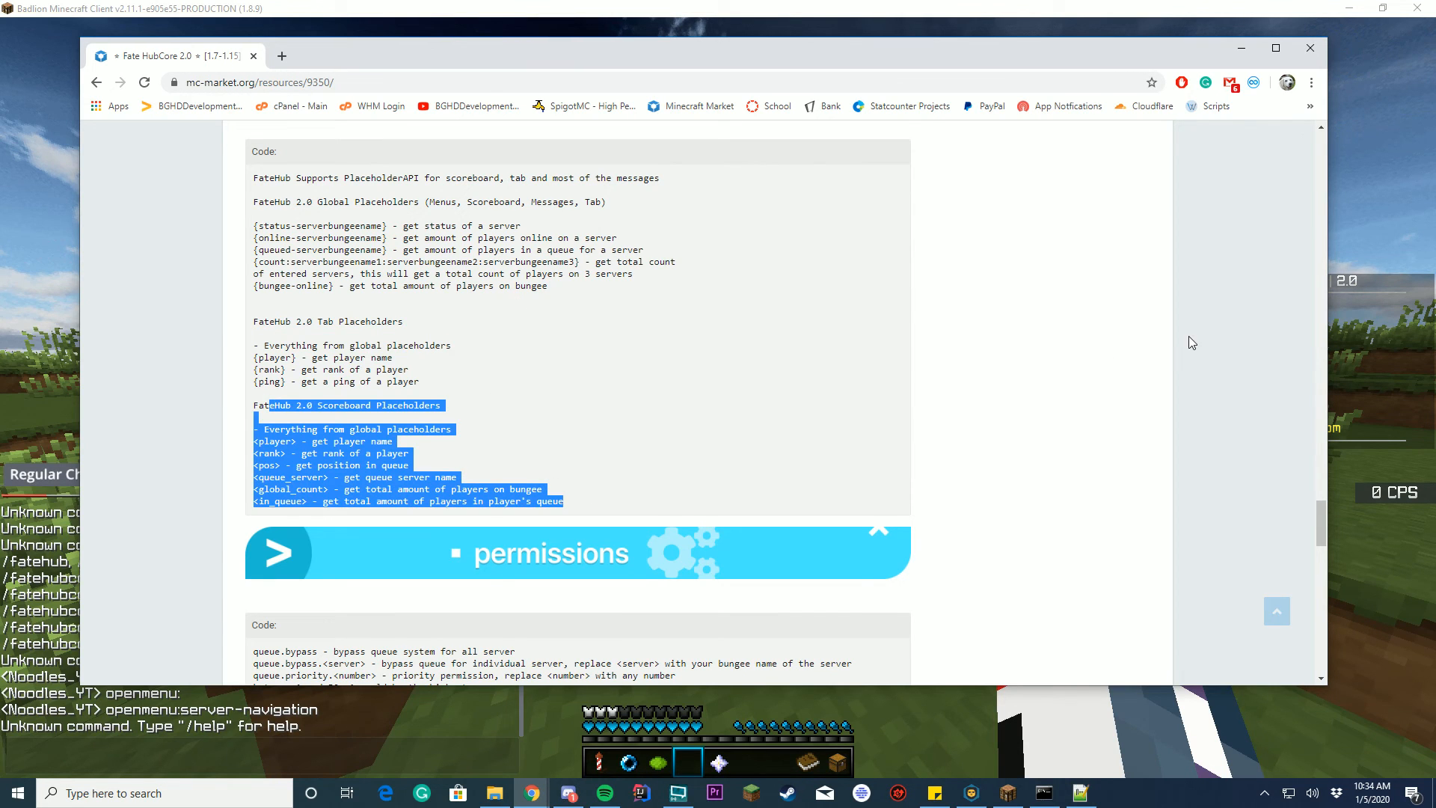
pyautogui.scroll(-3)
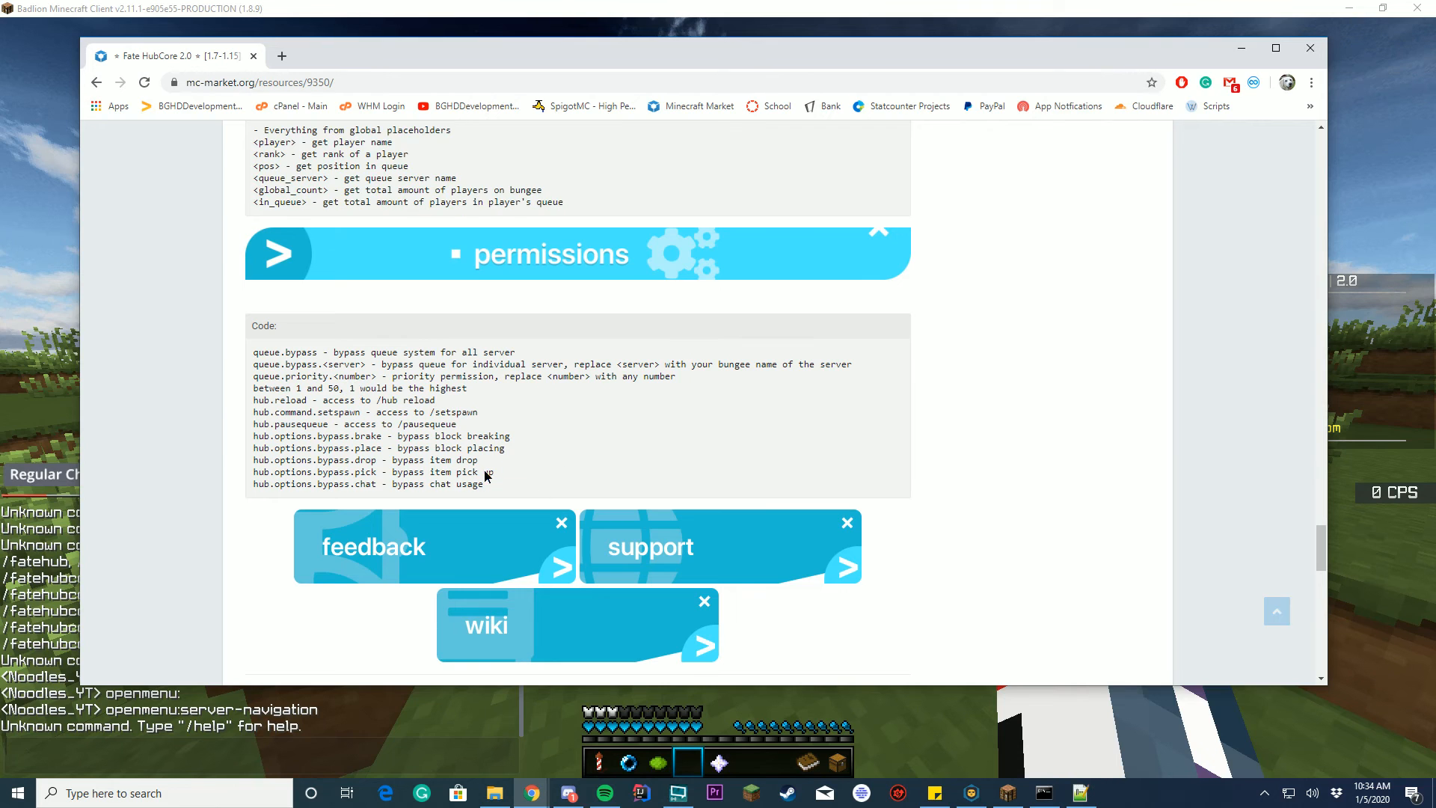
pyautogui.moveTo(417, 513)
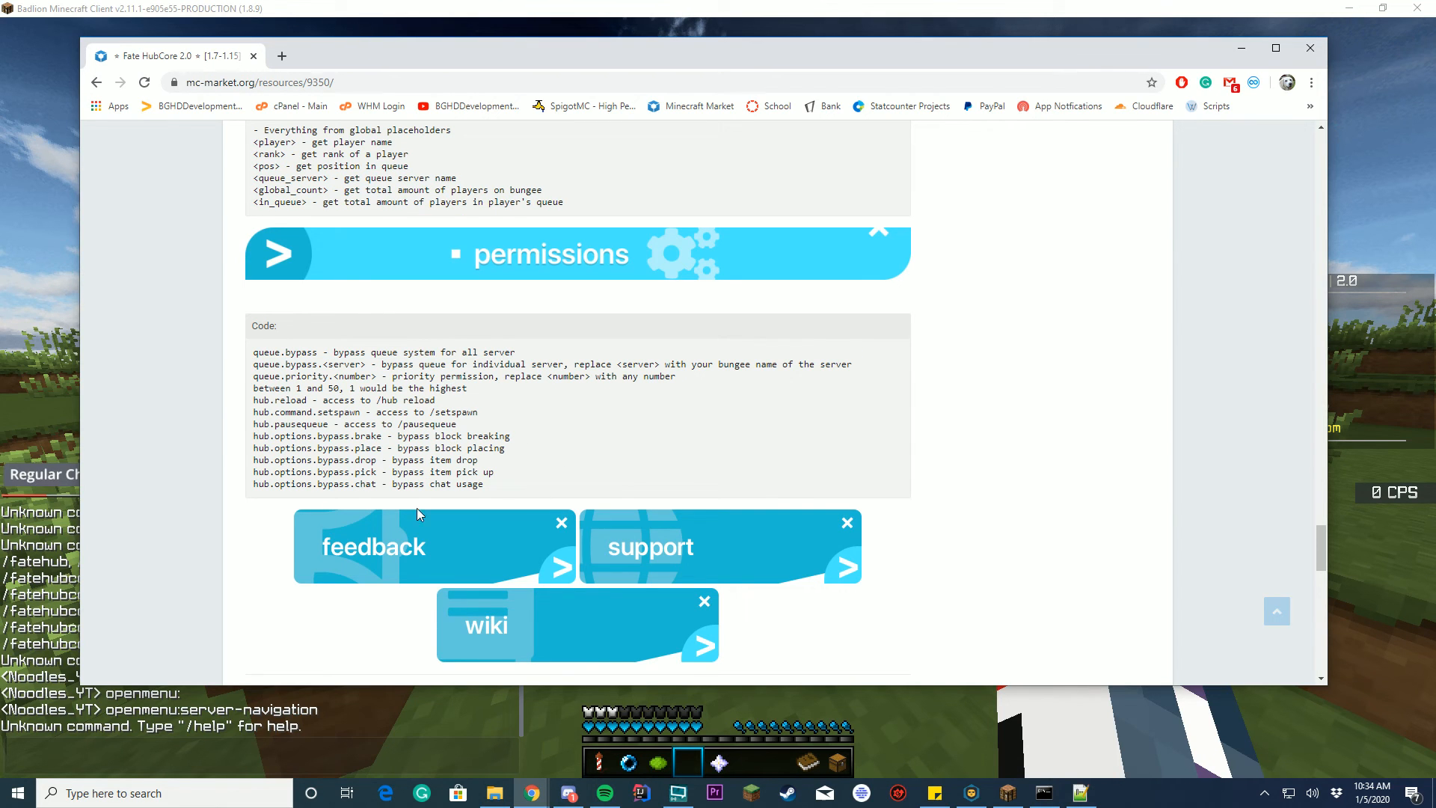
pyautogui.scroll(-3)
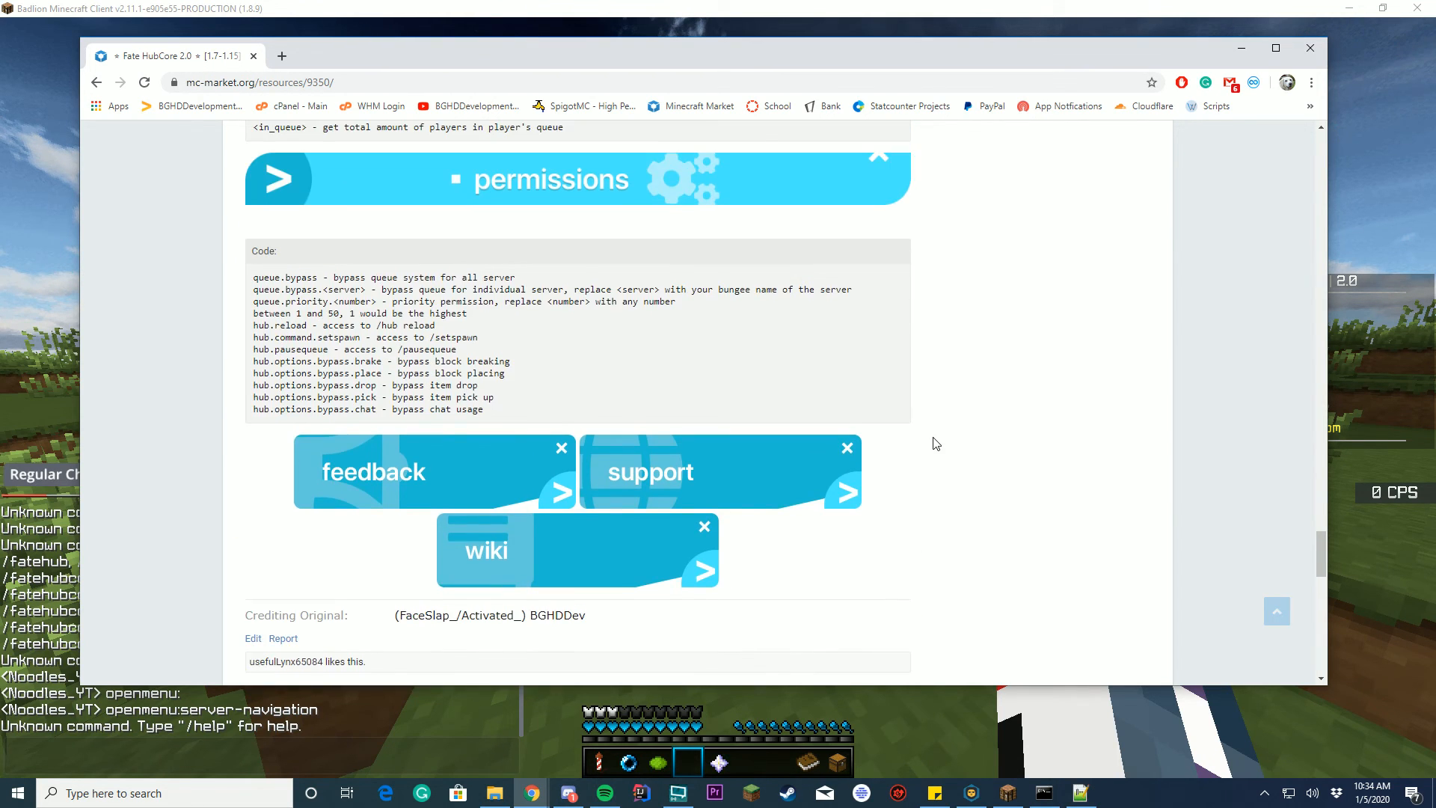
pyautogui.doubleClick(474, 373)
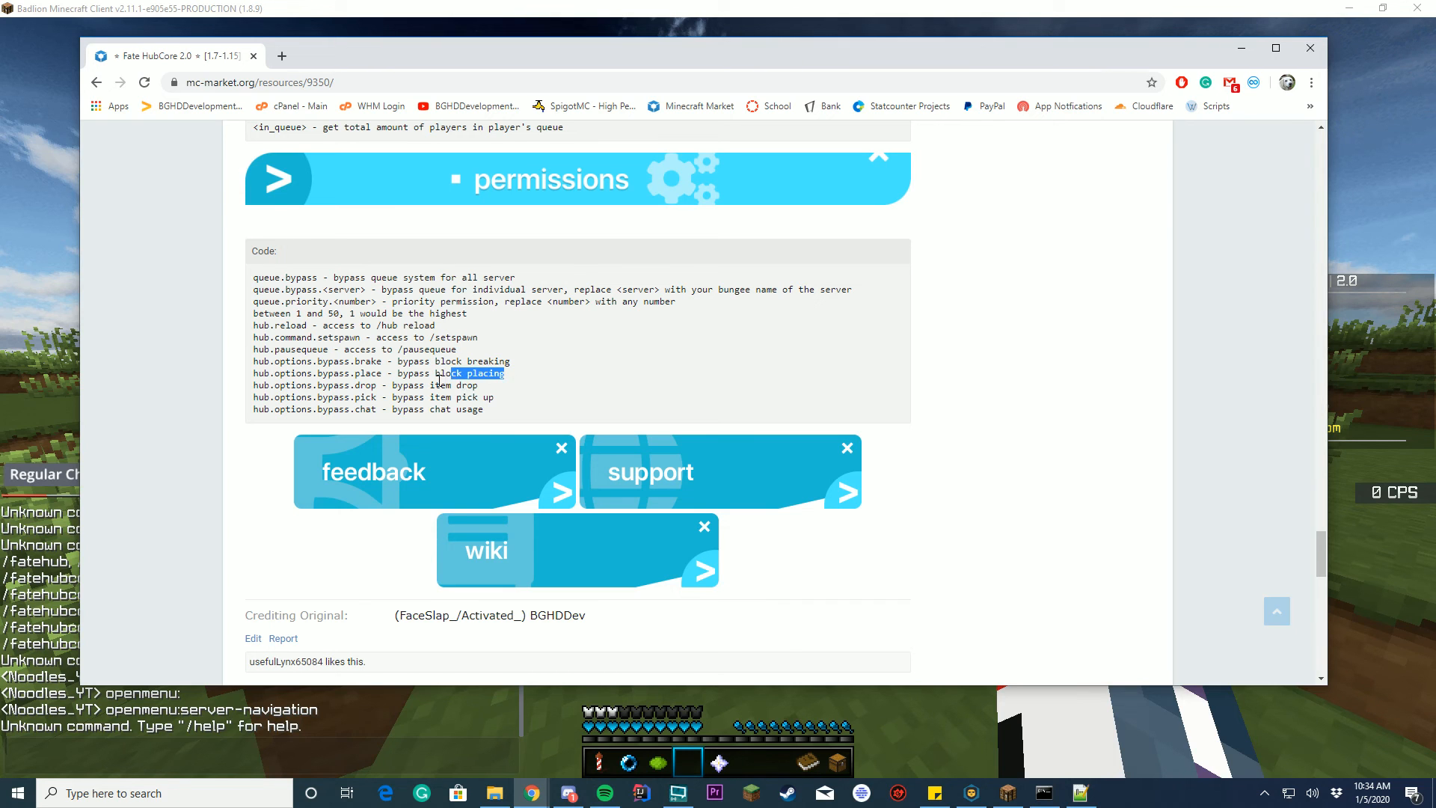
pyautogui.scroll(-3)
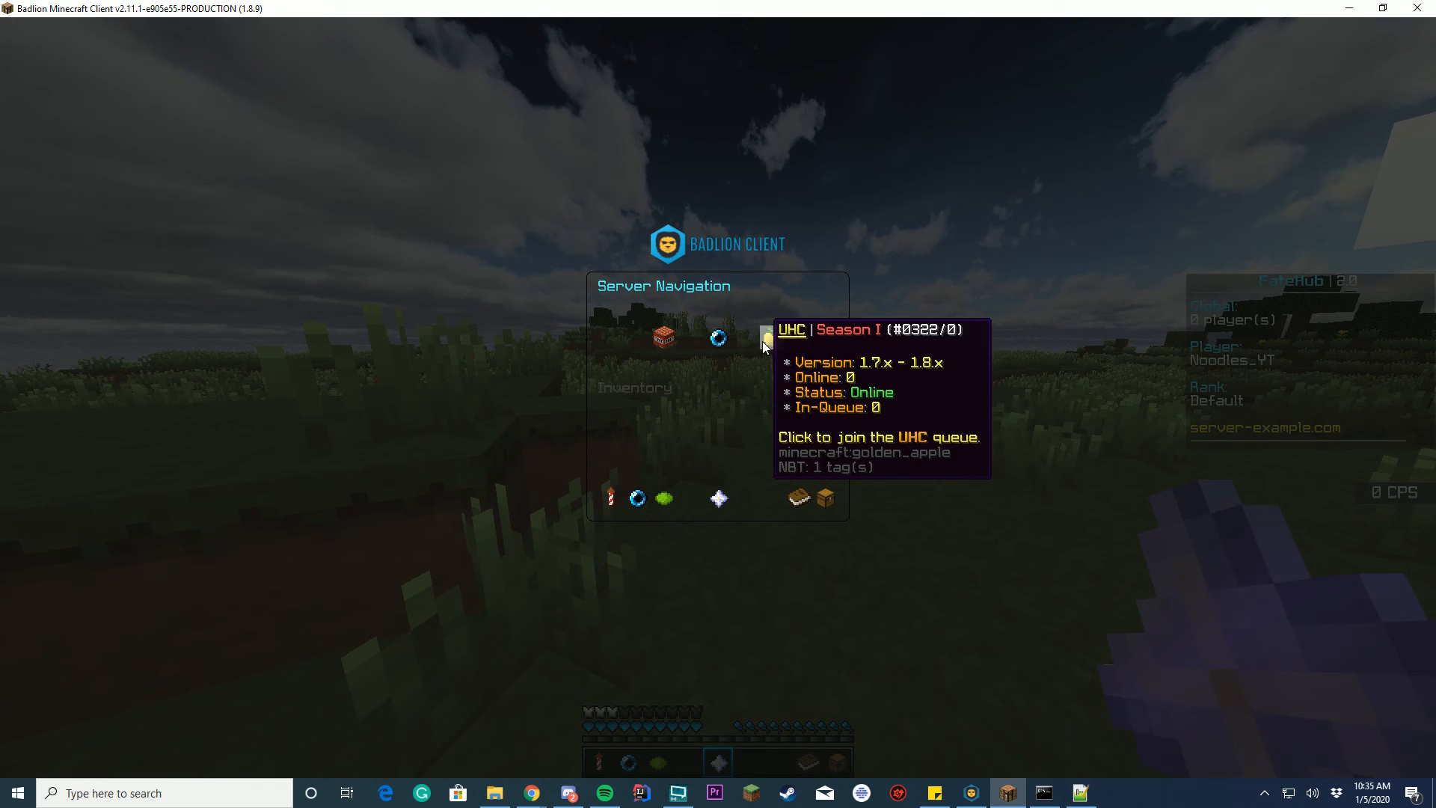
pyautogui.moveTo(663, 337)
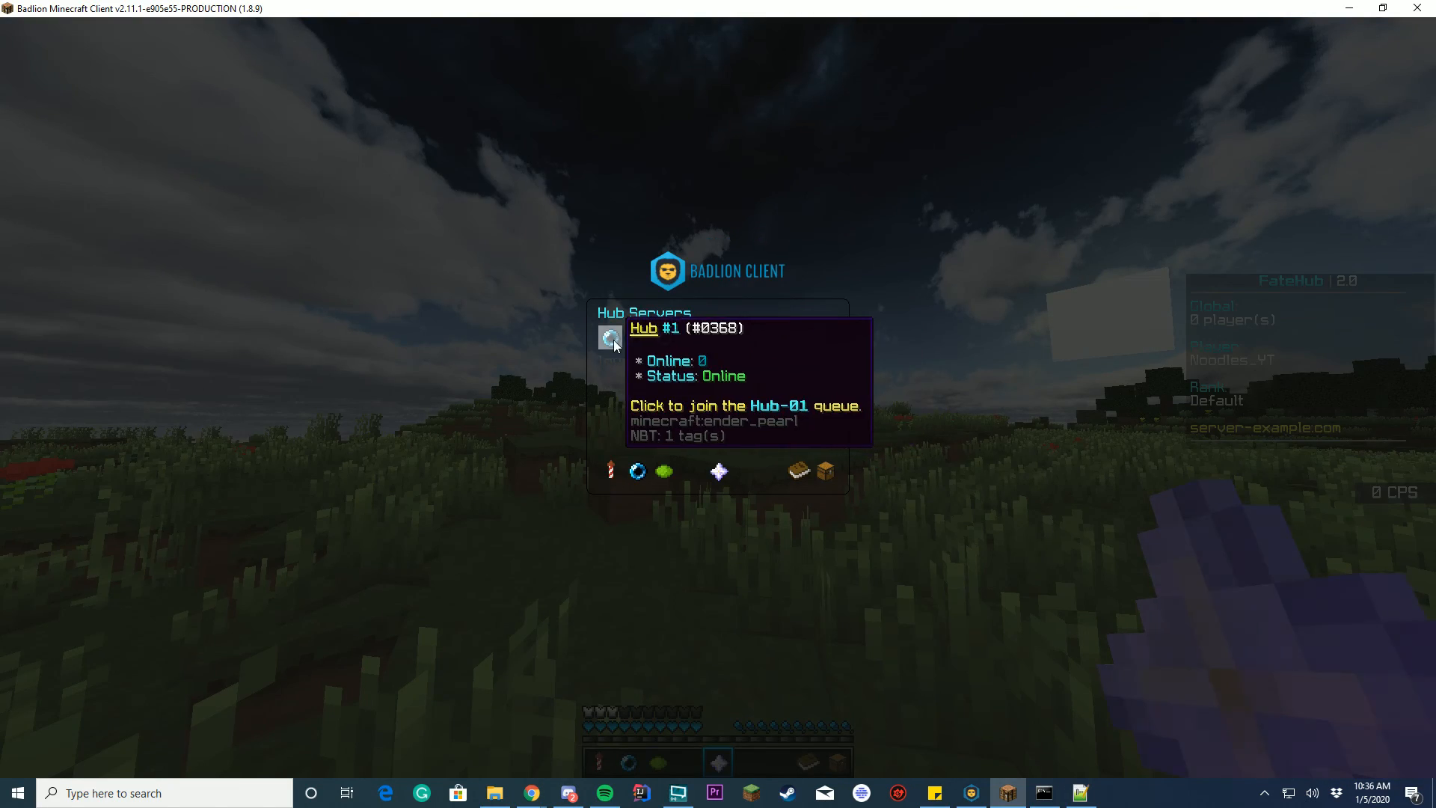
# Join the Hub-01 queue, leave the menu and open the Gadgets GUI from the hotbar.
pyautogui.click(608, 336)
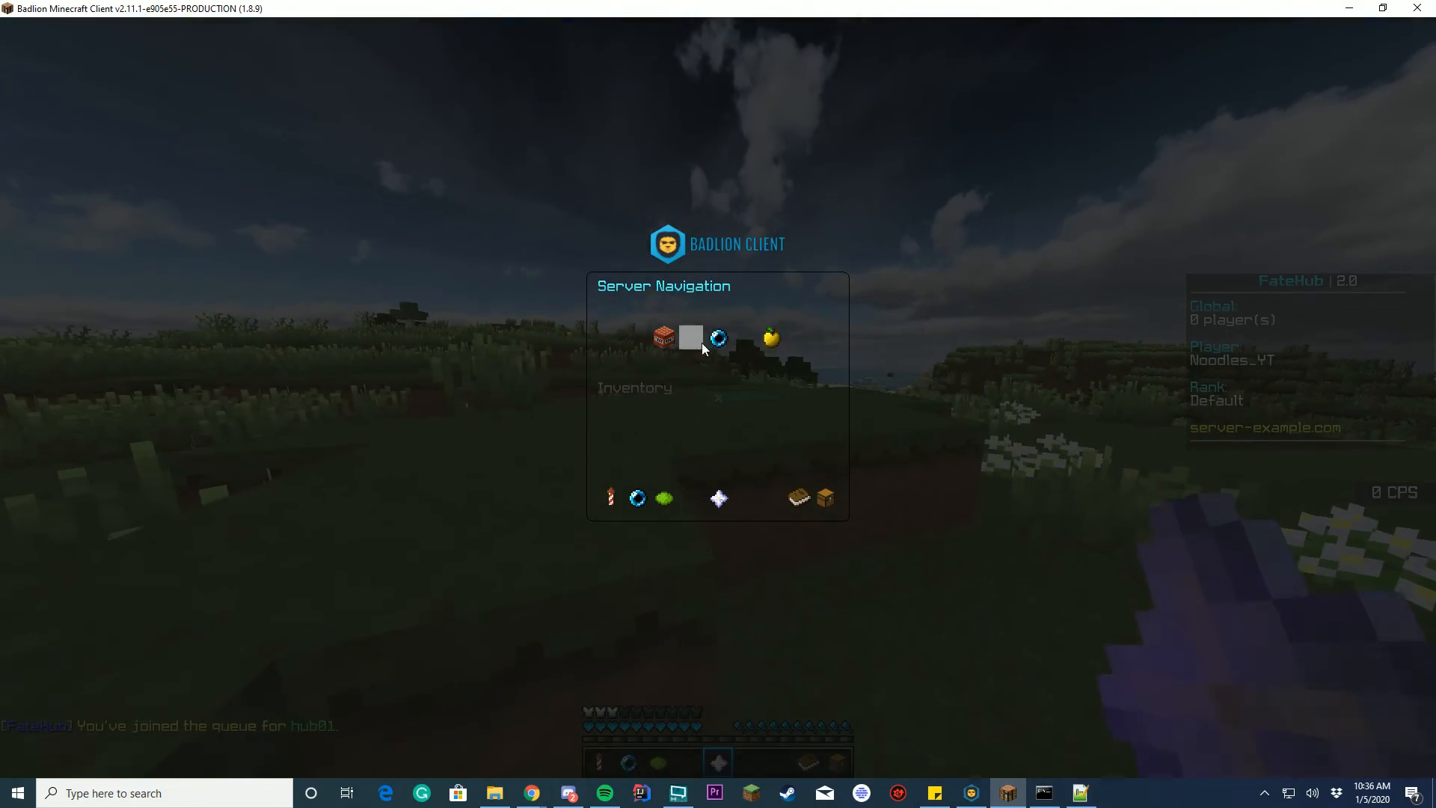
pyautogui.press('Escape')
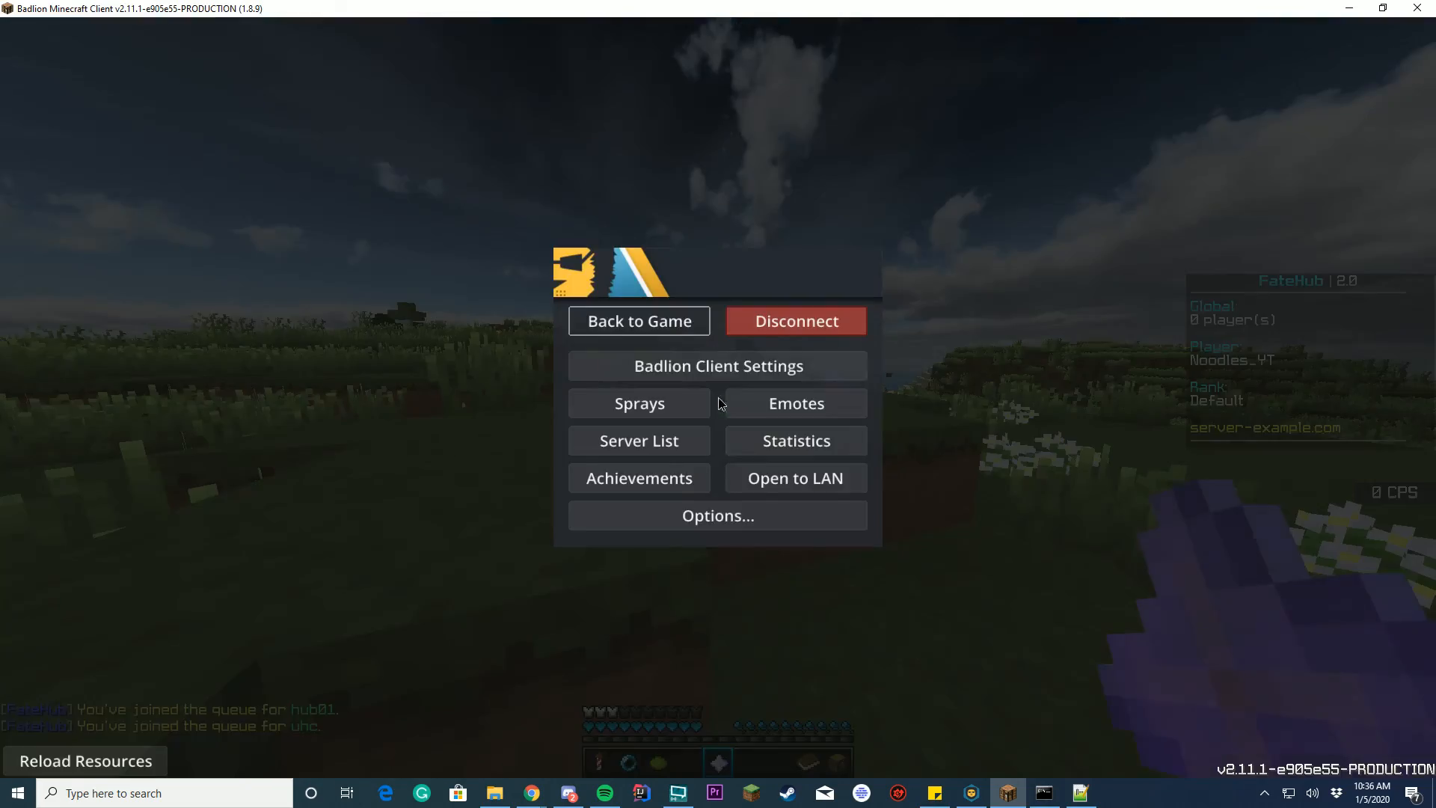
pyautogui.click(638, 320)
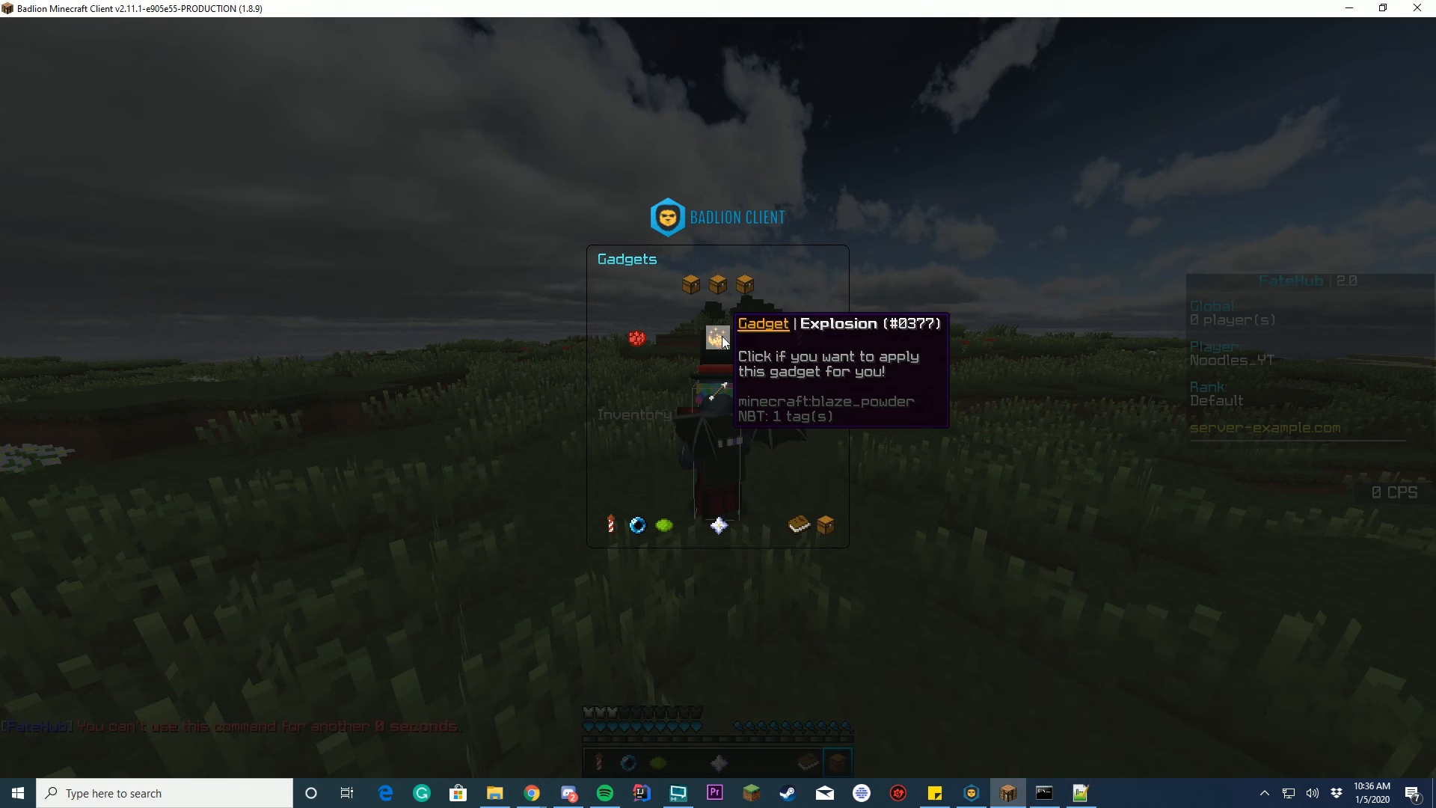
# Apply the blaze powder Explosion gadget from the Gadgets GUI.
pyautogui.click(716, 336)
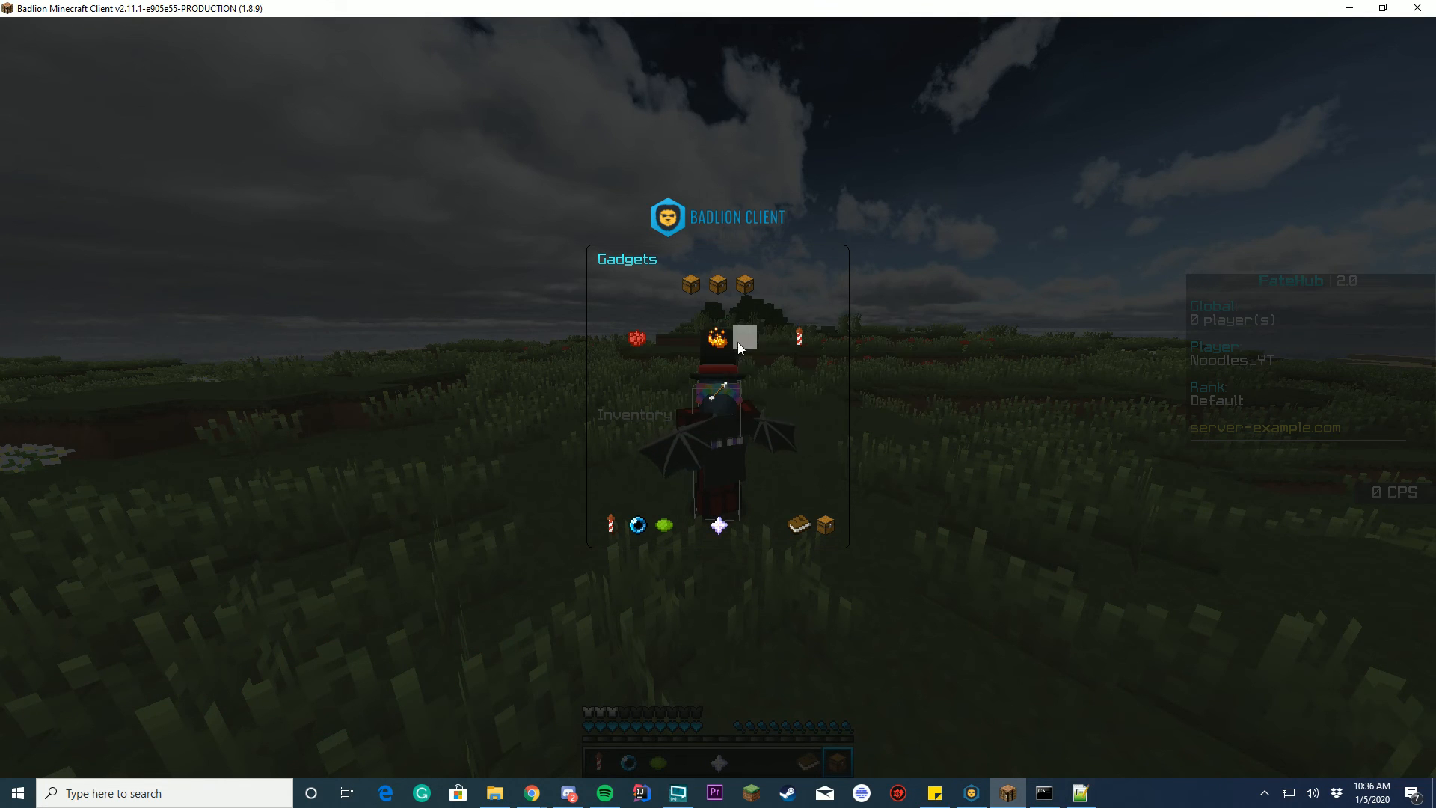
pyautogui.click(716, 336)
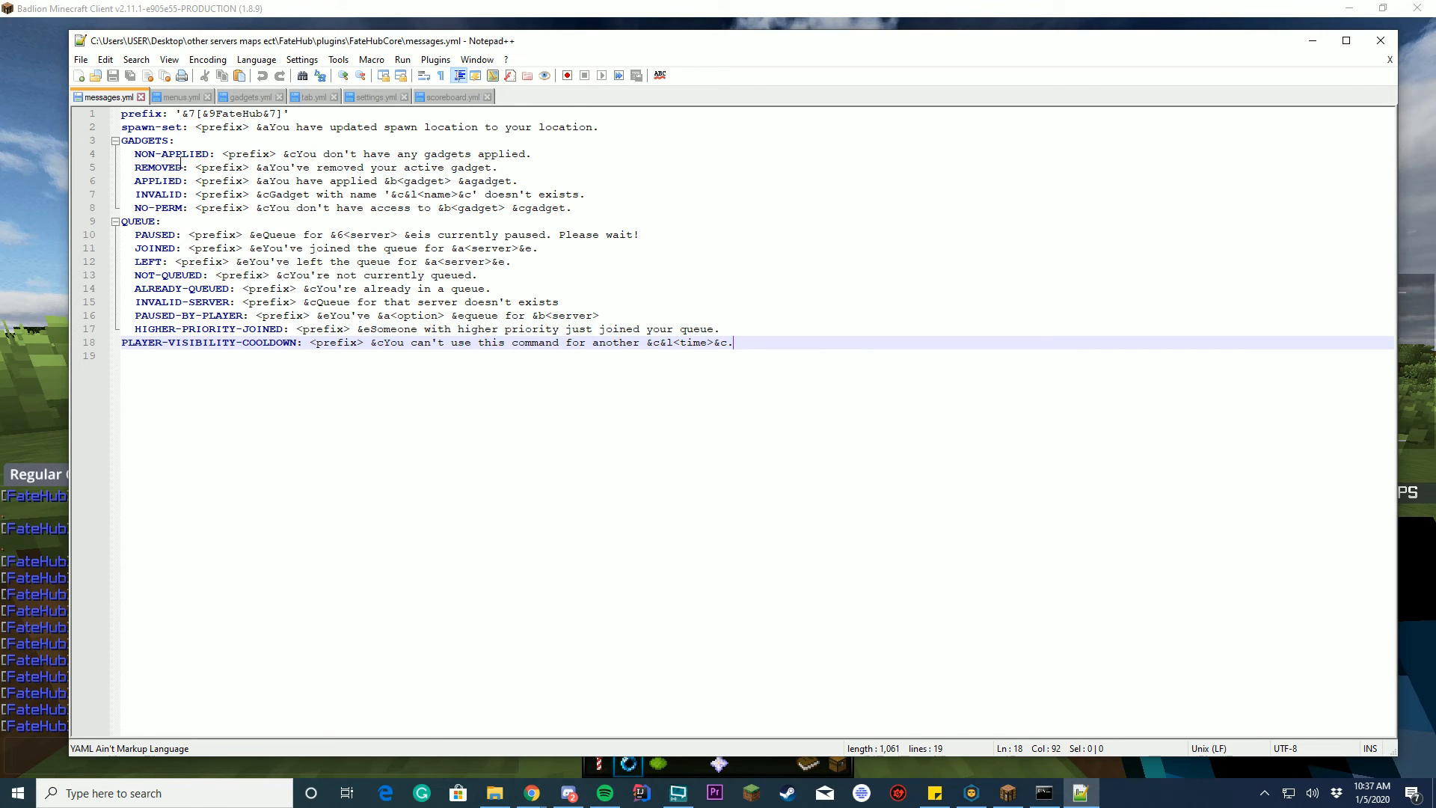
# Review menus.yml and gadgets.yml gadget definitions, then move on to tab.yml.
pyautogui.click(175, 95)
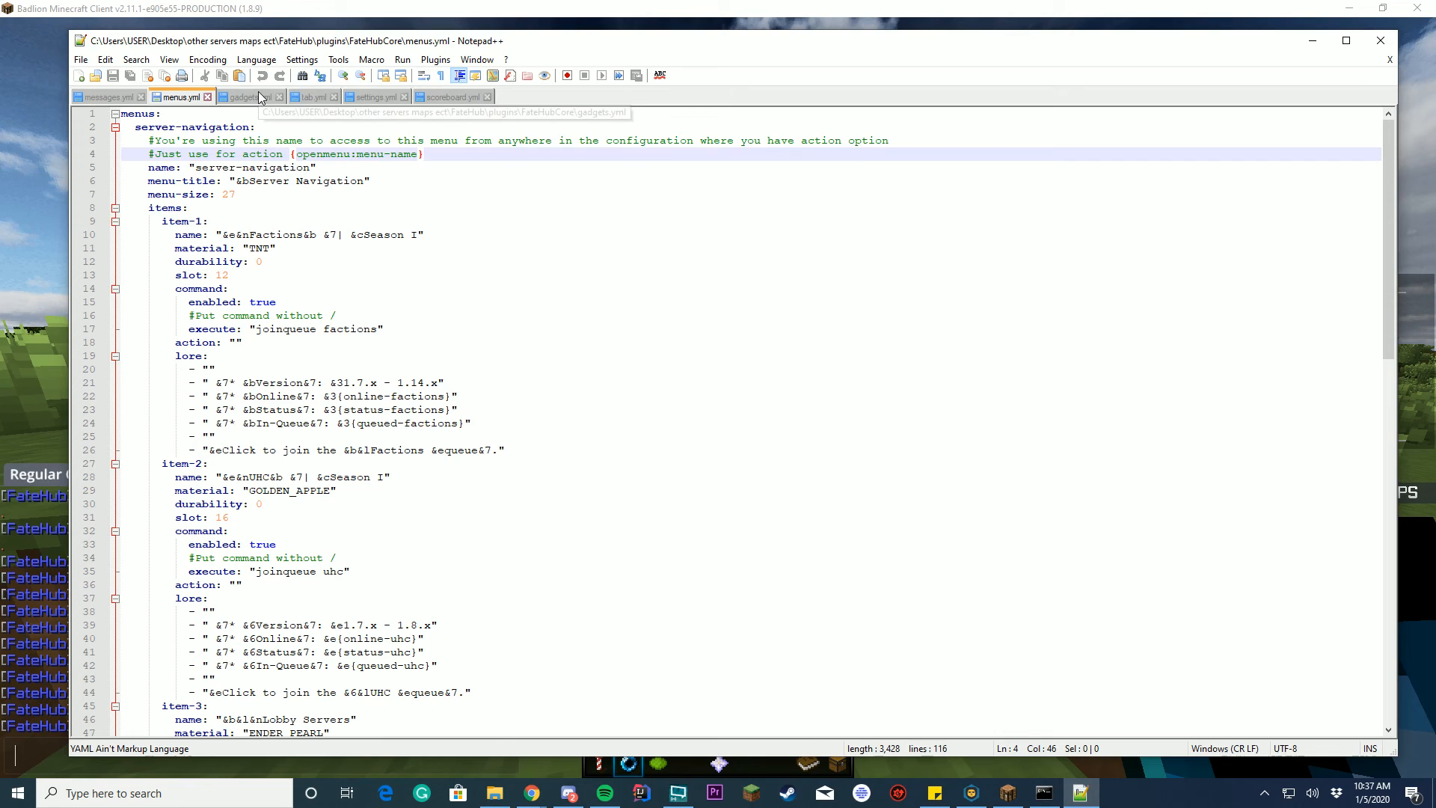
pyautogui.click(246, 96)
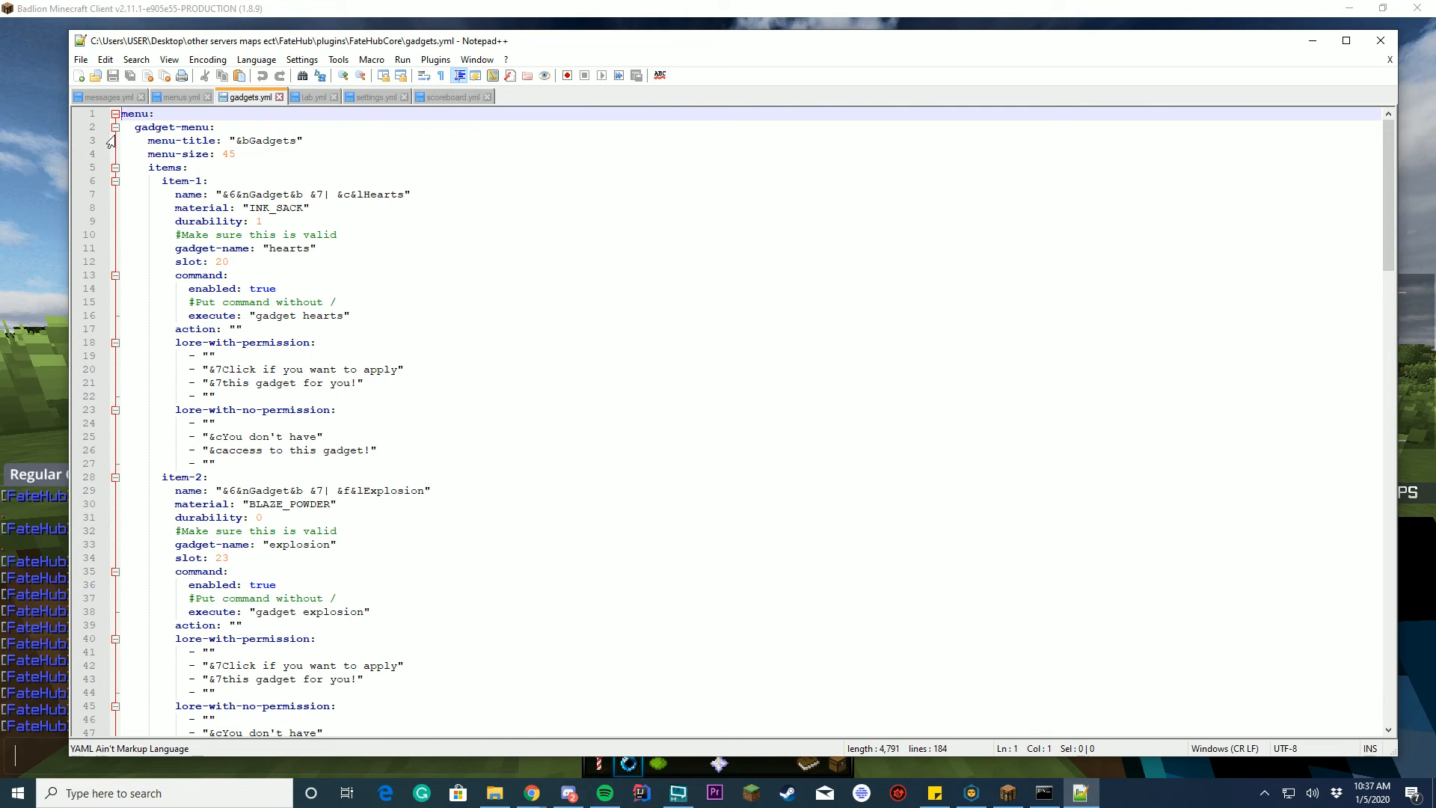
pyautogui.moveTo(325, 316)
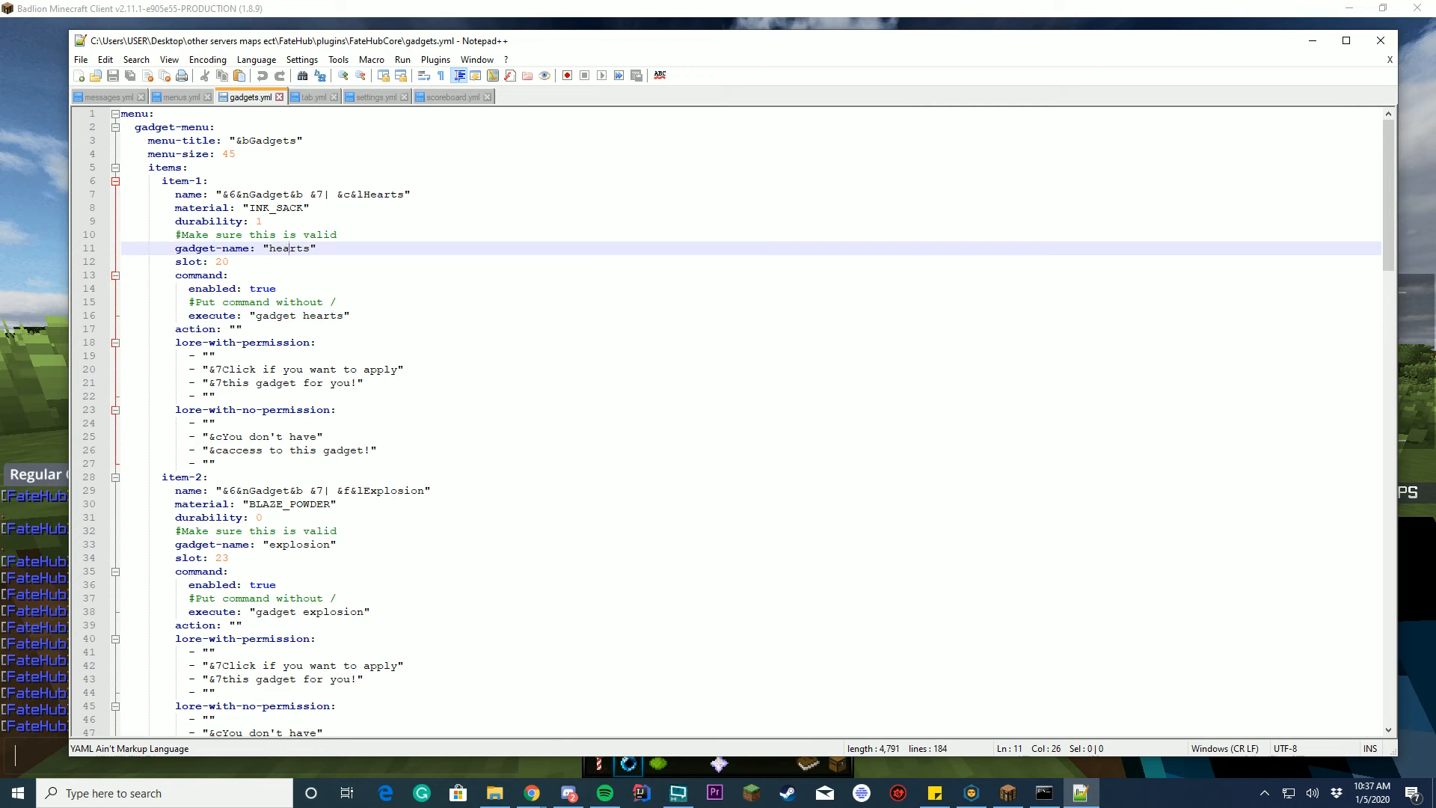
pyautogui.scroll(-3)
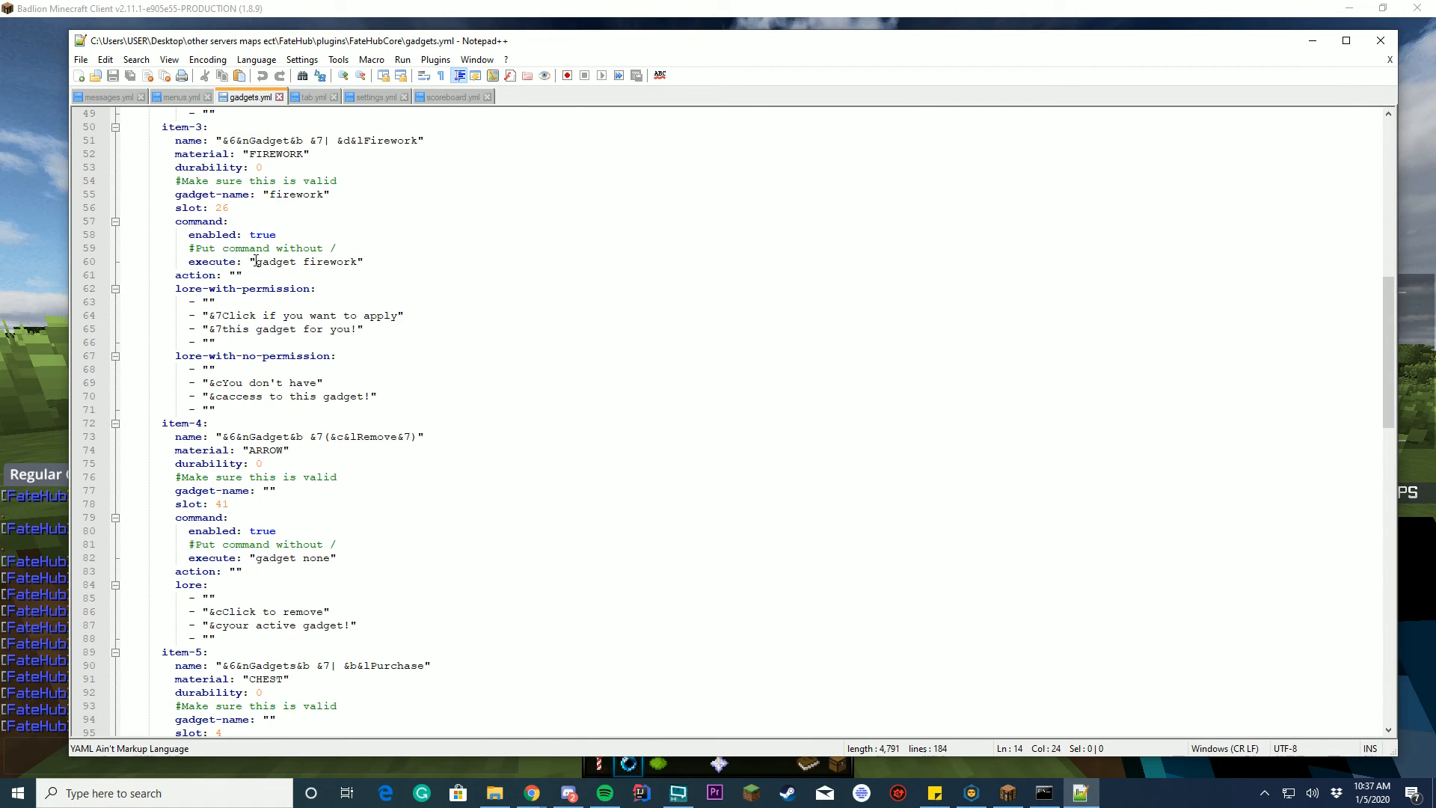
pyautogui.scroll(-3)
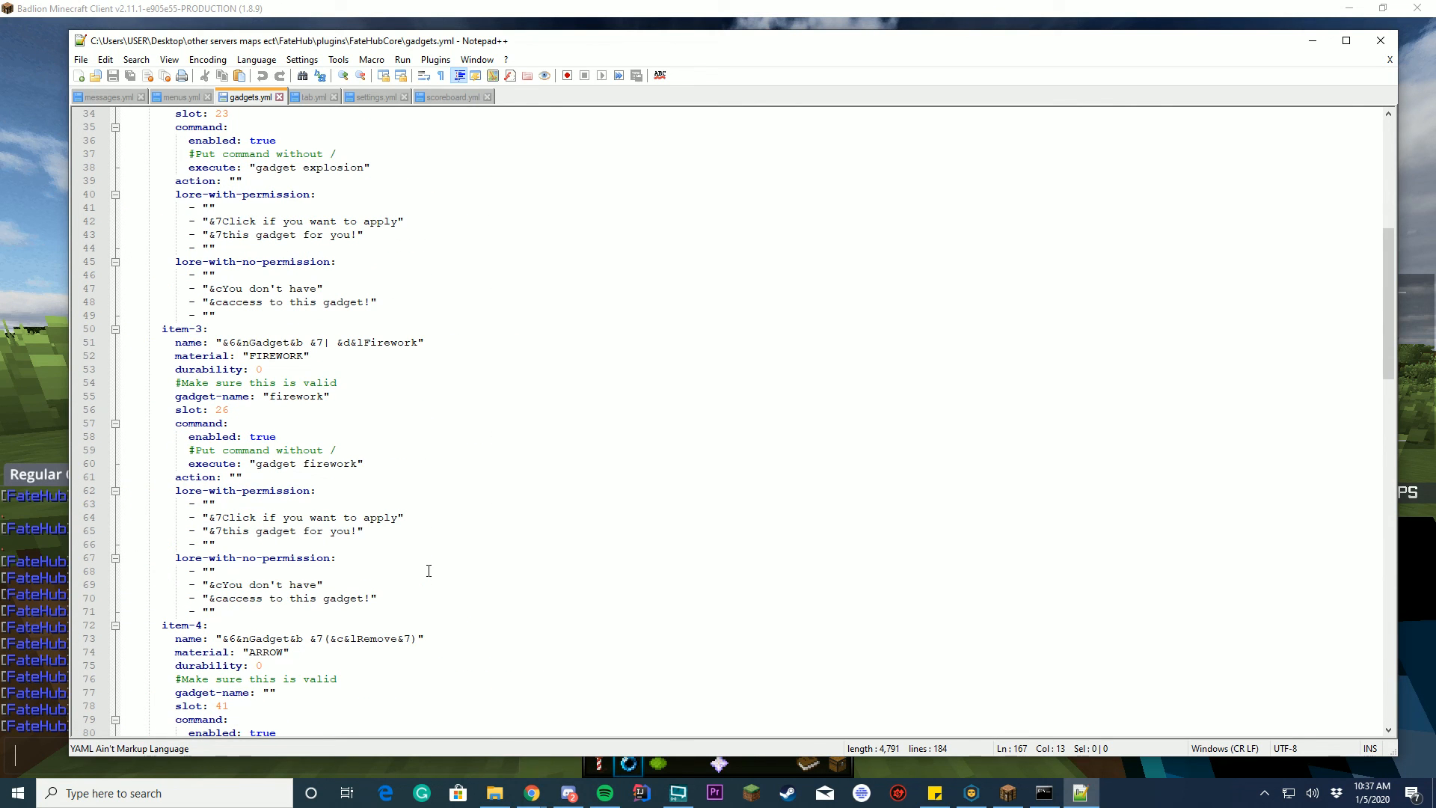
pyautogui.click(312, 96)
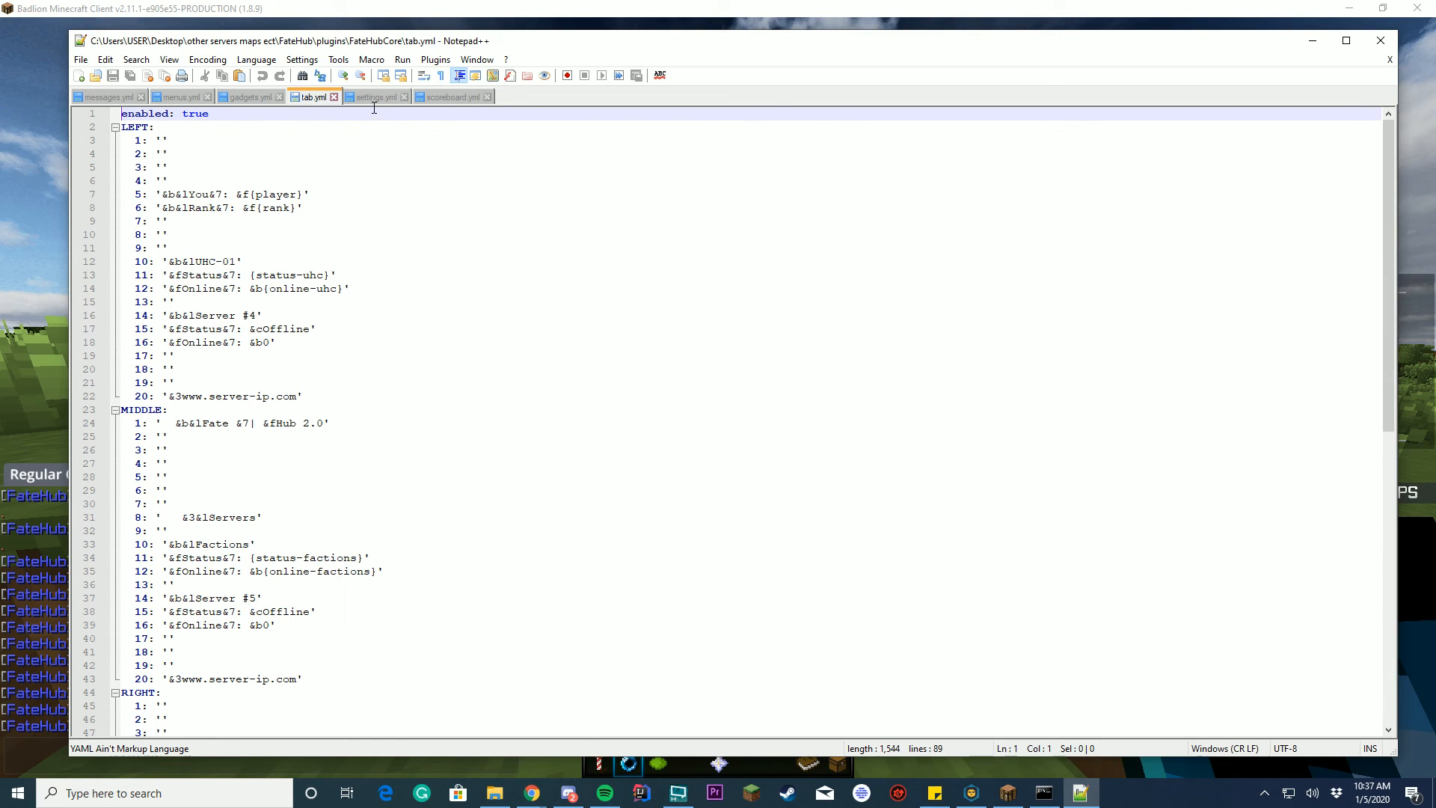
# Review settings.yml through servers, options, launch pads and join items.
pyautogui.click(371, 97)
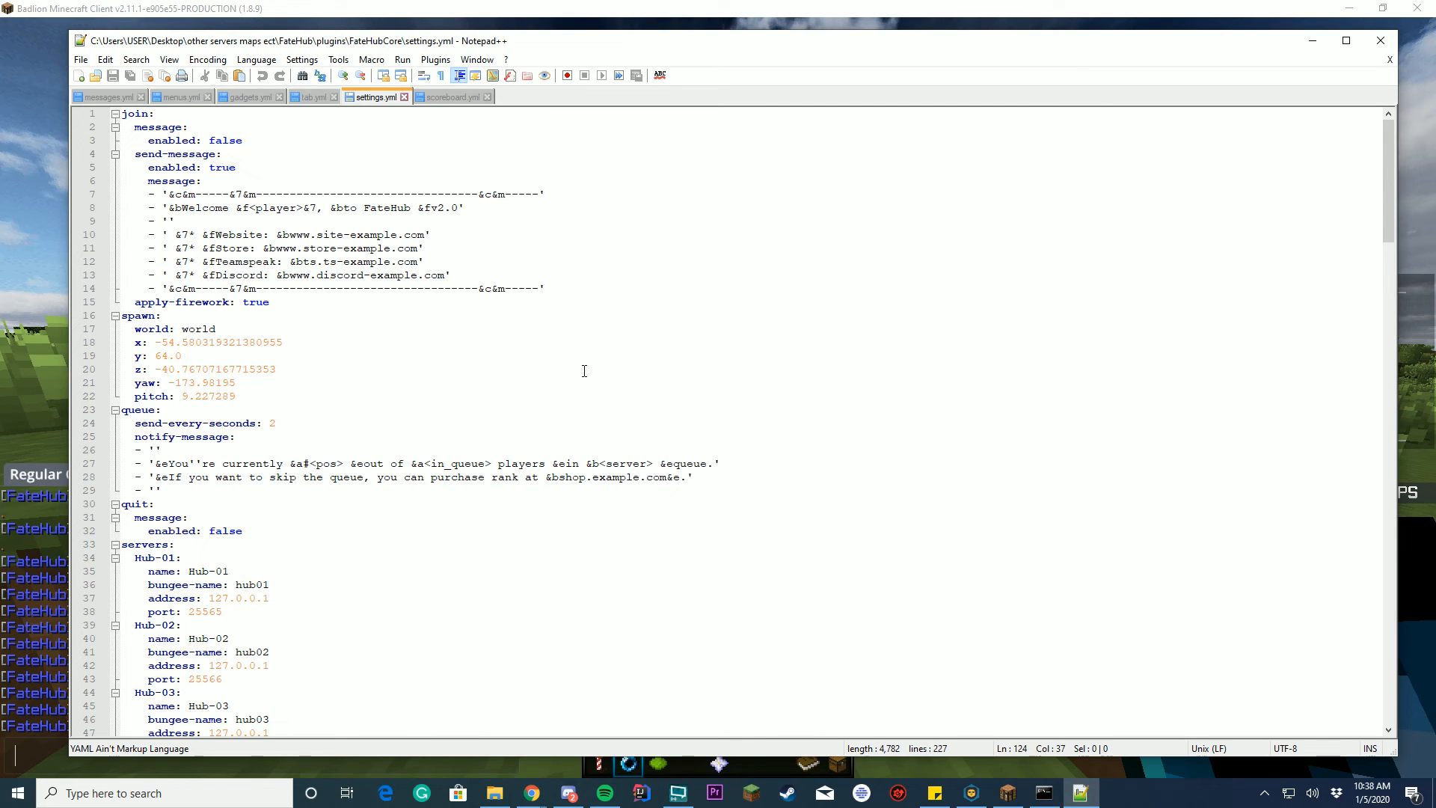
pyautogui.scroll(-3)
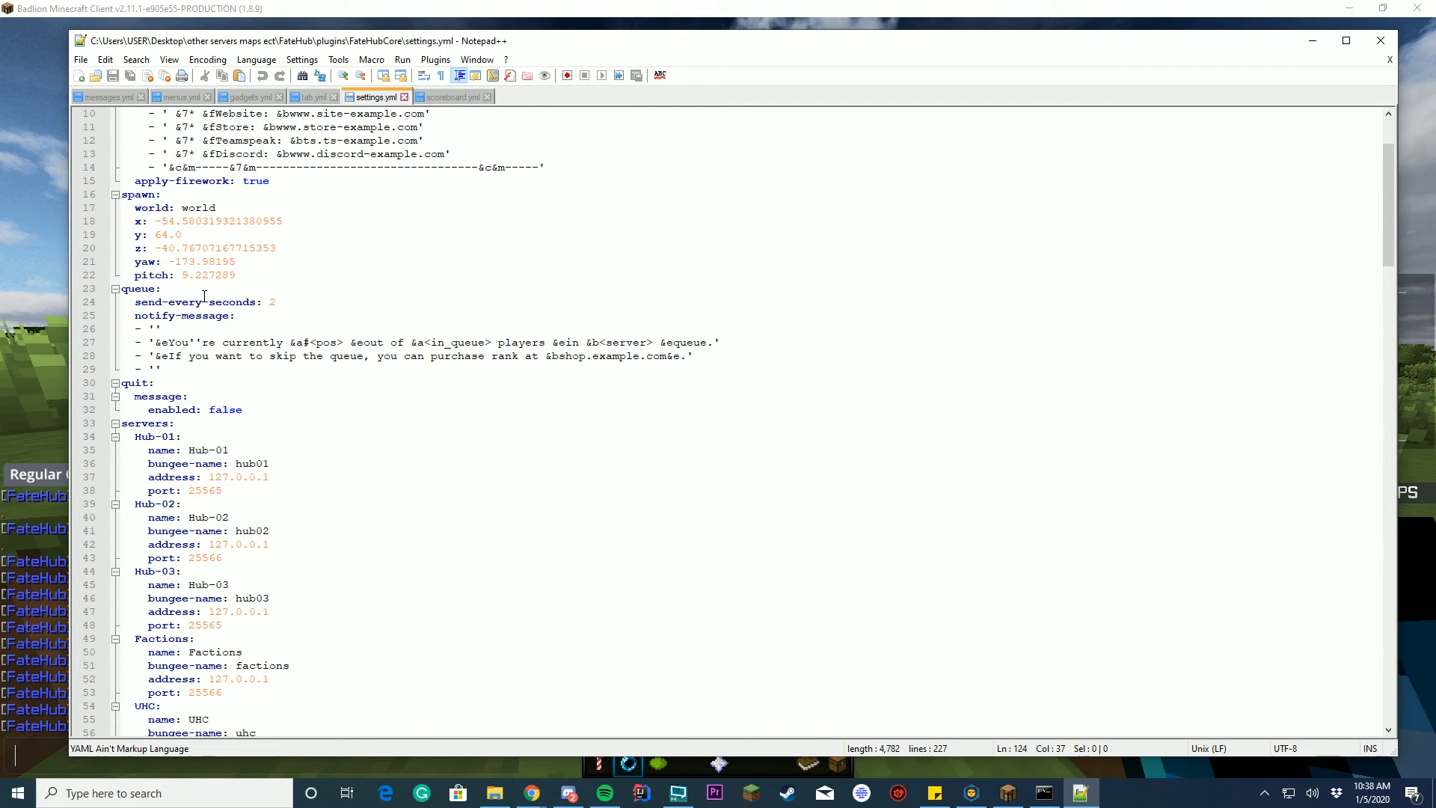
pyautogui.scroll(-3)
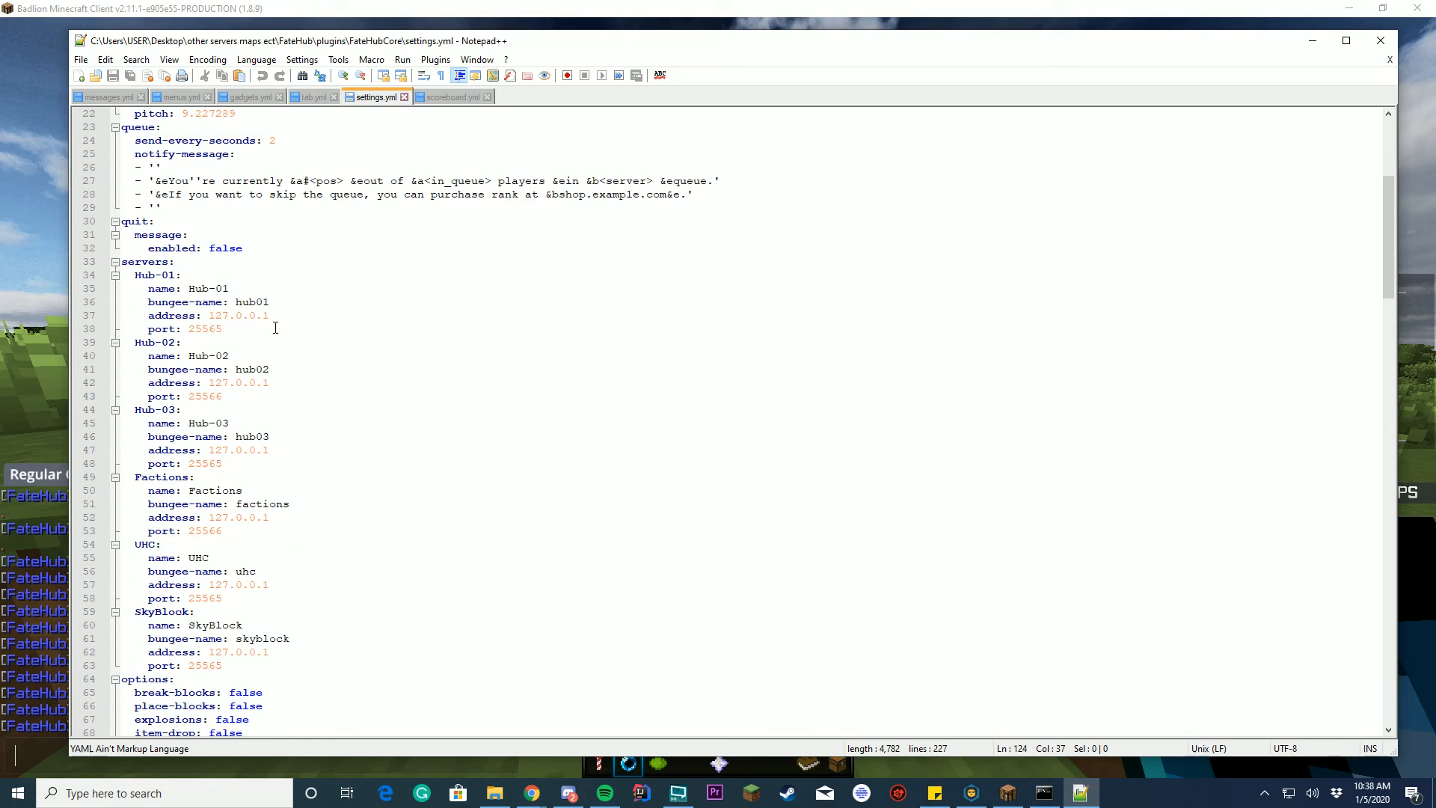
pyautogui.scroll(-3)
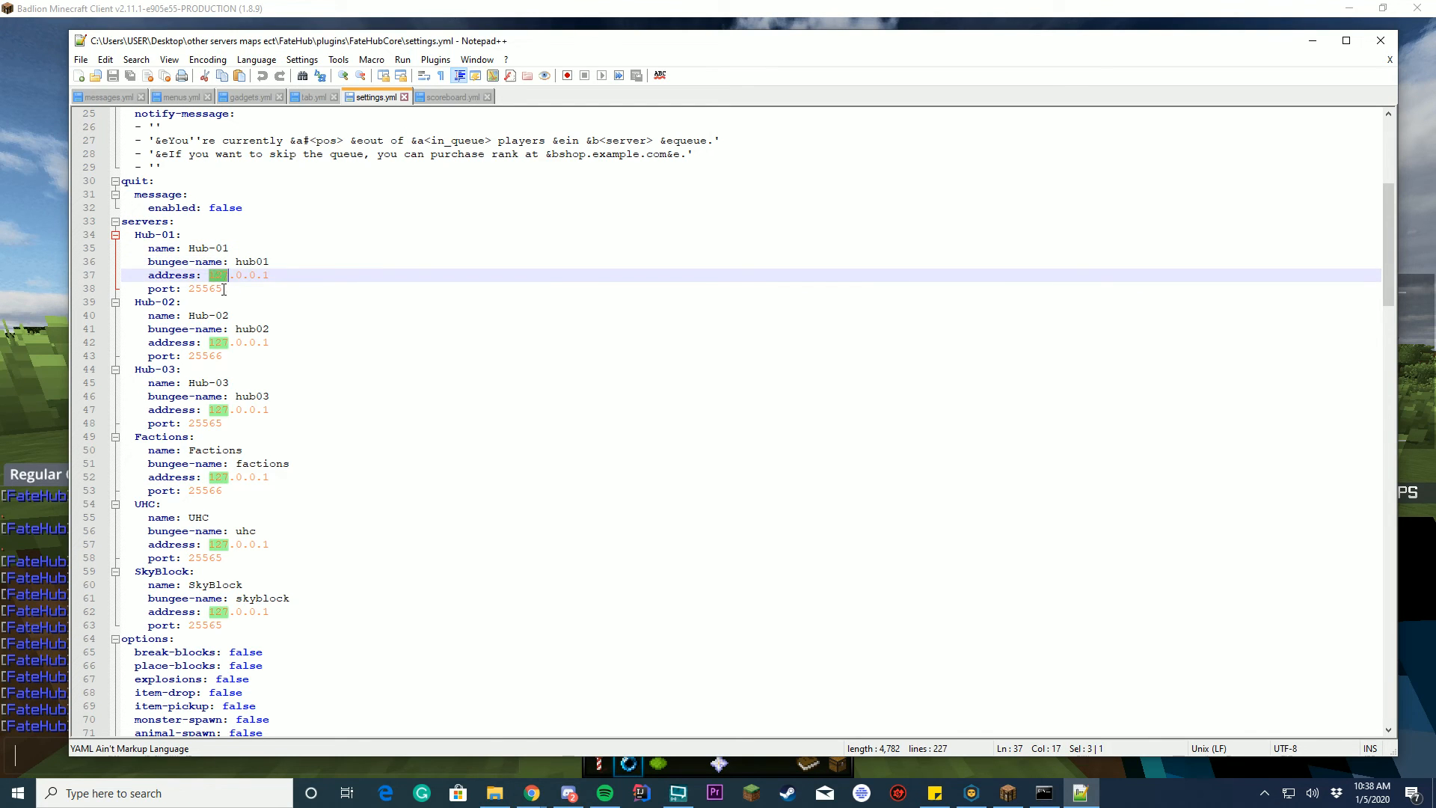
pyautogui.scroll(-3)
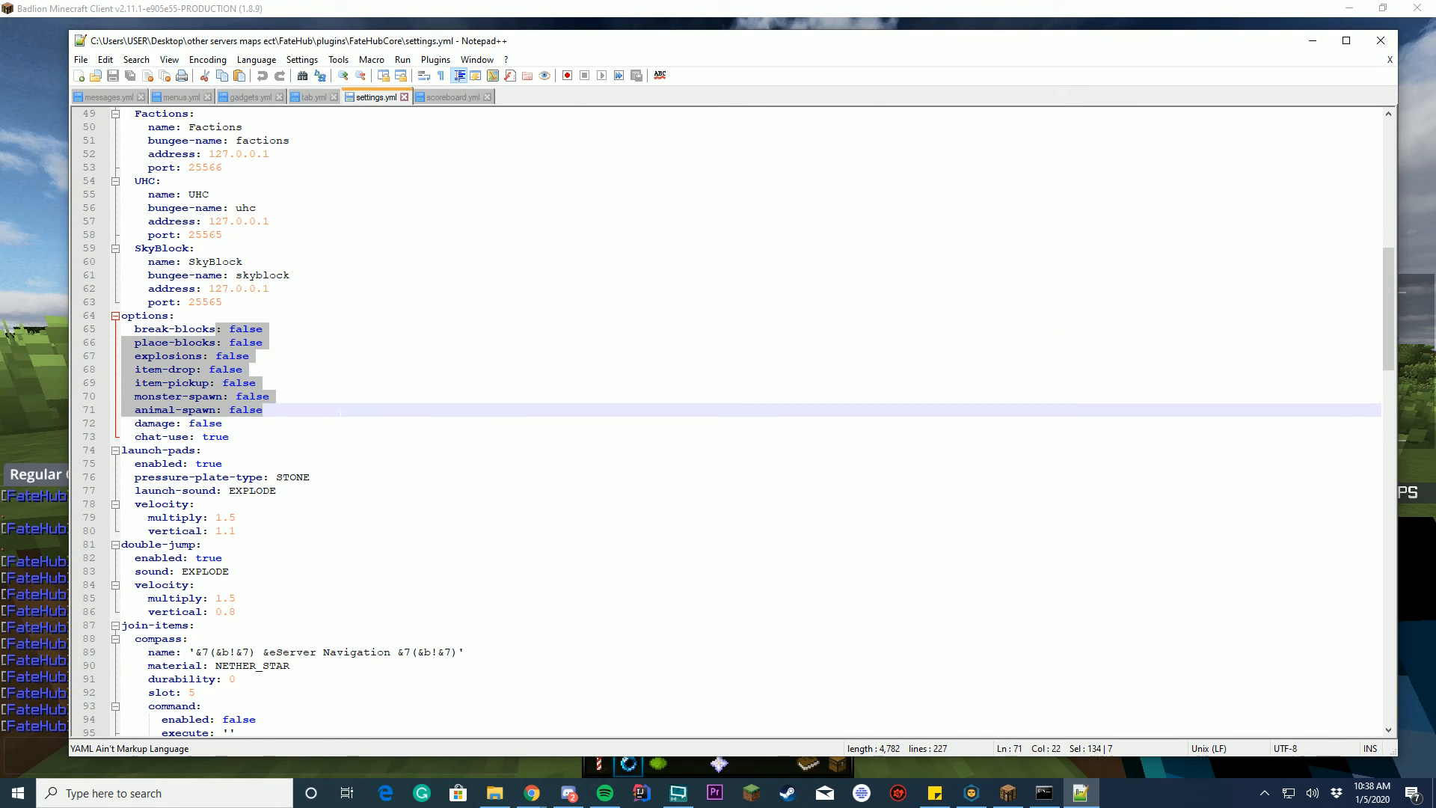
pyautogui.scroll(-3)
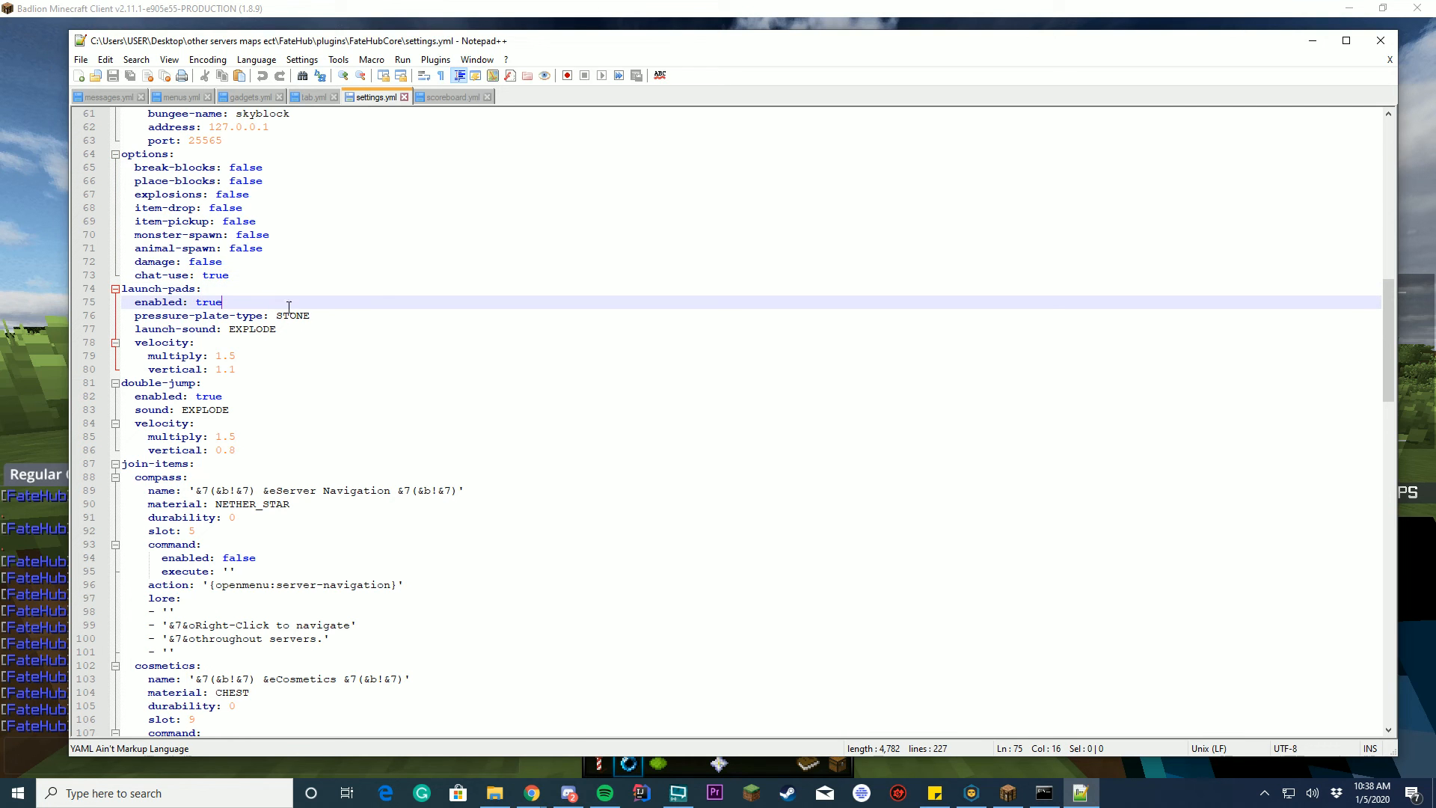
pyautogui.scroll(-3)
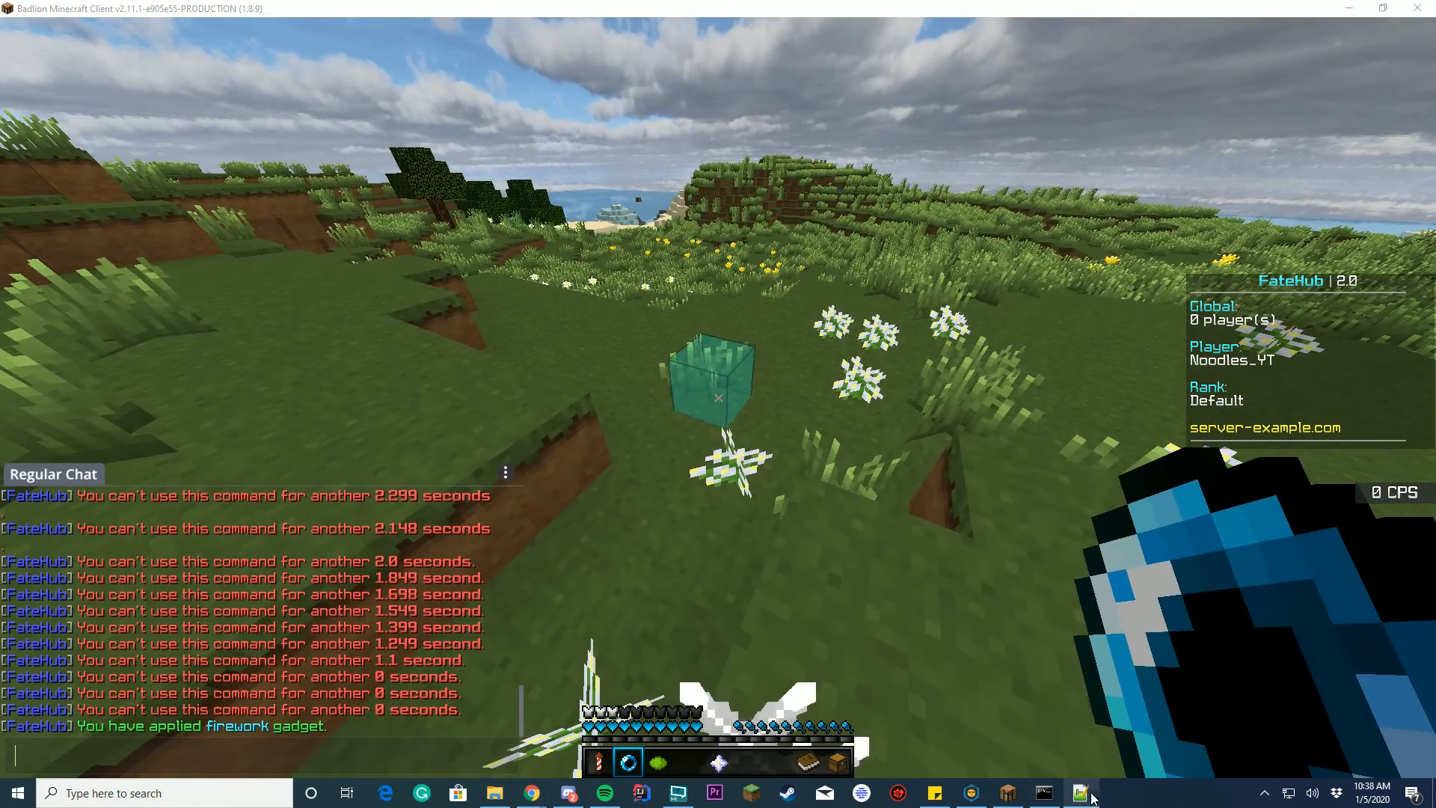
# Continue down to armor-cosmetics, checking the game between scrolls, then go to menus.yml.
pyautogui.click(1079, 793)
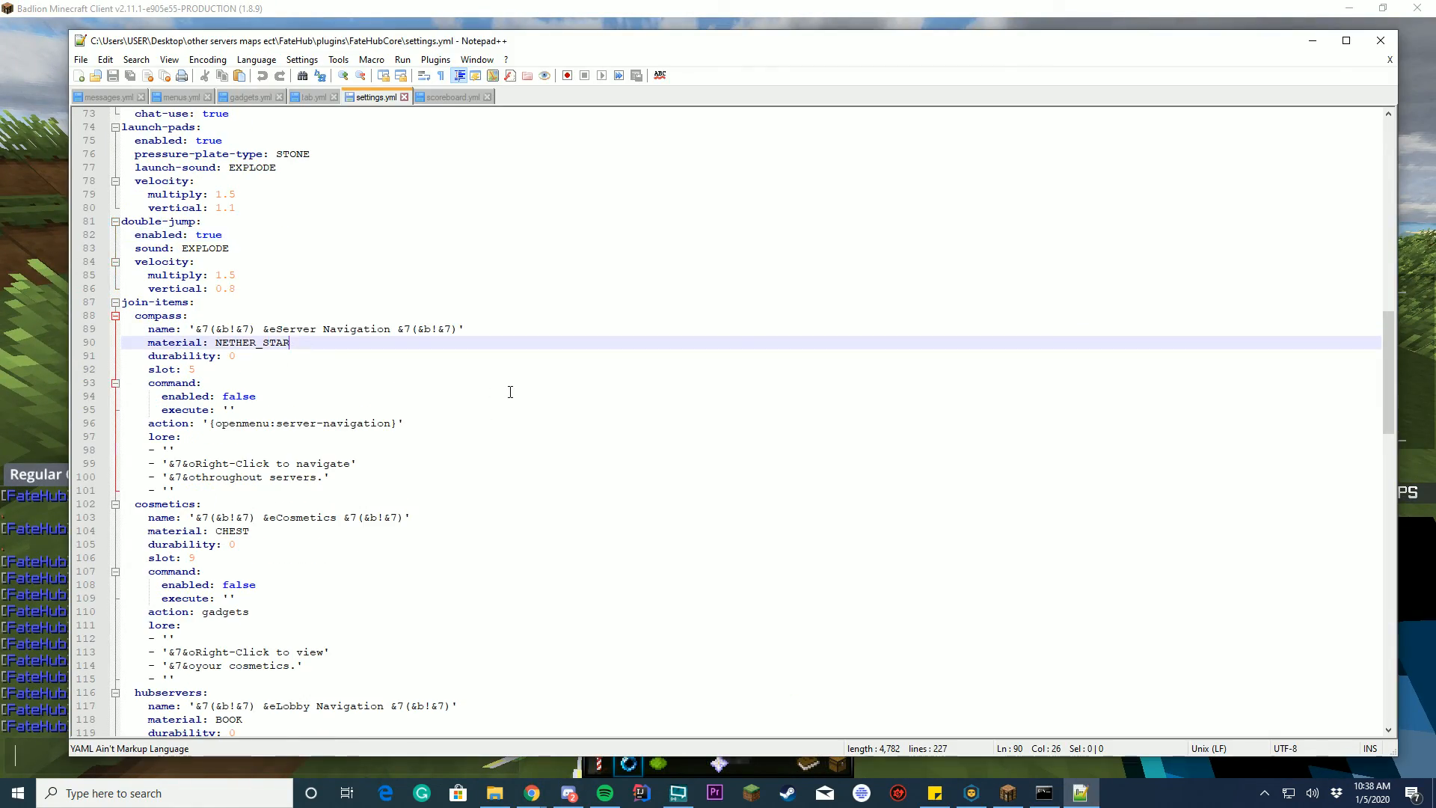
pyautogui.scroll(-3)
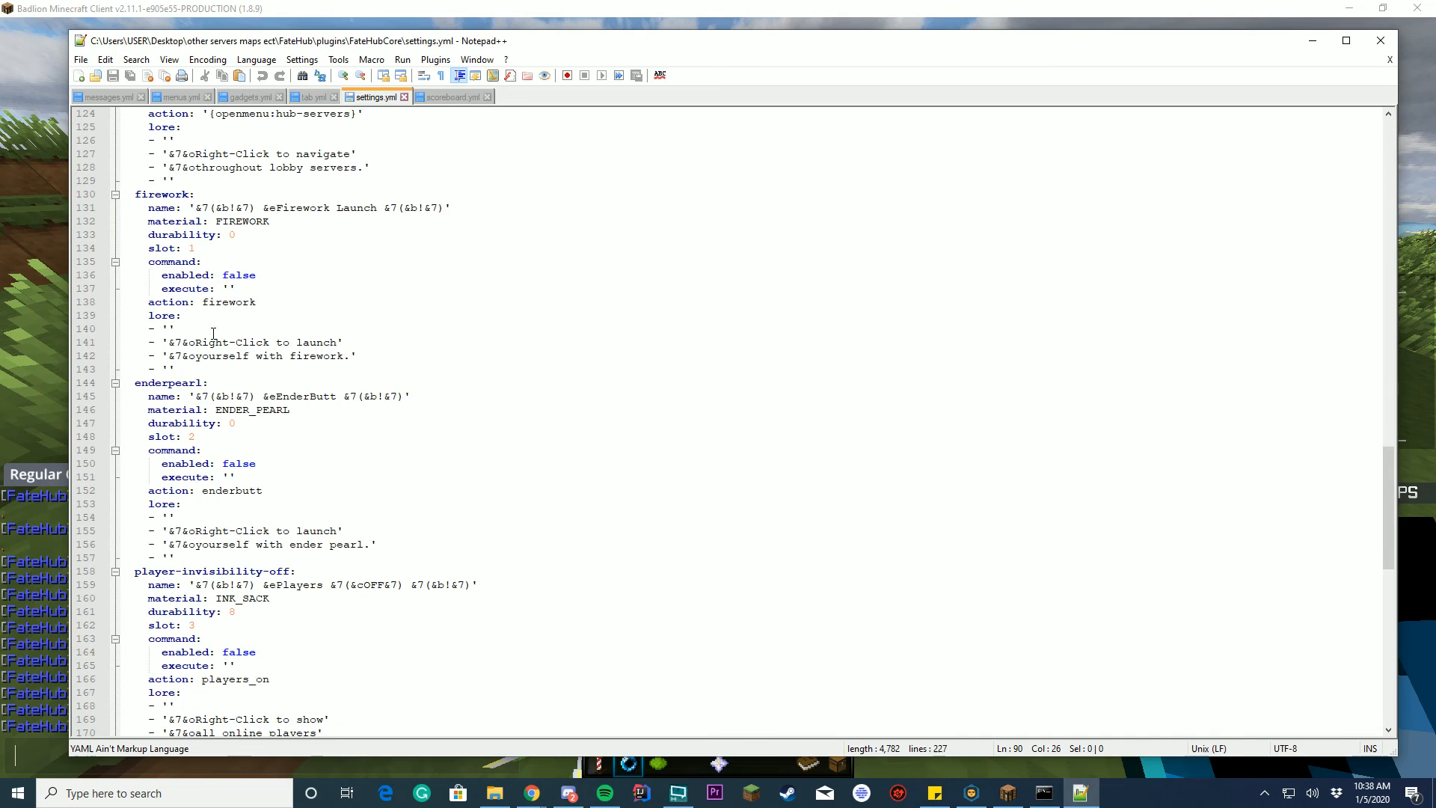
pyautogui.scroll(-3)
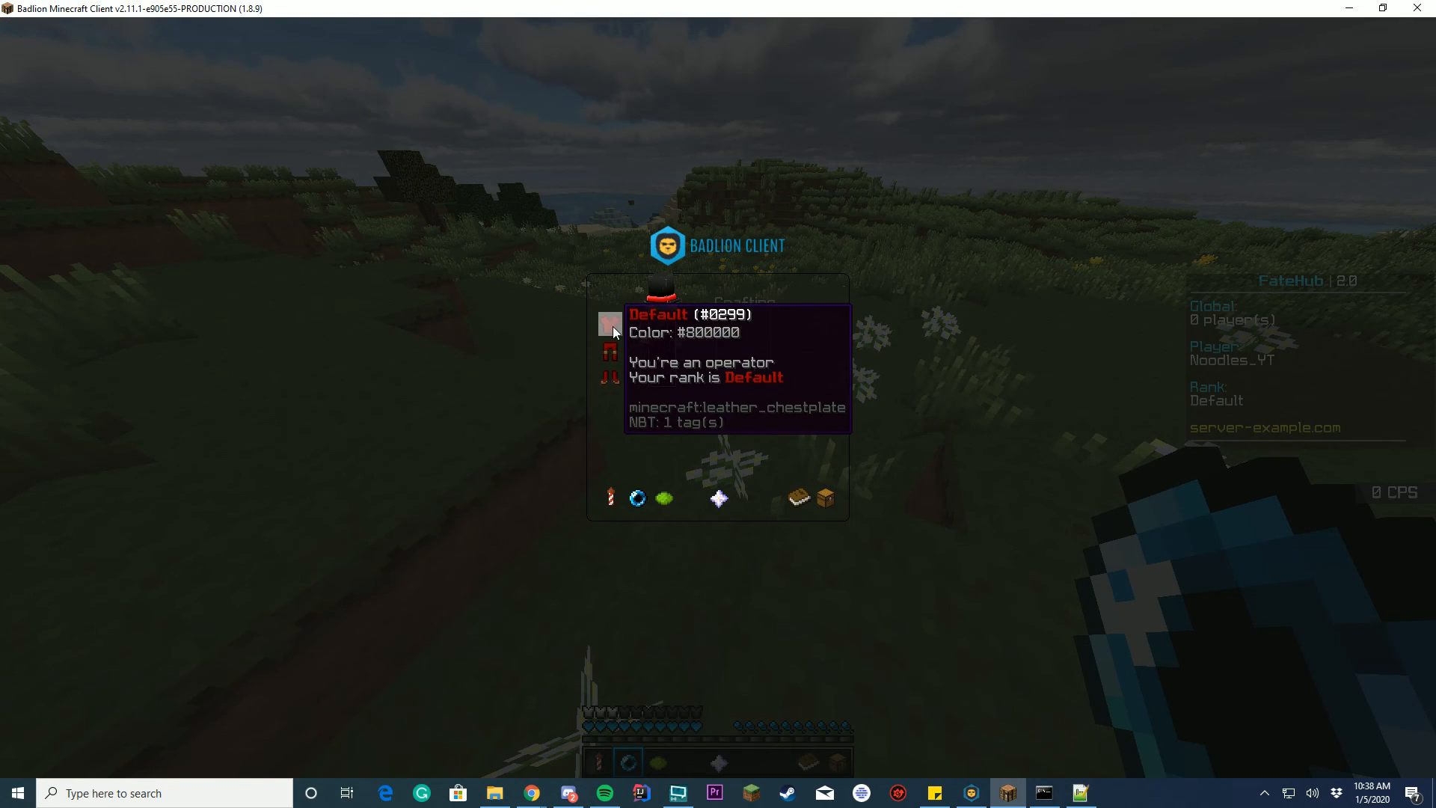
pyautogui.click(1078, 793)
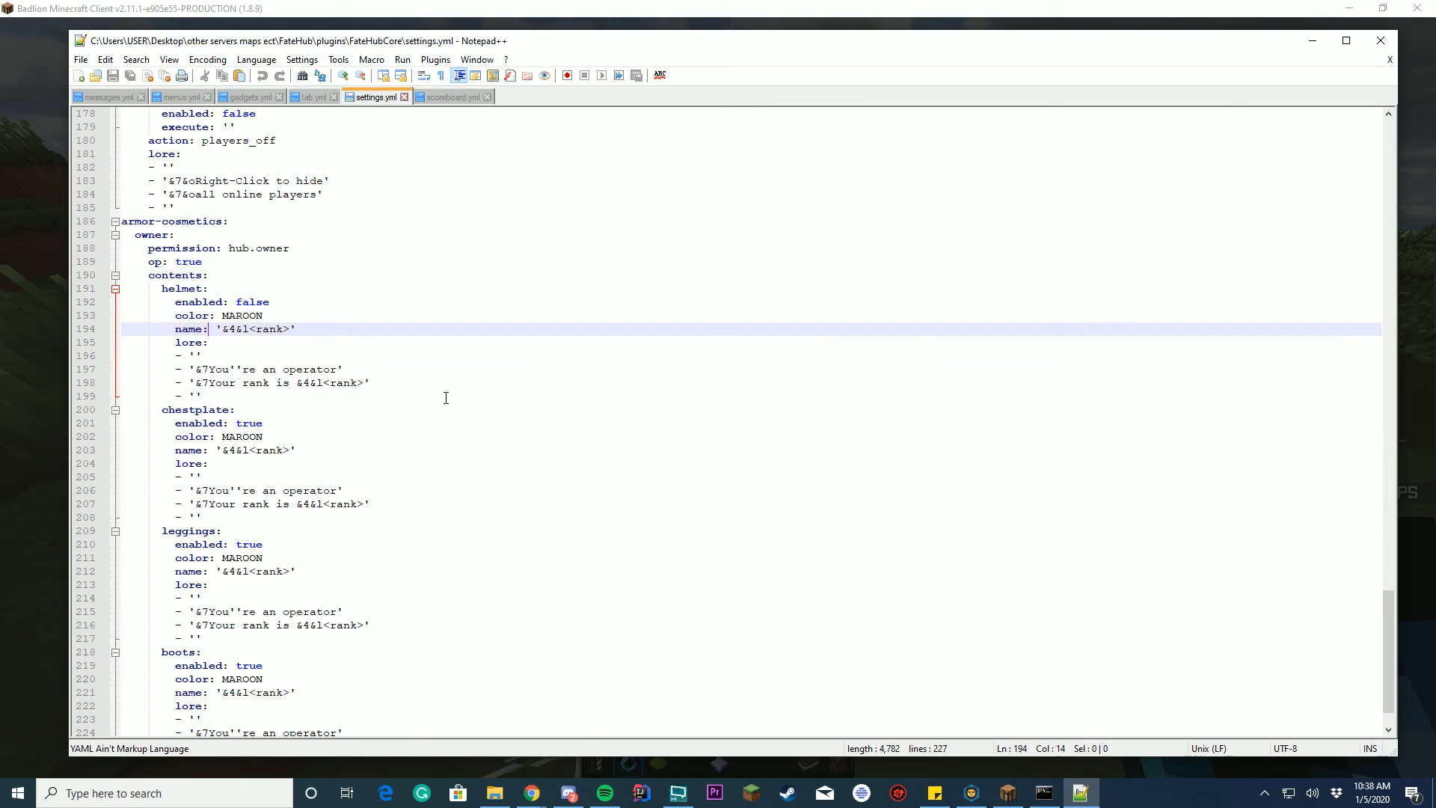
pyautogui.click(450, 96)
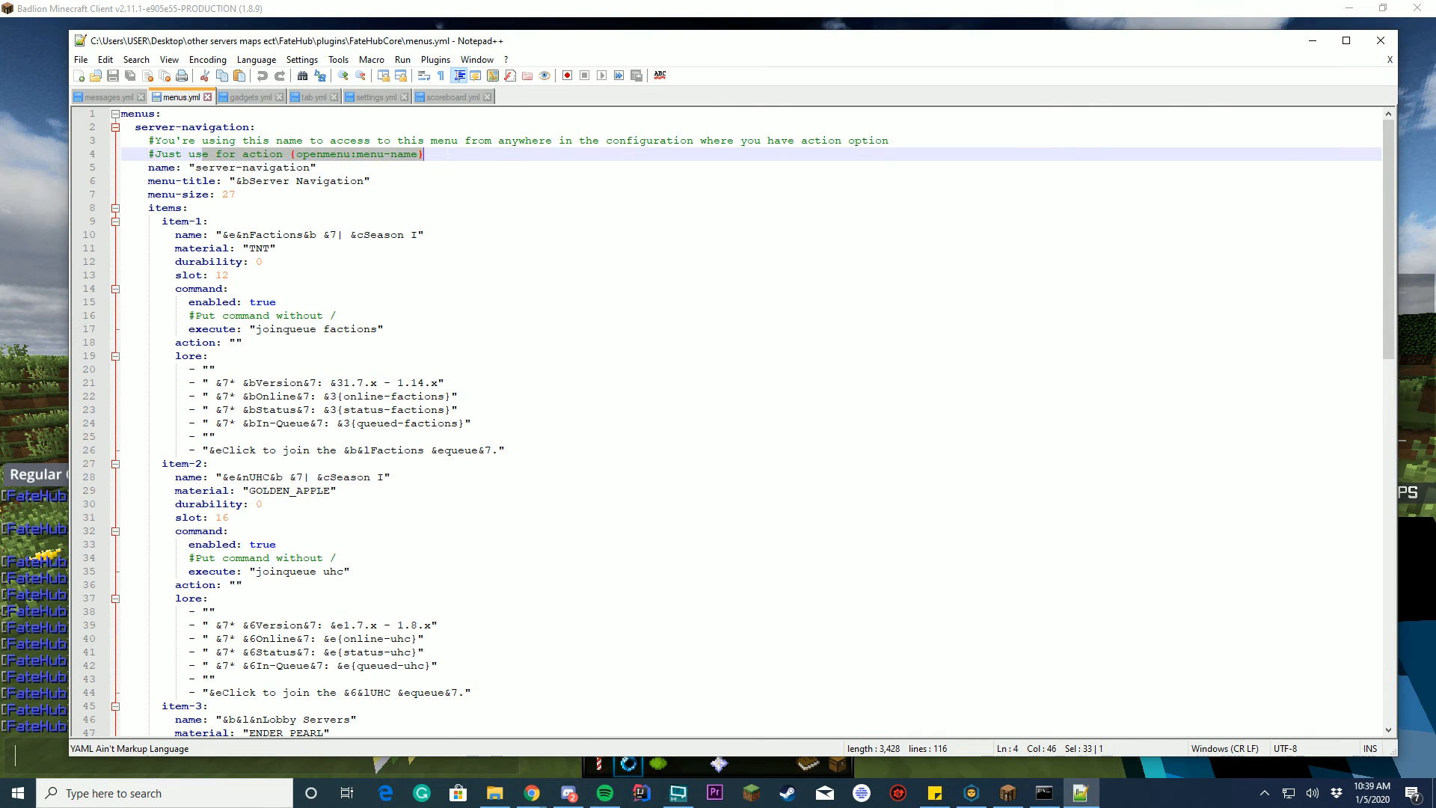
# Compare the lobby-navigation openmenu action with menus.yml's hub-servers menu name.
pyautogui.click(374, 96)
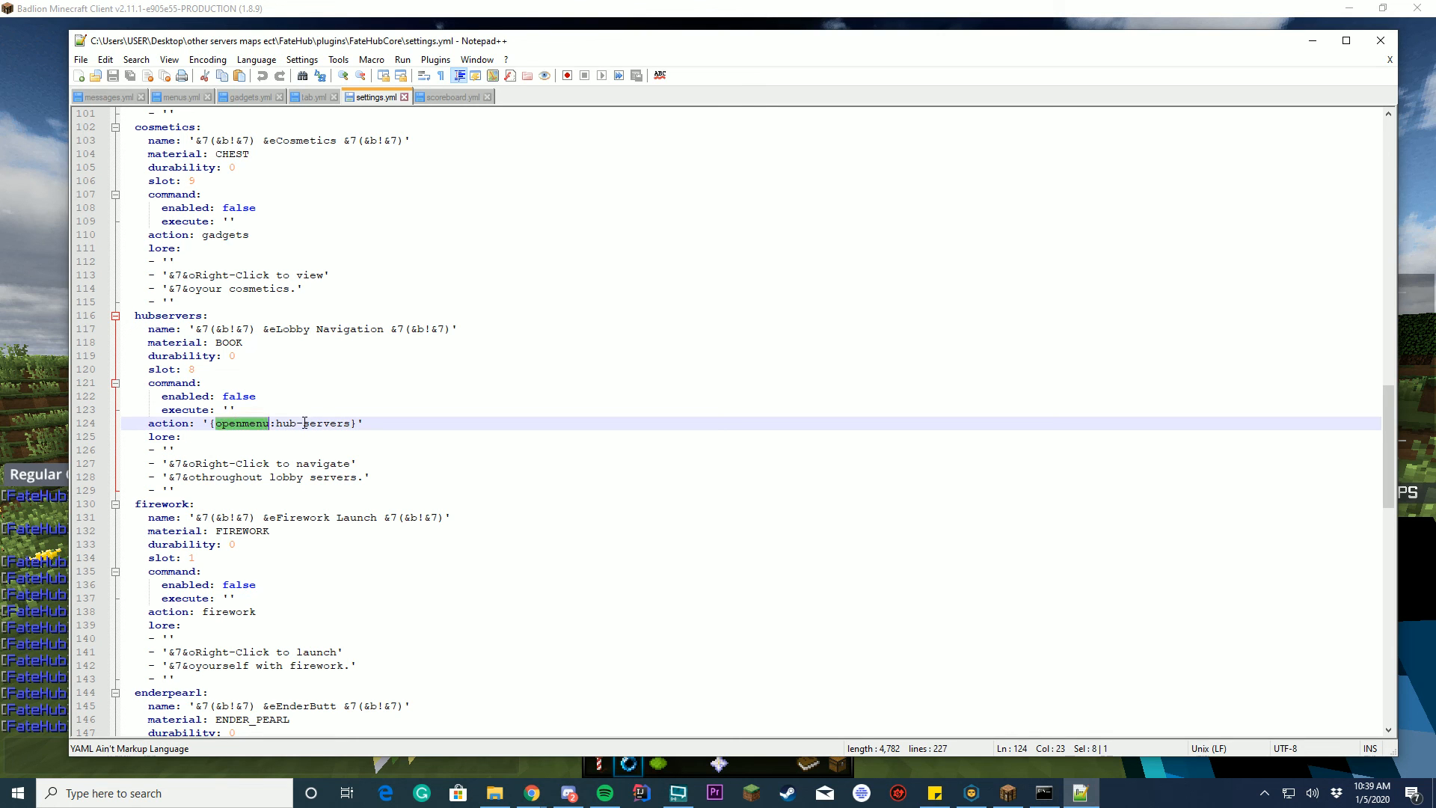
pyautogui.click(173, 96)
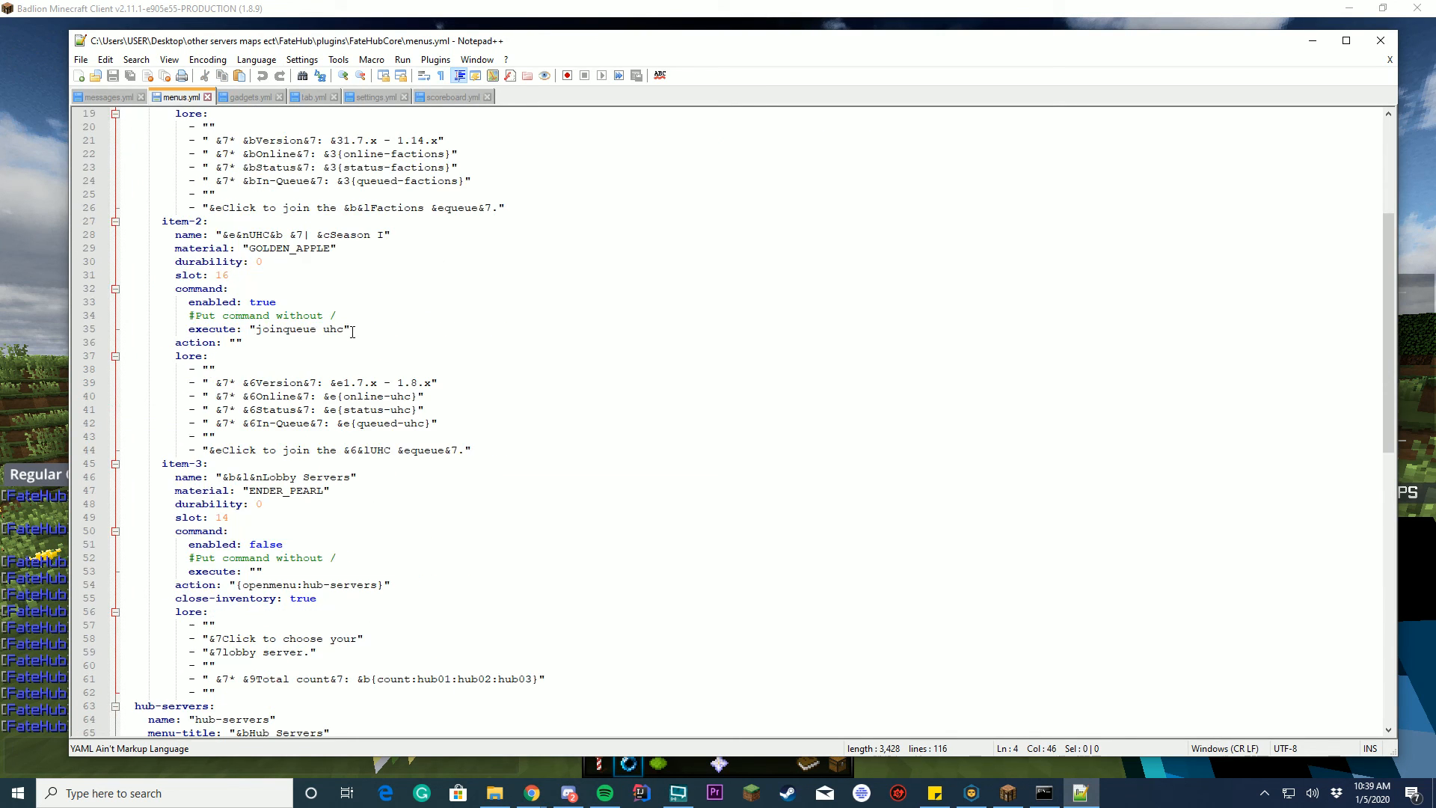
pyautogui.scroll(-3)
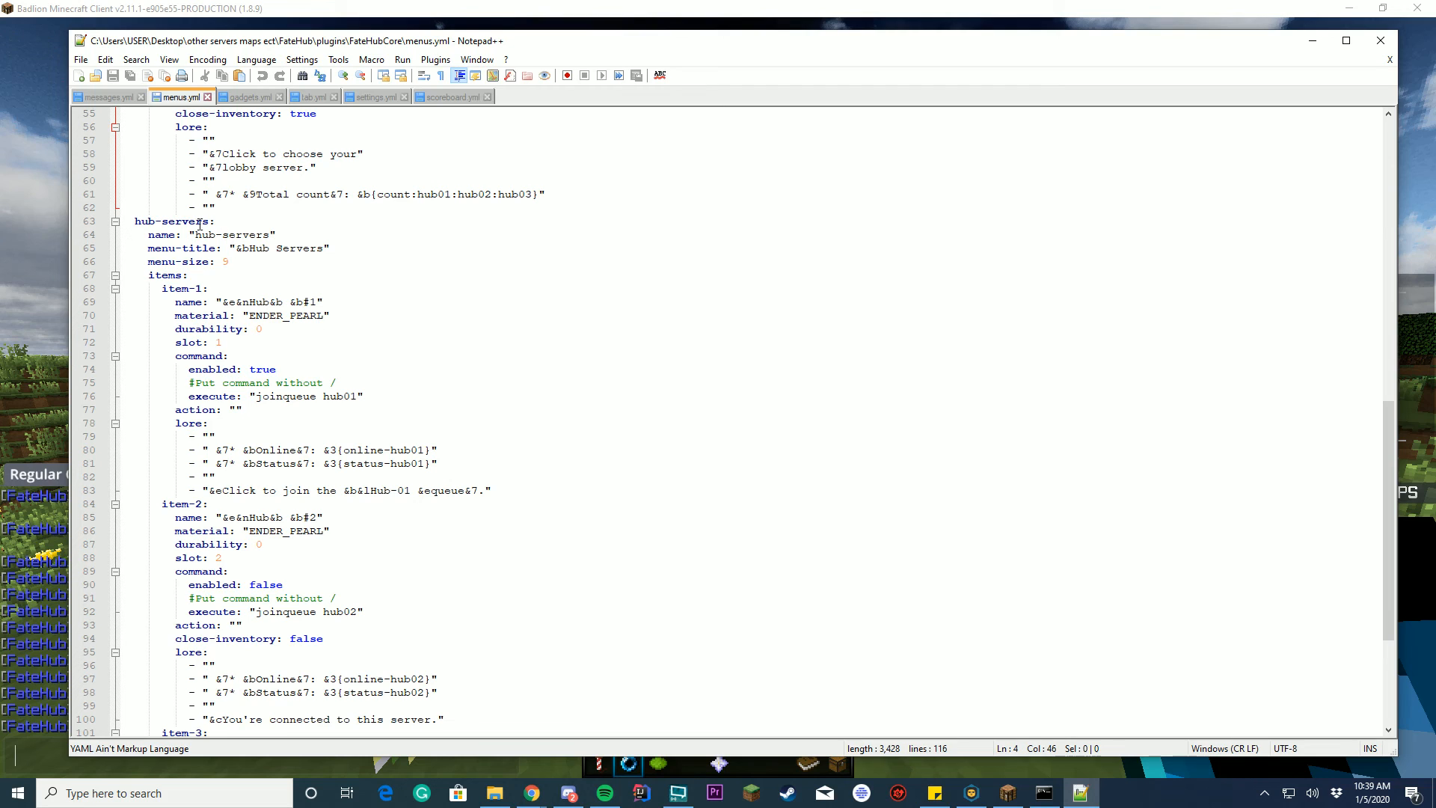
pyautogui.doubleClick(190, 221)
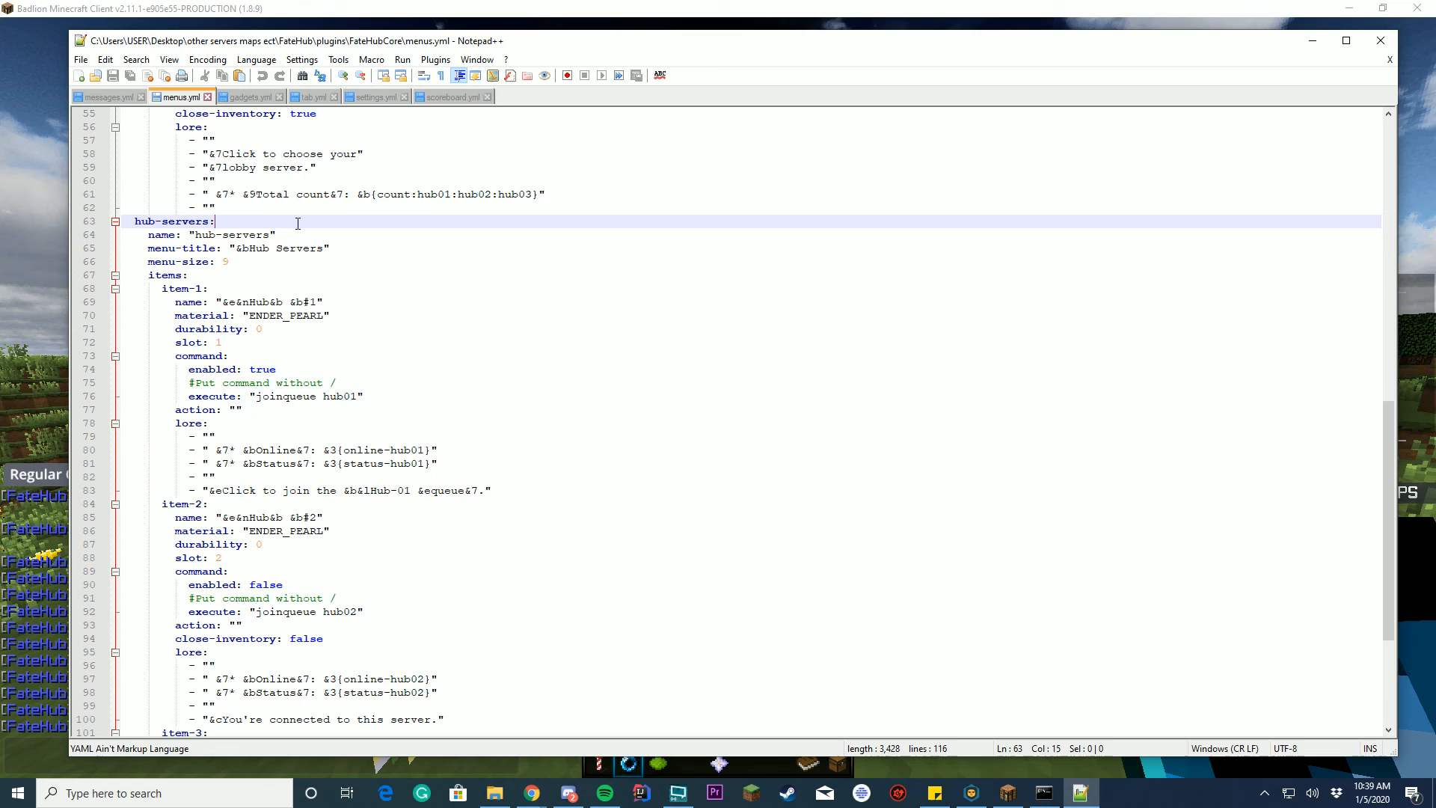
pyautogui.moveTo(314, 96)
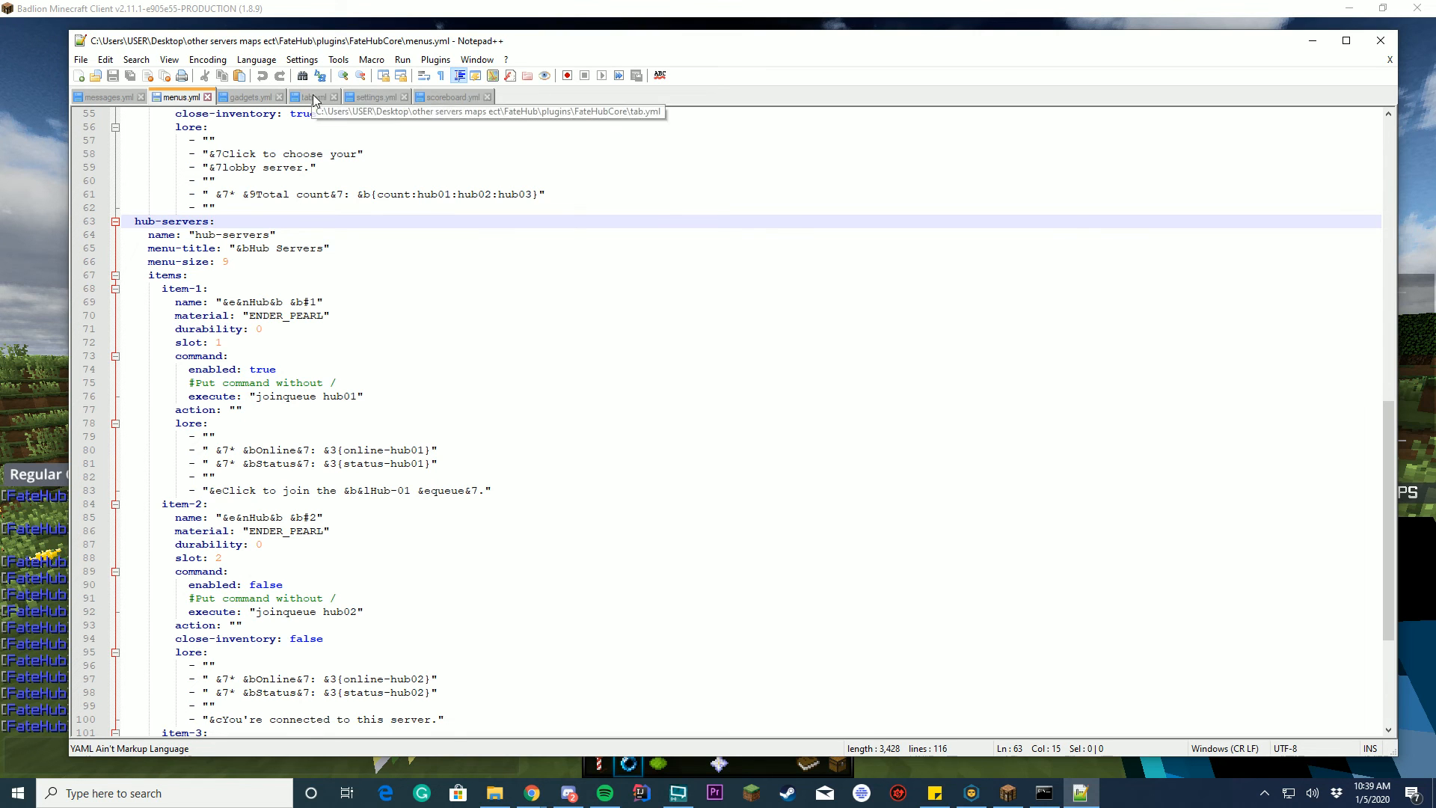
pyautogui.click(371, 96)
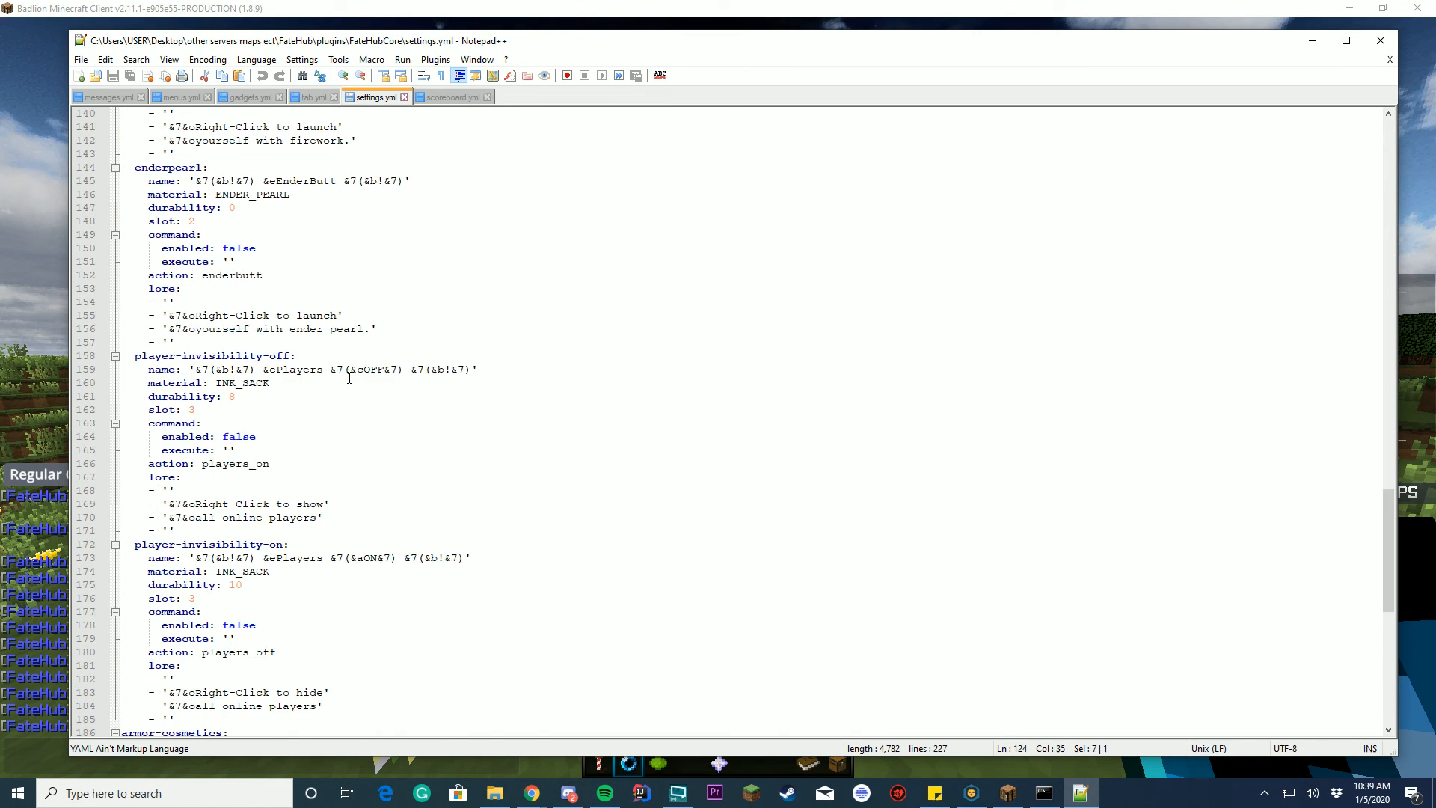
# Copy the enderpearl entry into a tnt item with TNT material named SERVER STAT MENU.
pyautogui.scroll(-3)
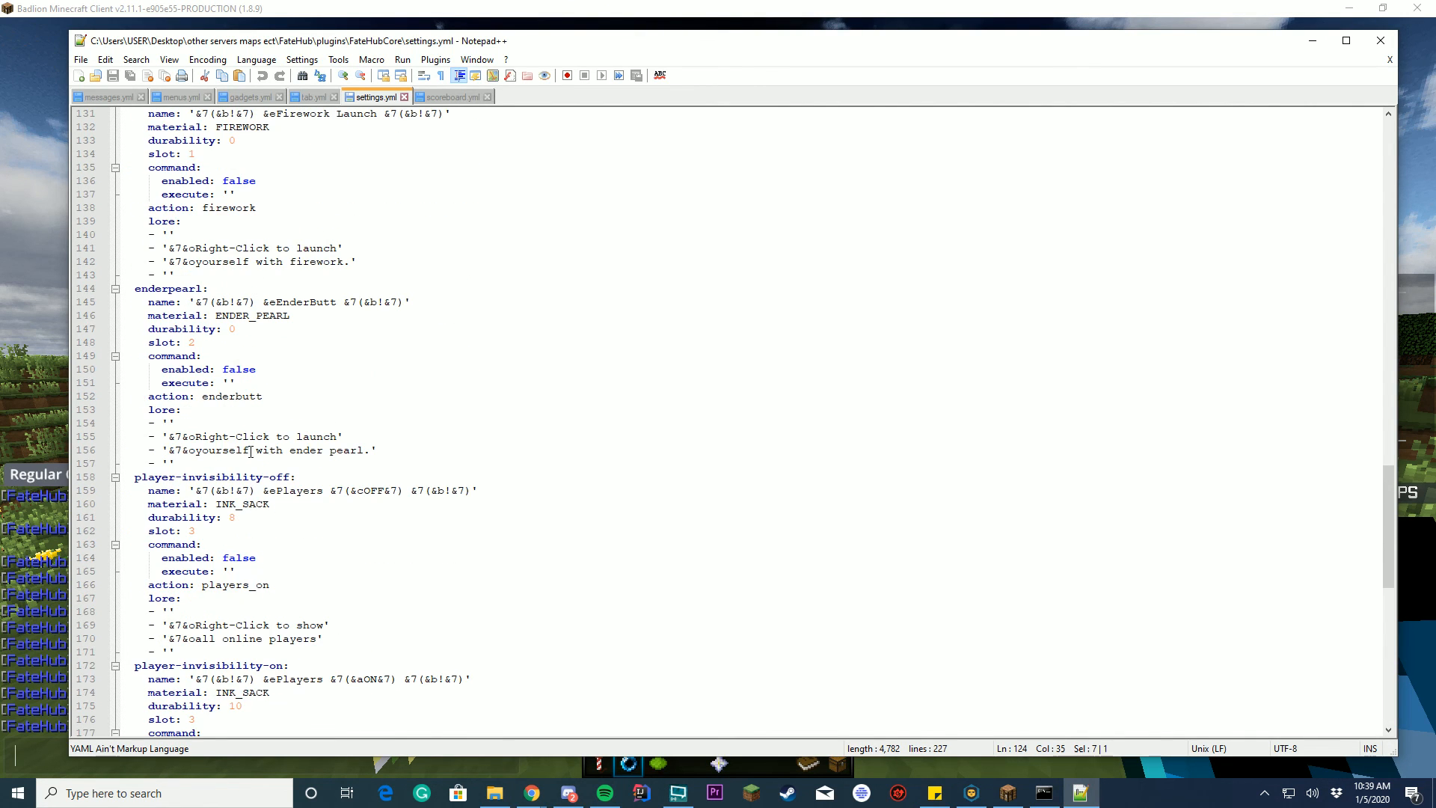
pyautogui.click(174, 463)
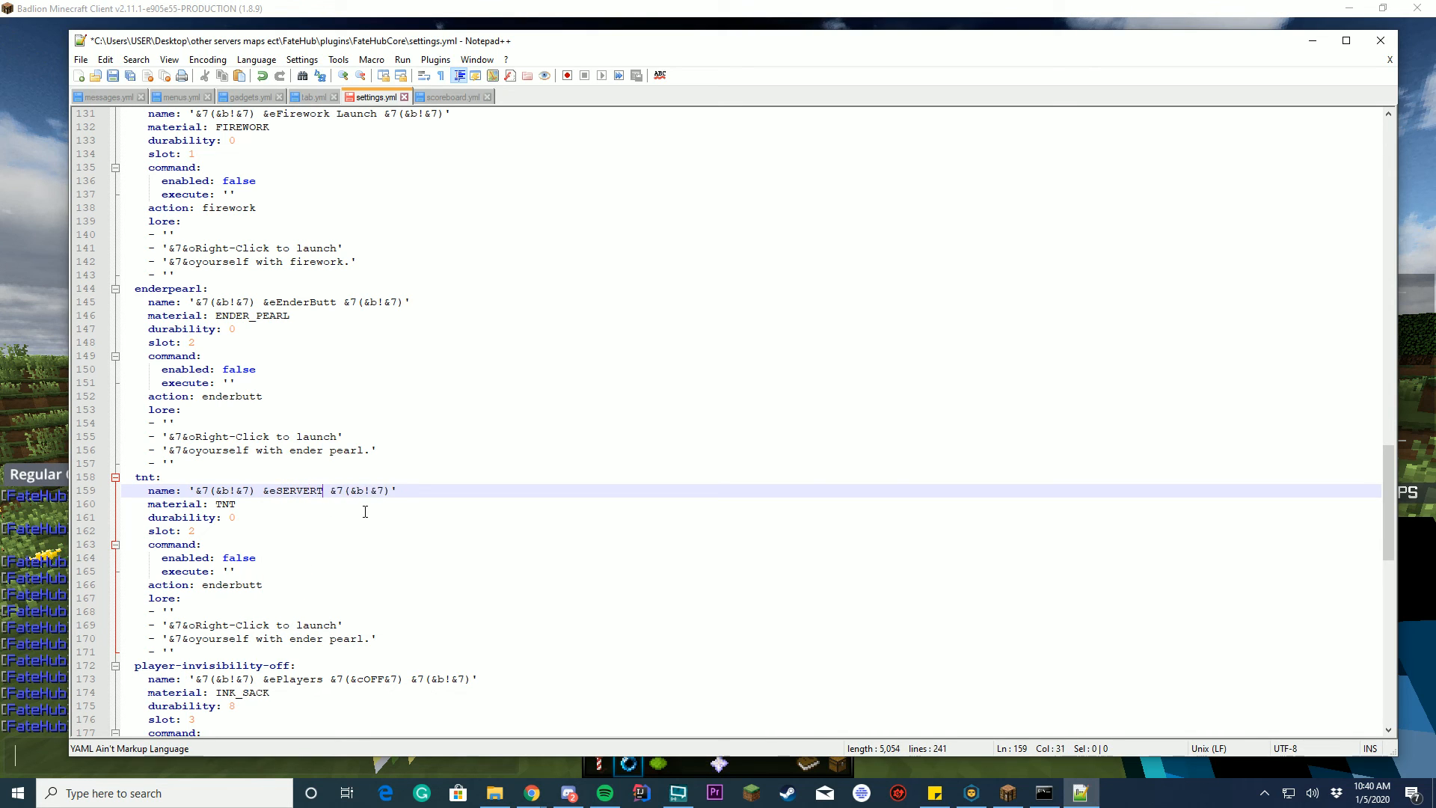
pyautogui.write('" STAT"')
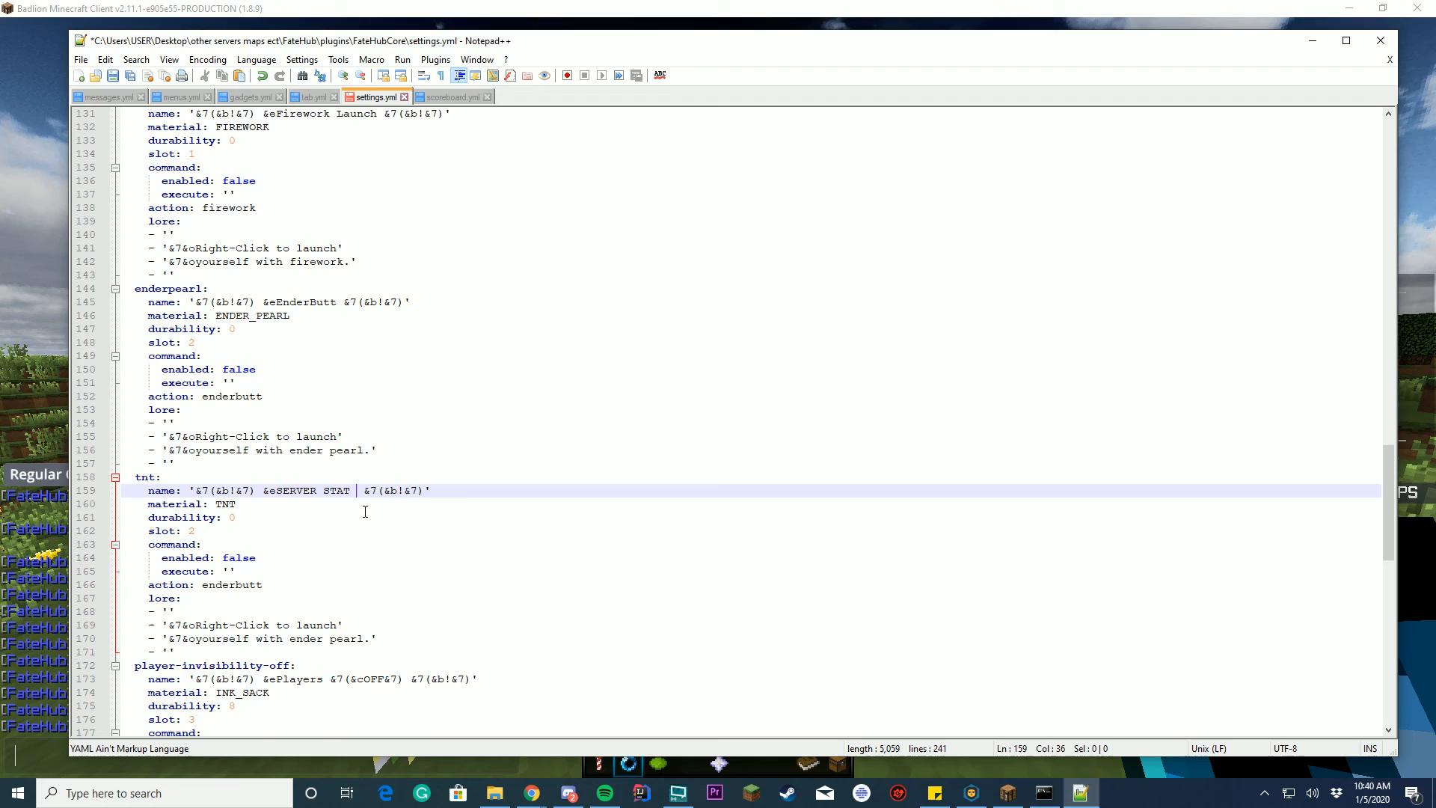
pyautogui.write('MENU')
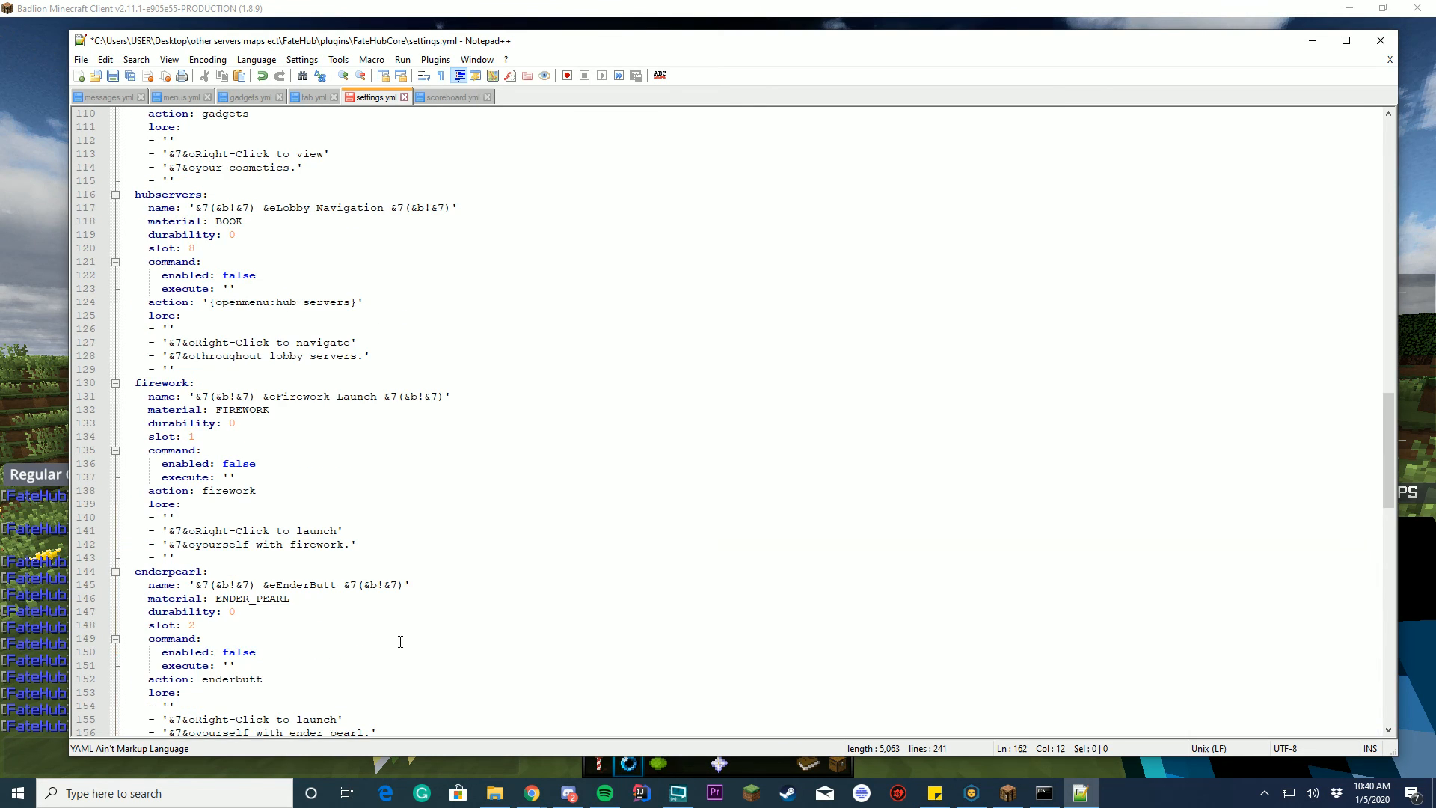
pyautogui.scroll(3)
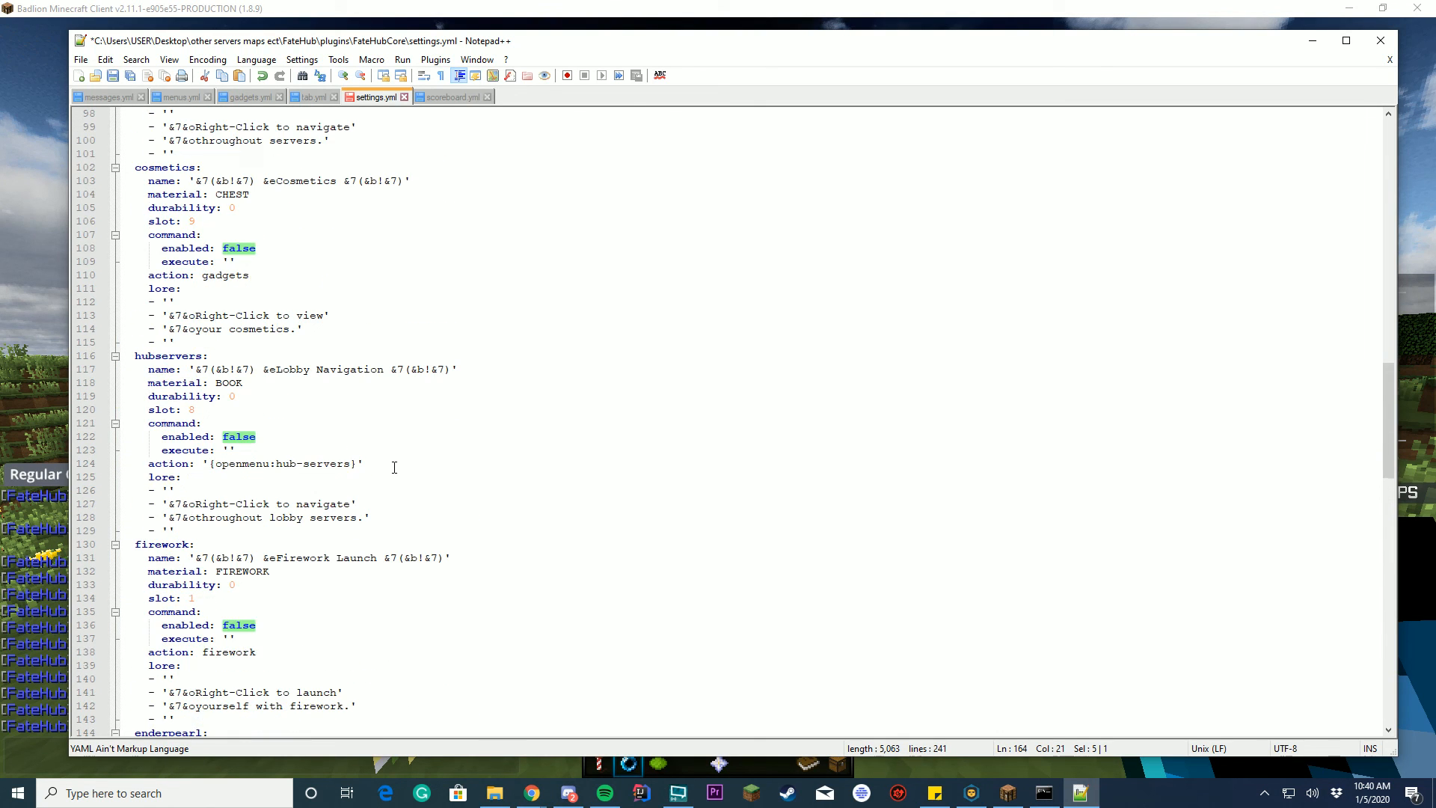
# Set the tnt item to slot 4 with {openmenu:tnt-name} and lore 'Right-Click to open the TNT MENU.'.
pyautogui.scroll(-3)
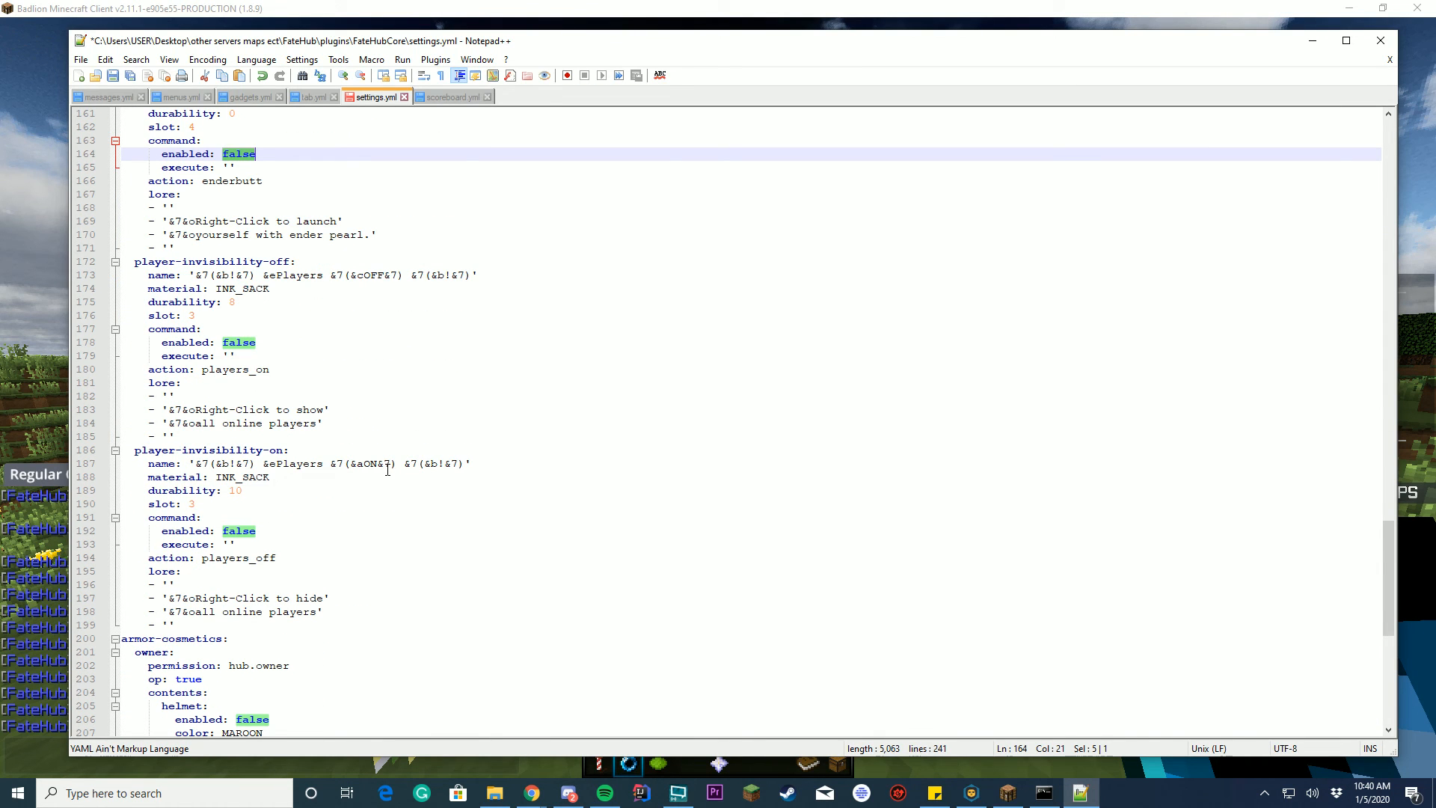
pyautogui.click(173, 95)
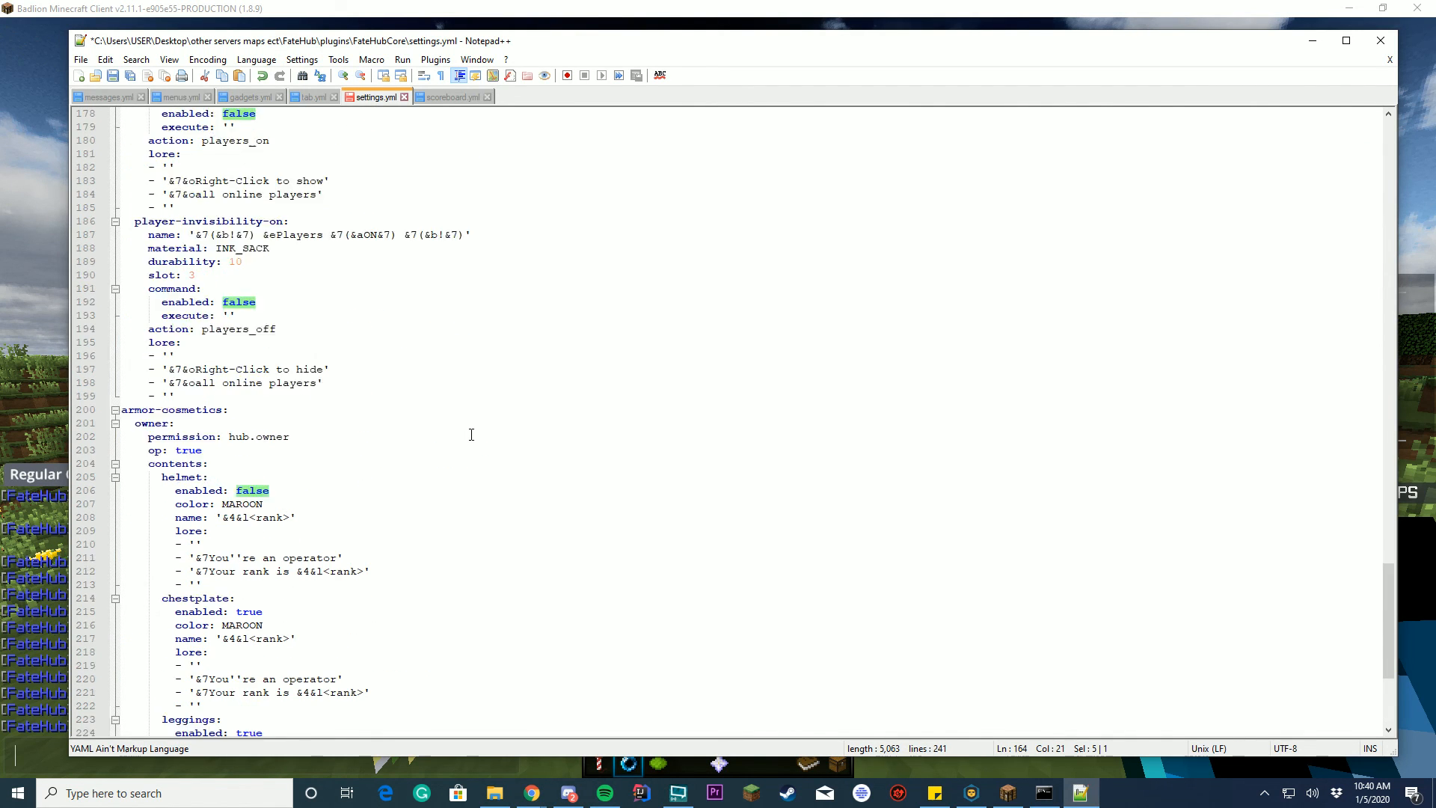
pyautogui.scroll(3)
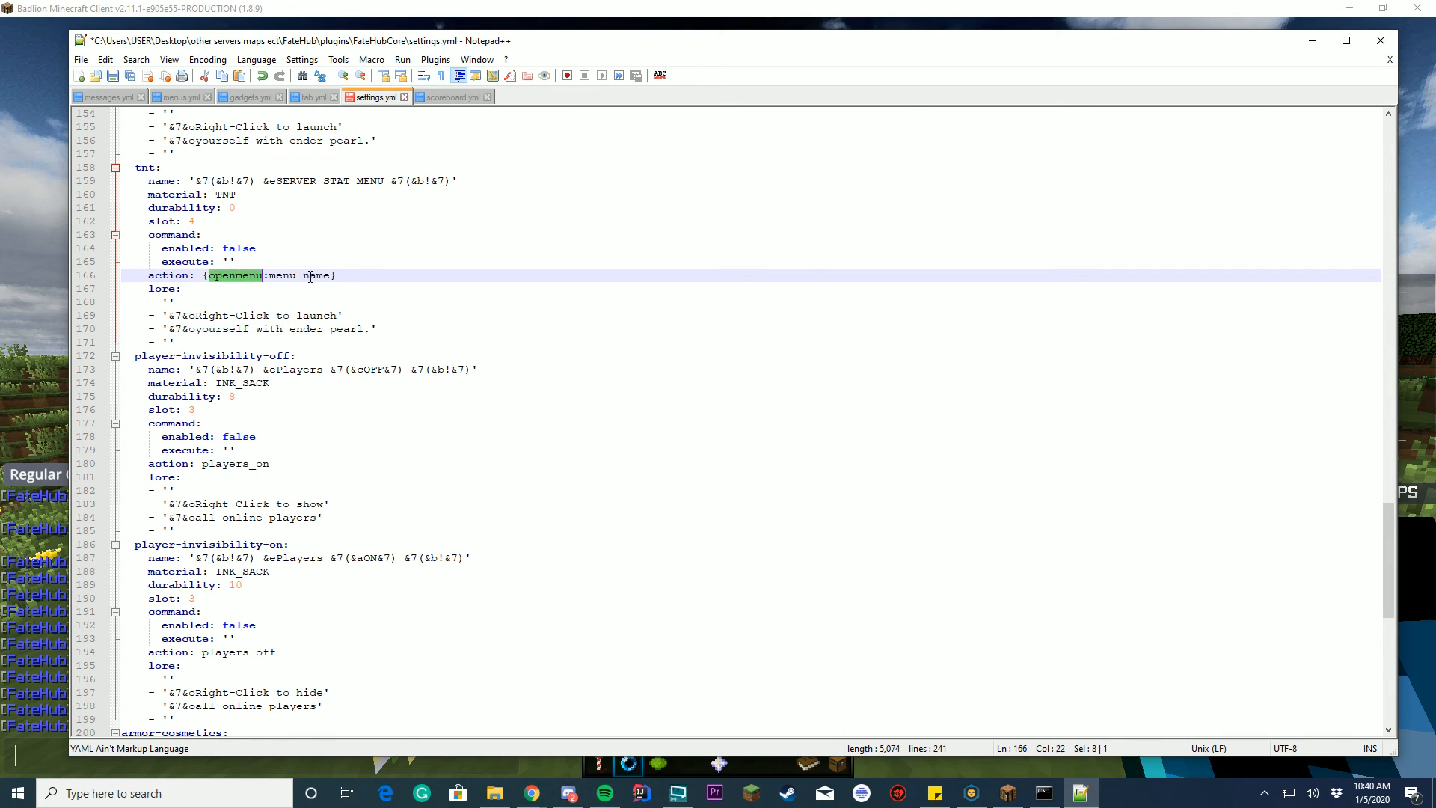
pyautogui.write('tnt')
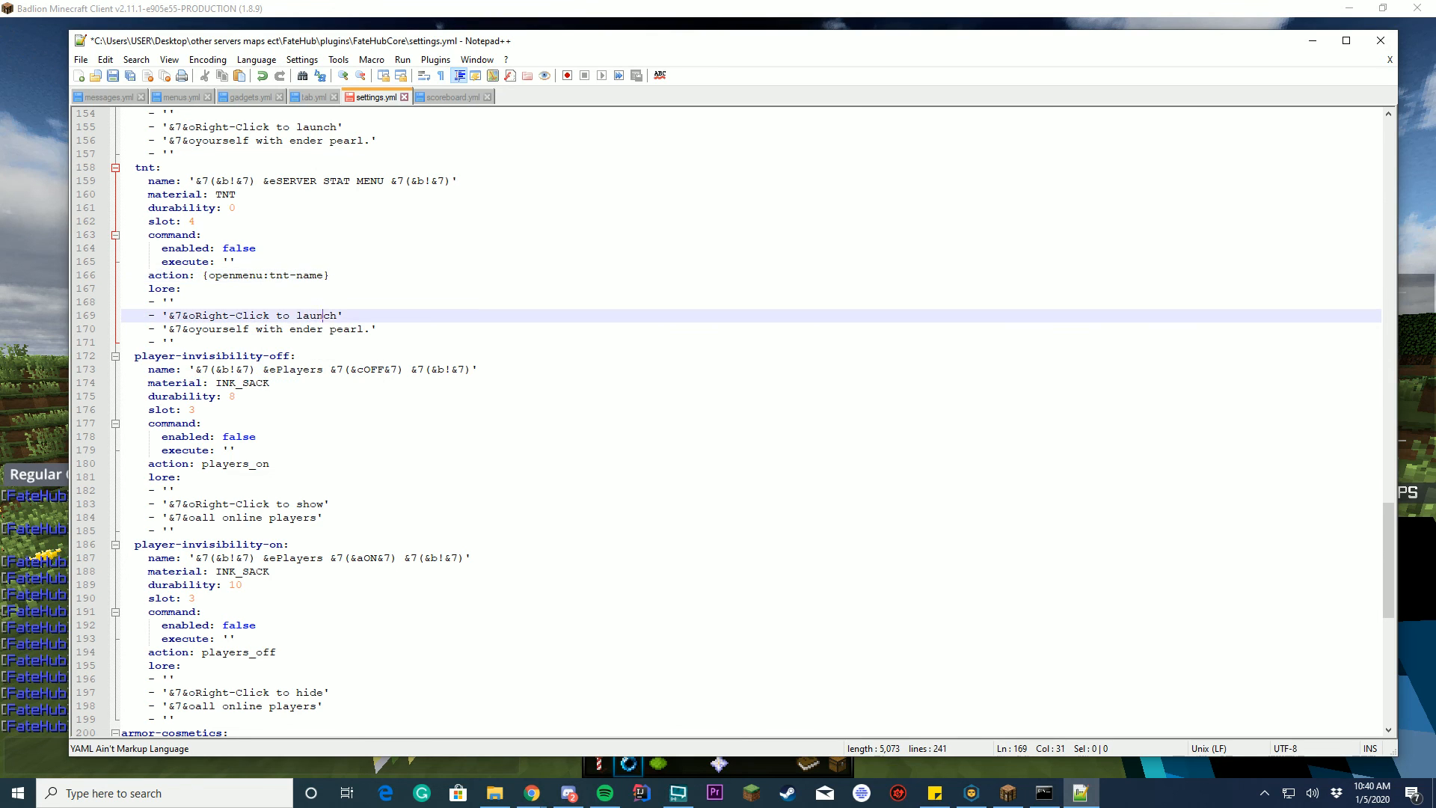
pyautogui.write('open')
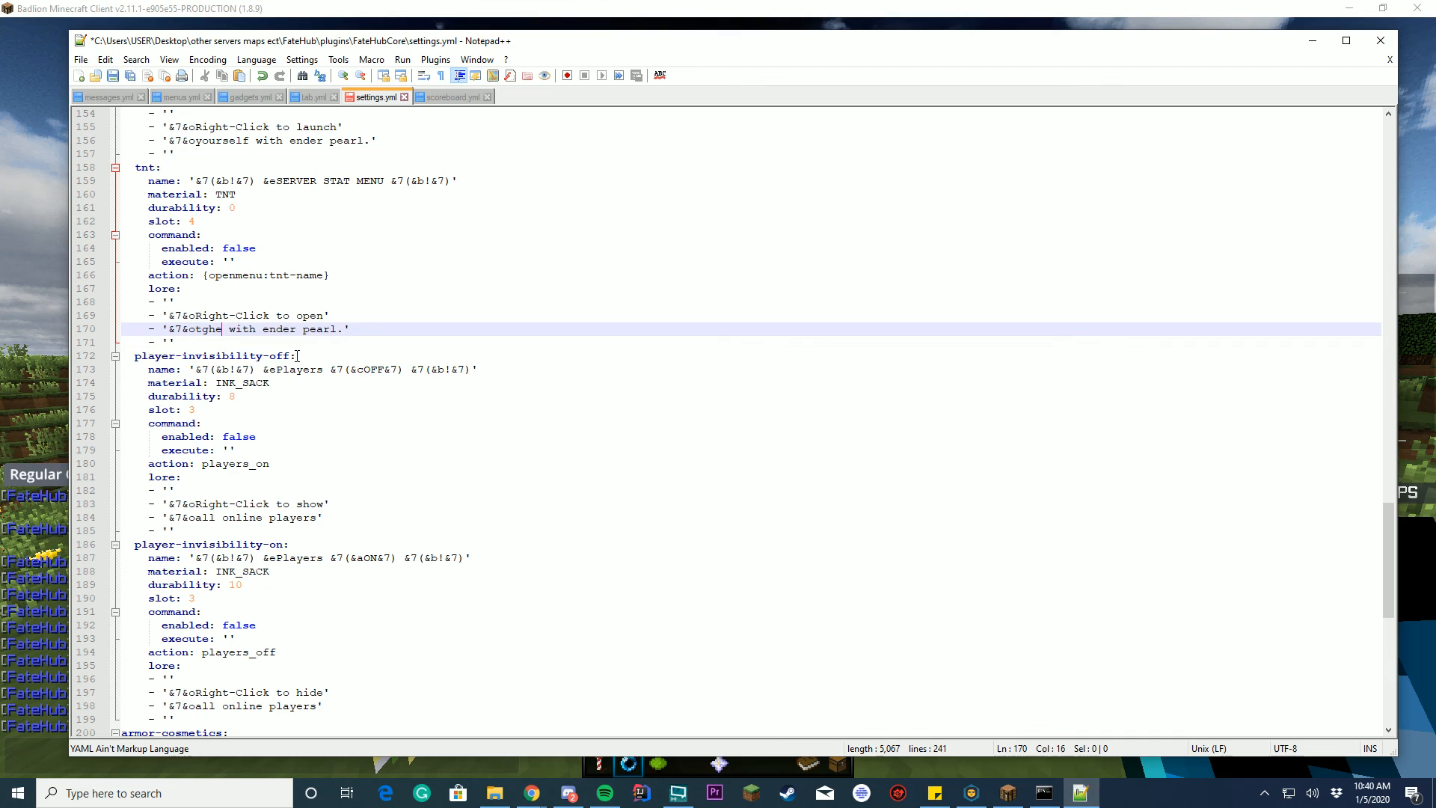
pyautogui.doubleClick(233, 329)
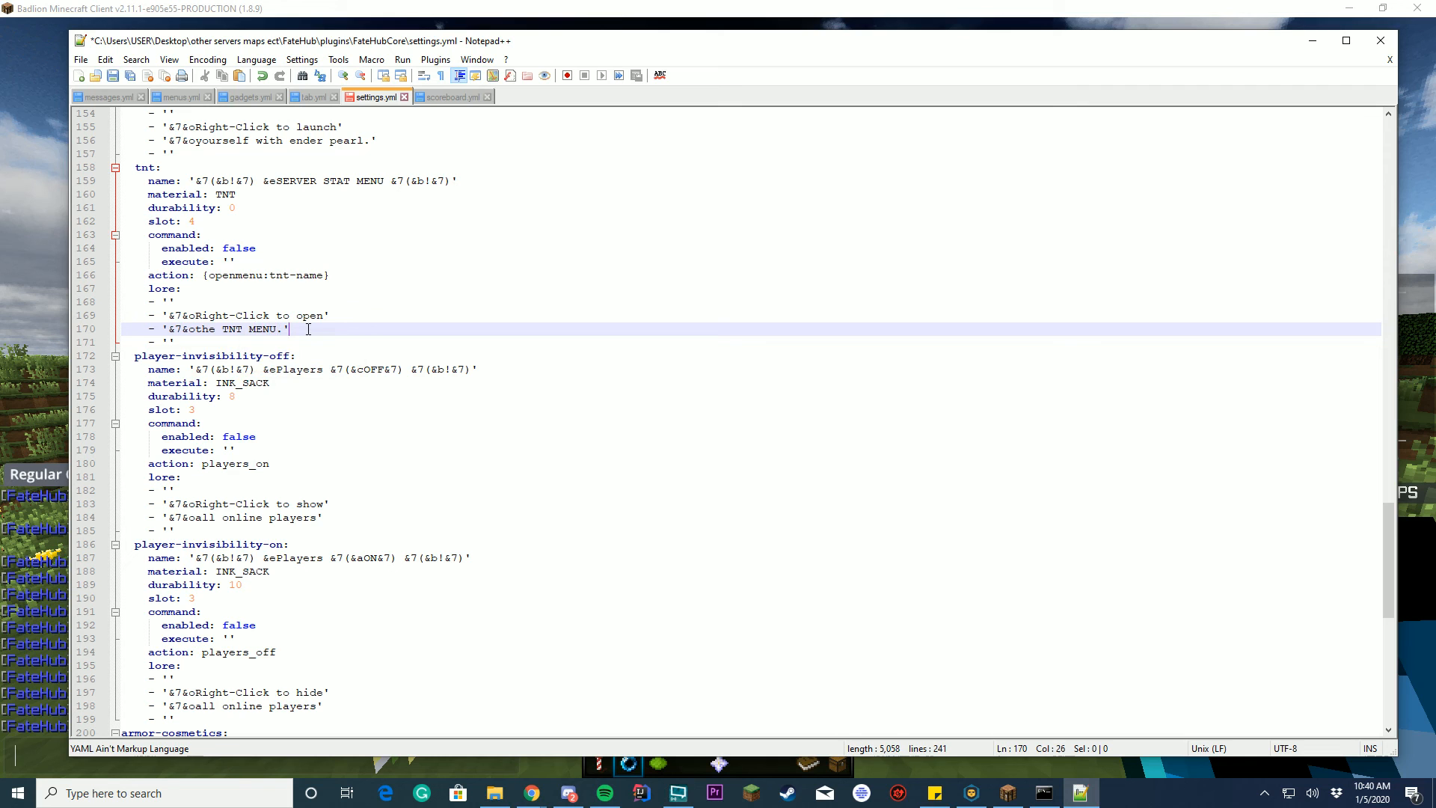
pyautogui.click(174, 96)
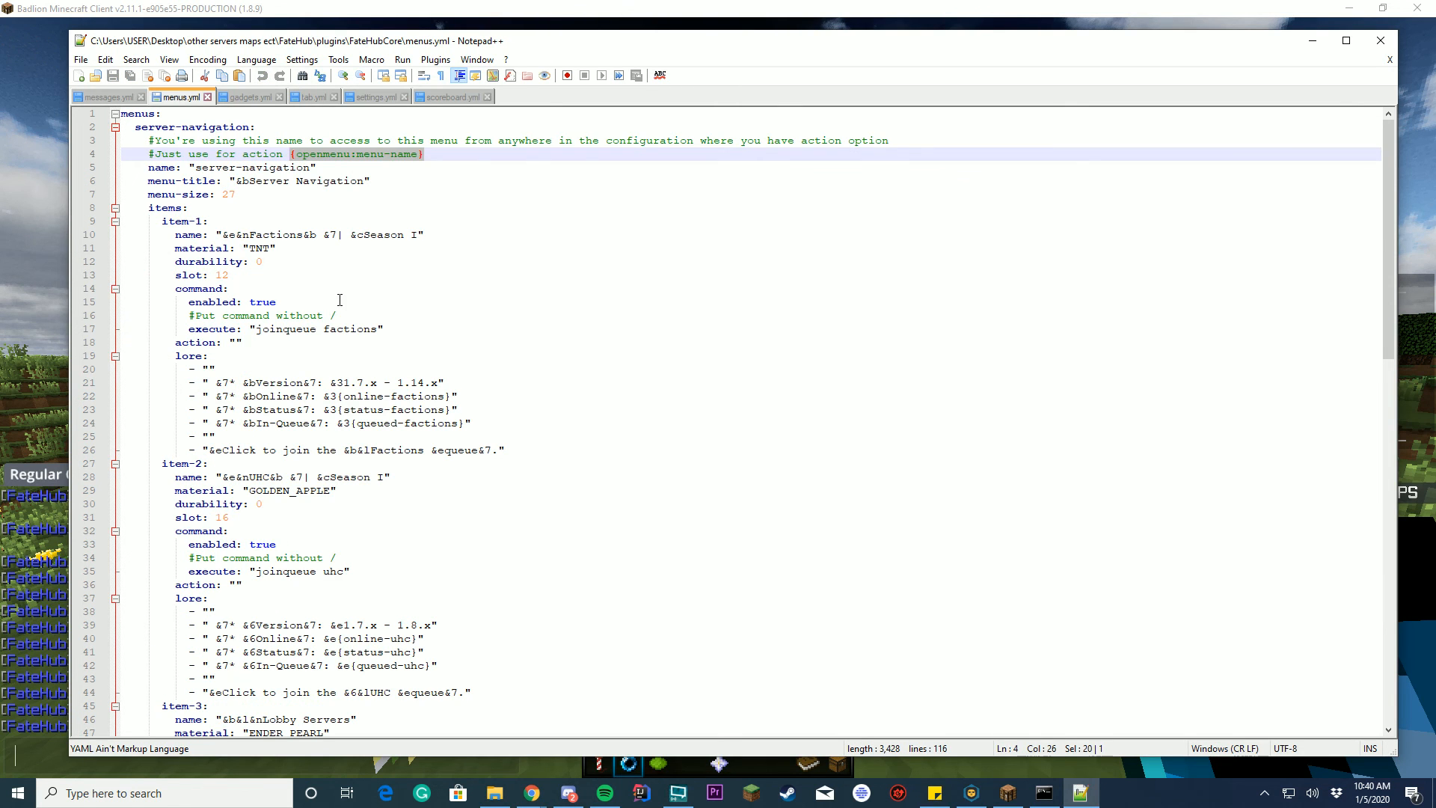
# Rename the copied menu to tnt-menu titled &bTNT MENU with item-1 named TNT Stats.
pyautogui.scroll(-3)
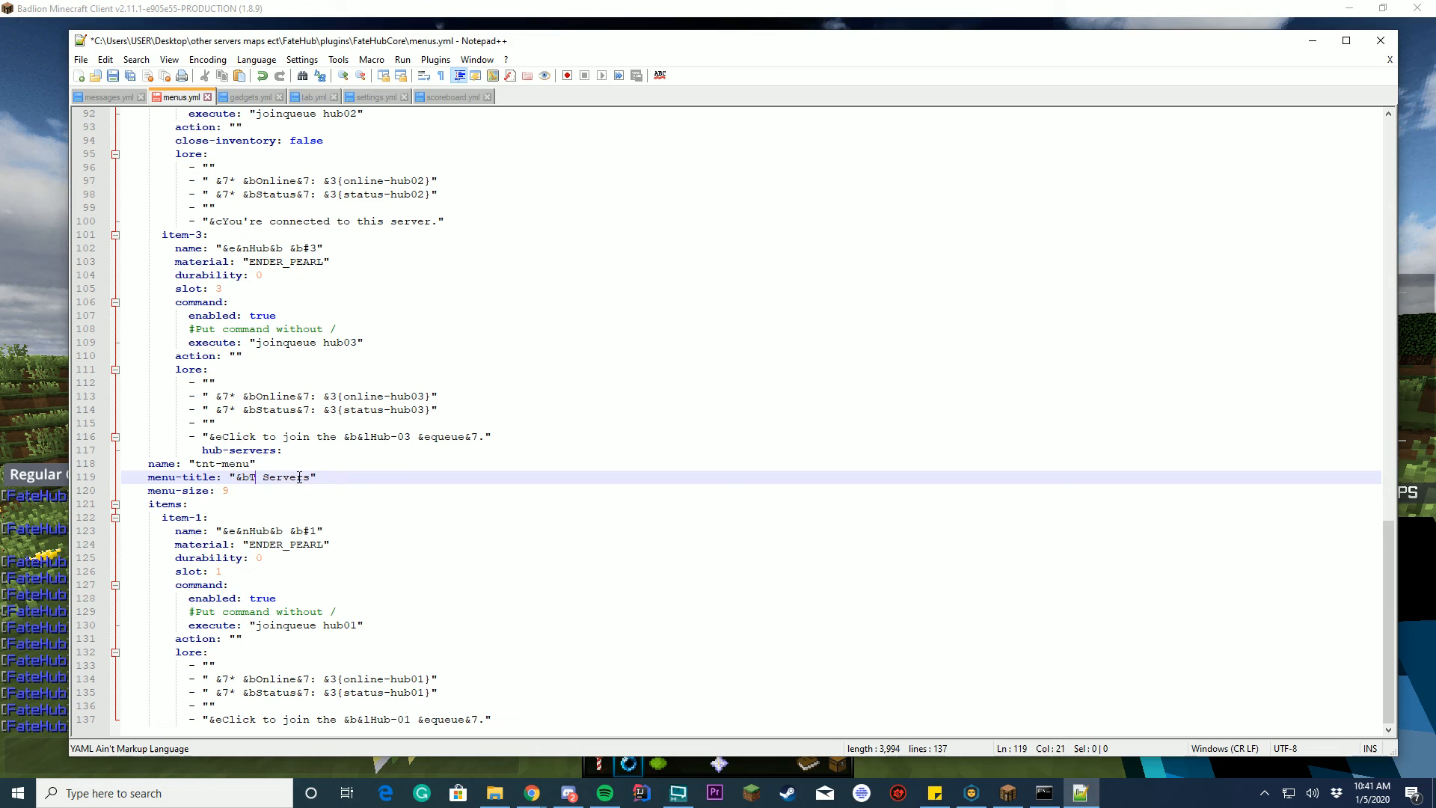
pyautogui.write('NT')
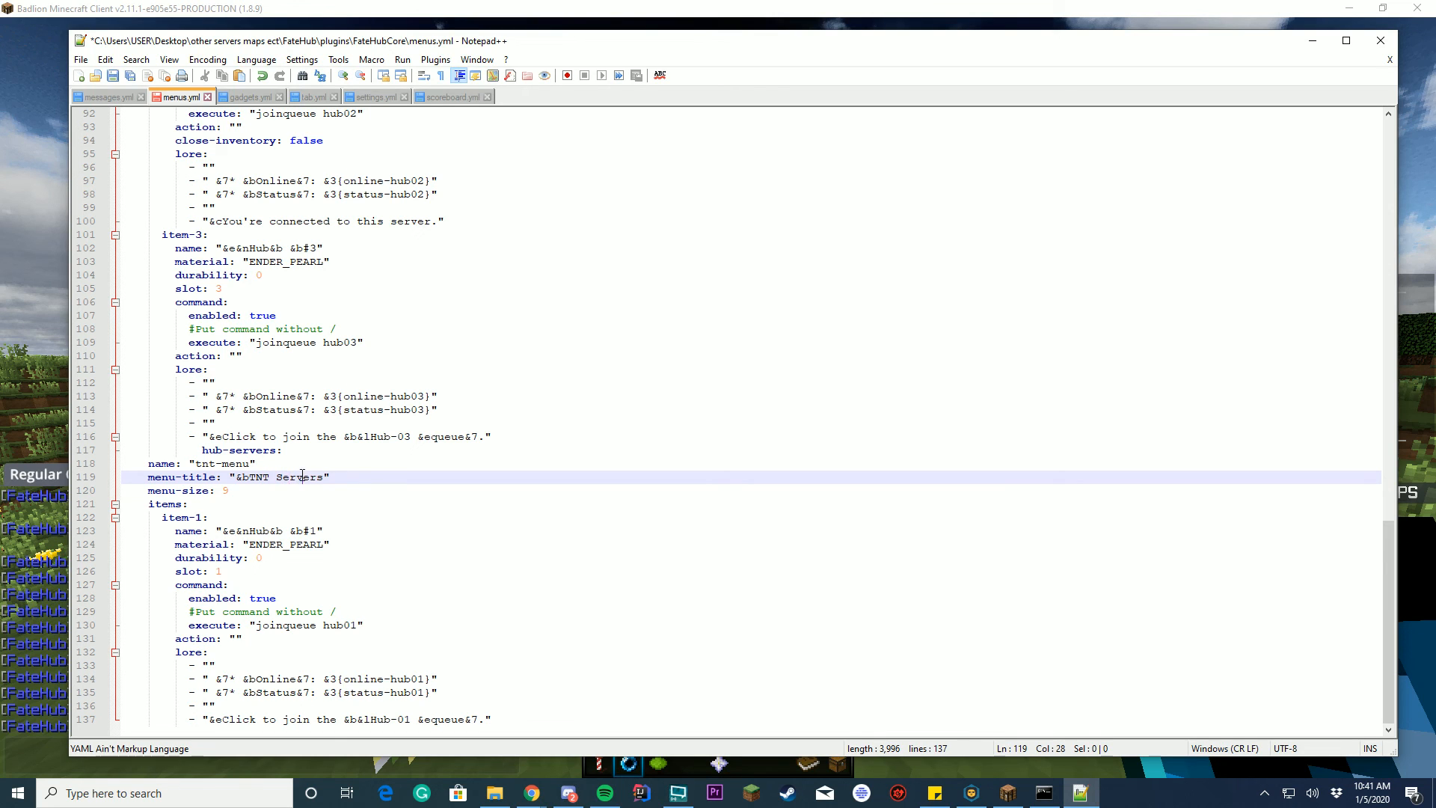
pyautogui.write('MENU')
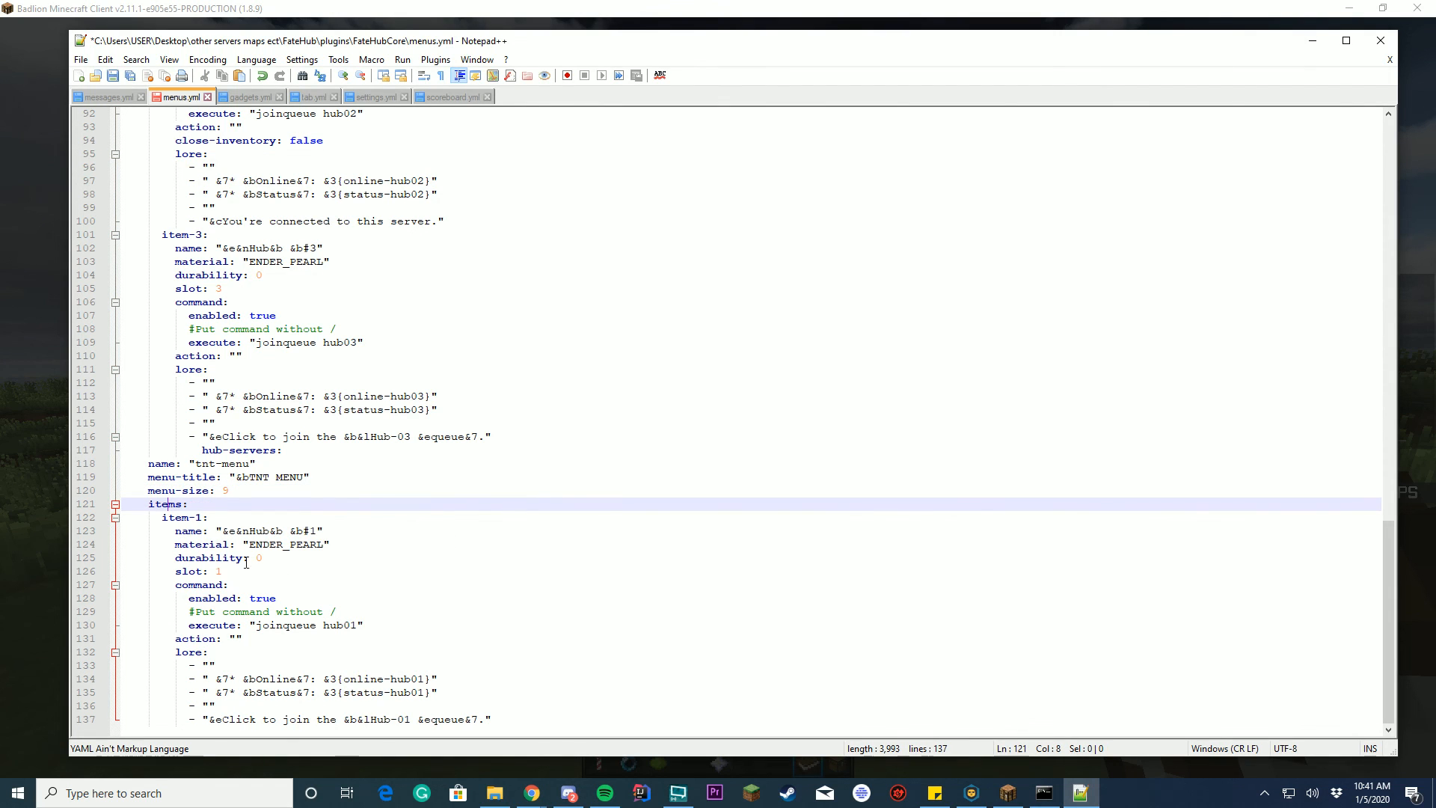
pyautogui.doubleClick(255, 530)
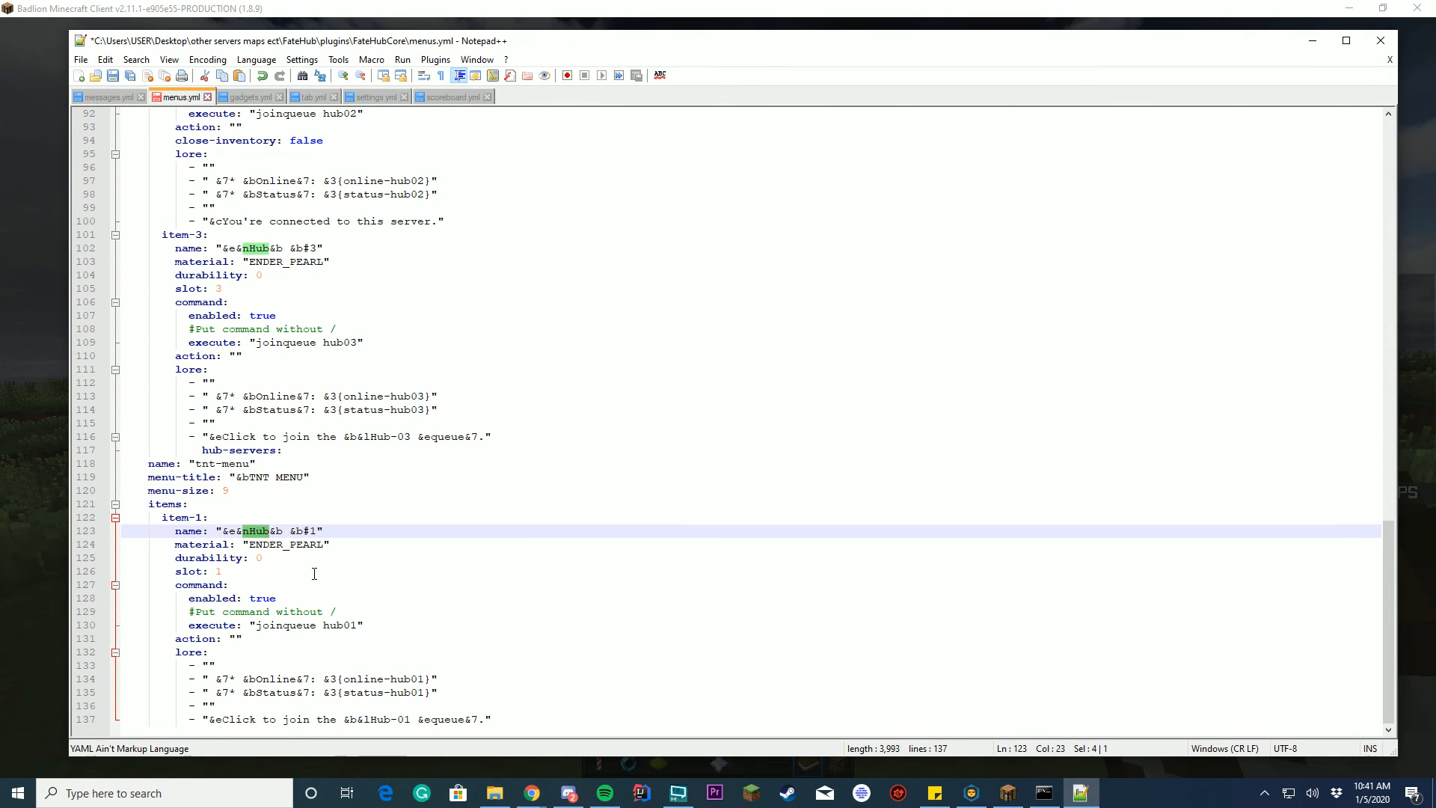
pyautogui.write('TNT STat')
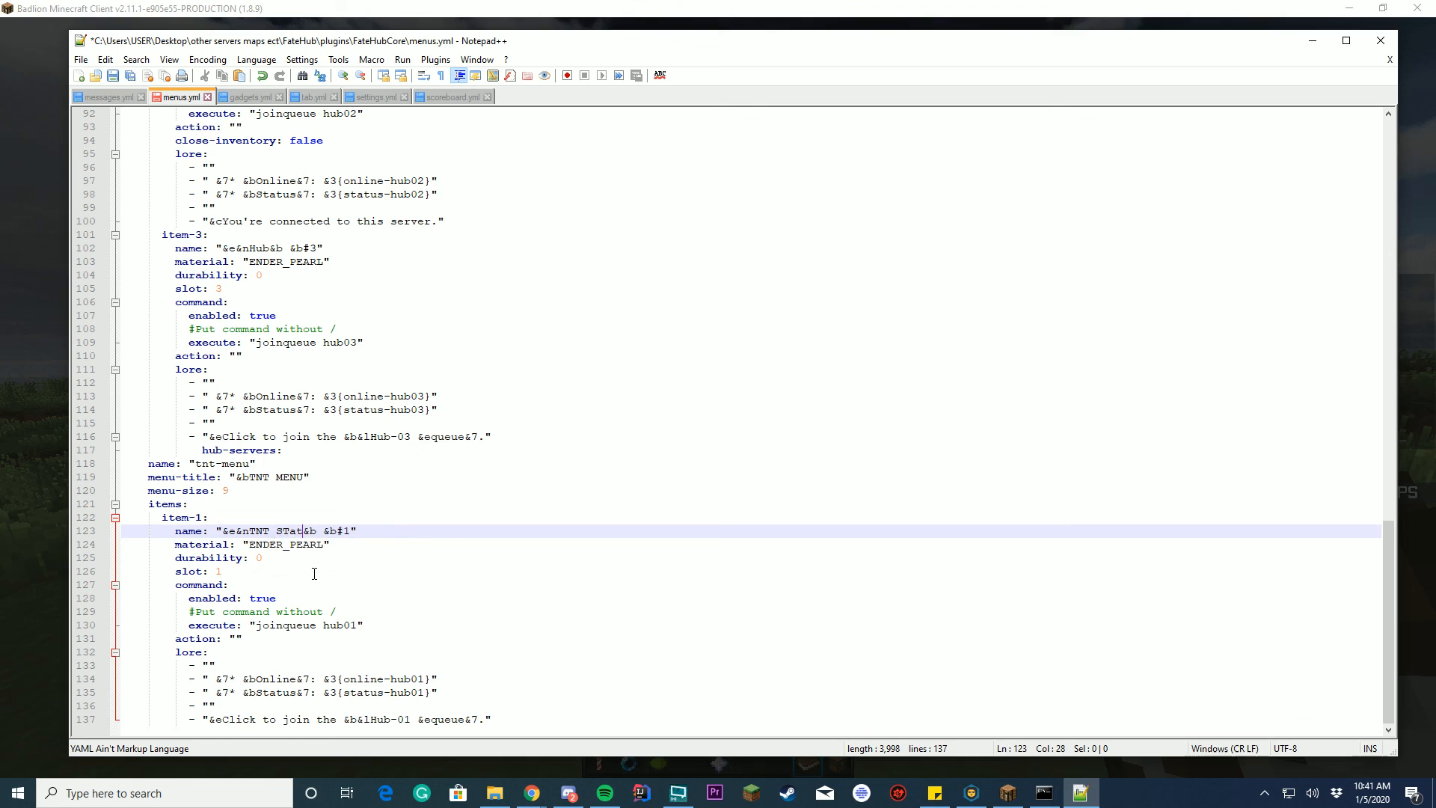
pyautogui.press('Backspace')
pyautogui.write('tats')
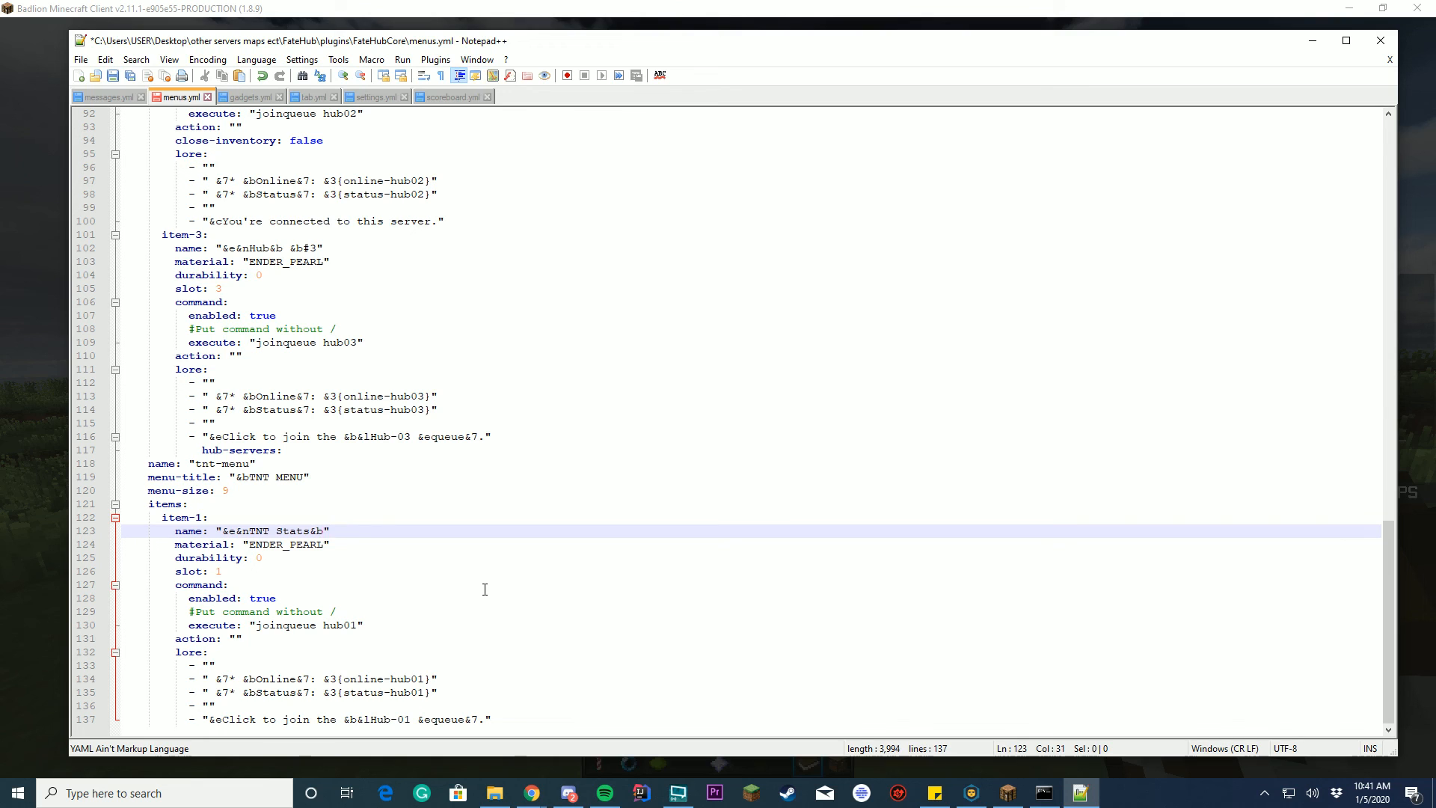
# Give the item TNT material, execute 'say TNT IS GREAT' and start replacing its lore.
pyautogui.write('TNT')
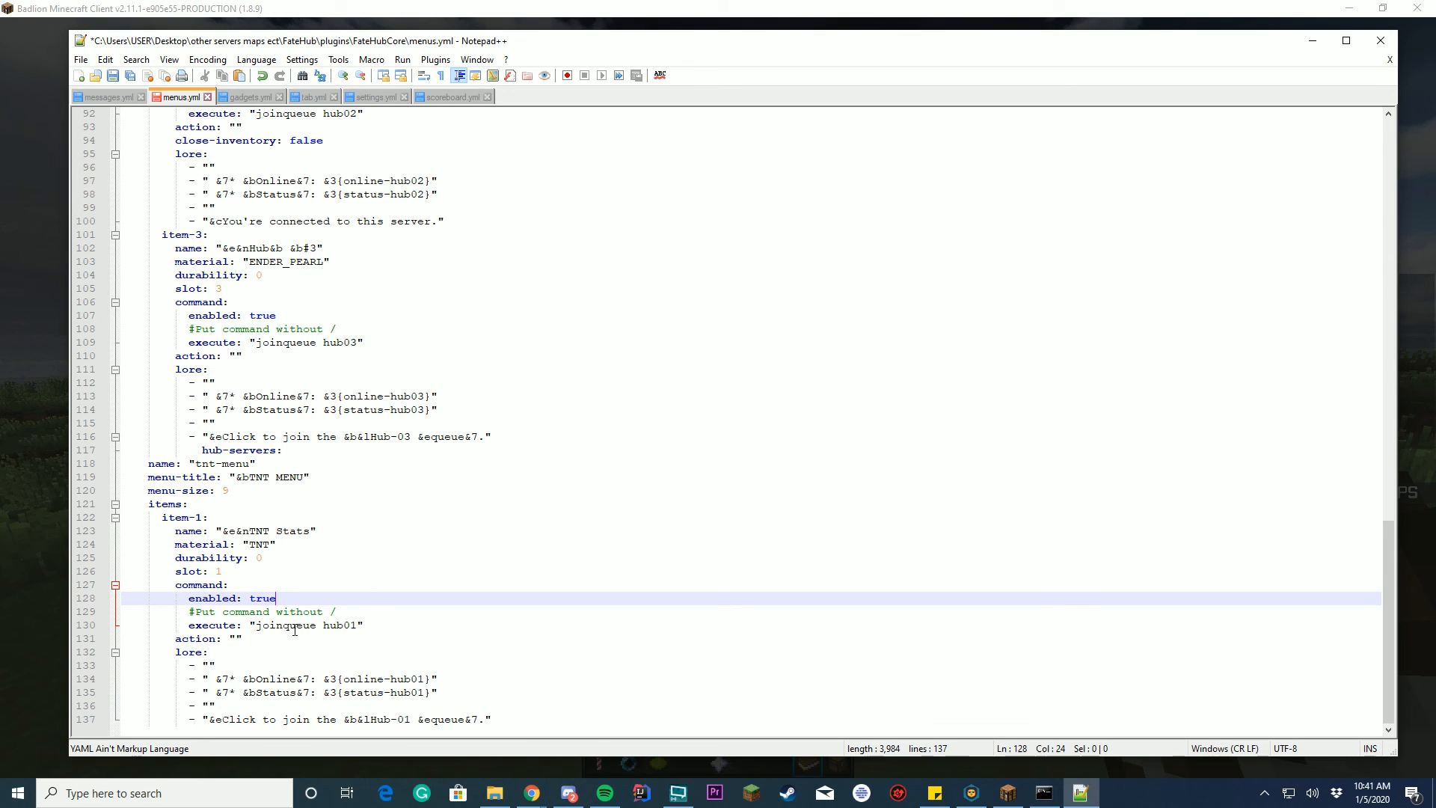
pyautogui.write('say')
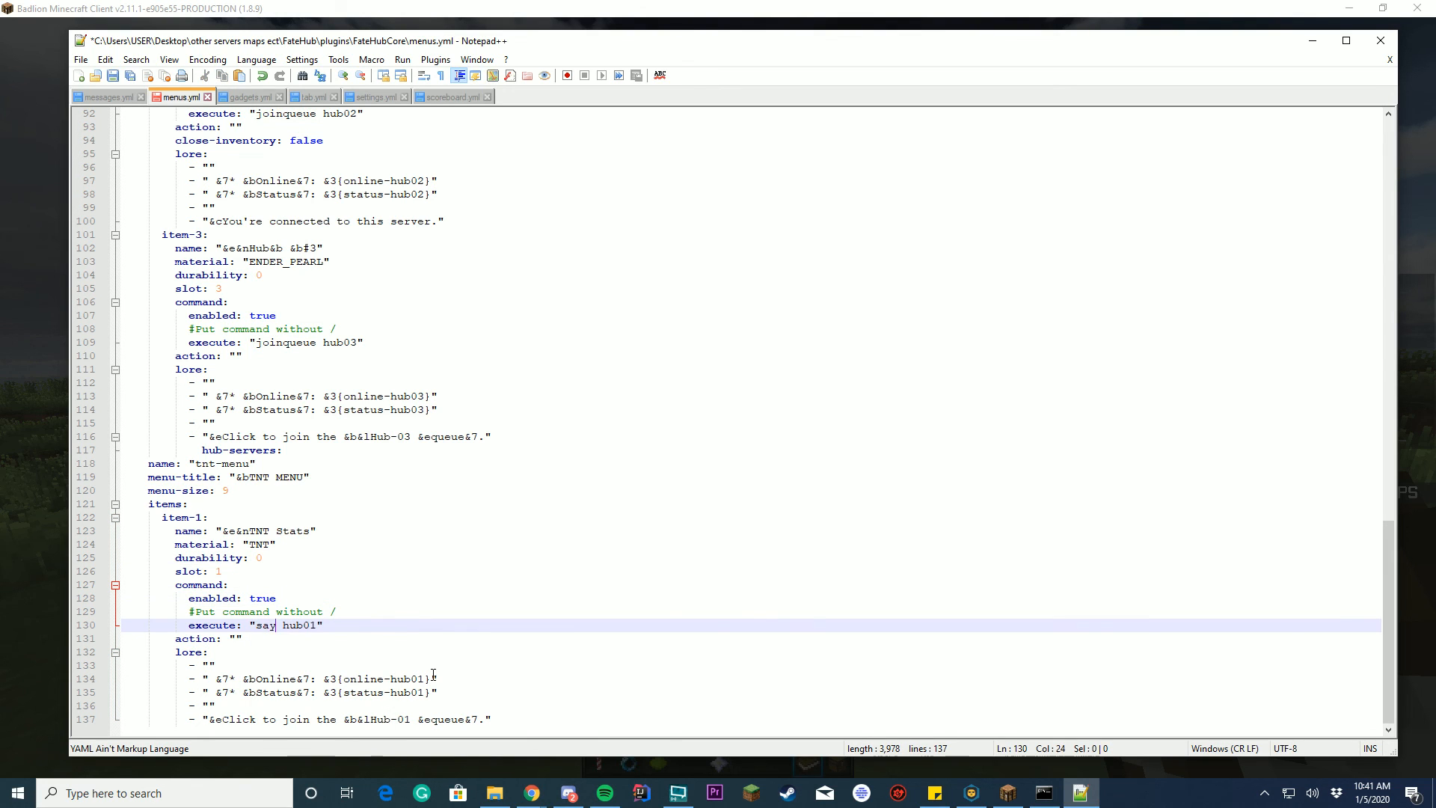
pyautogui.write('TNT IS')
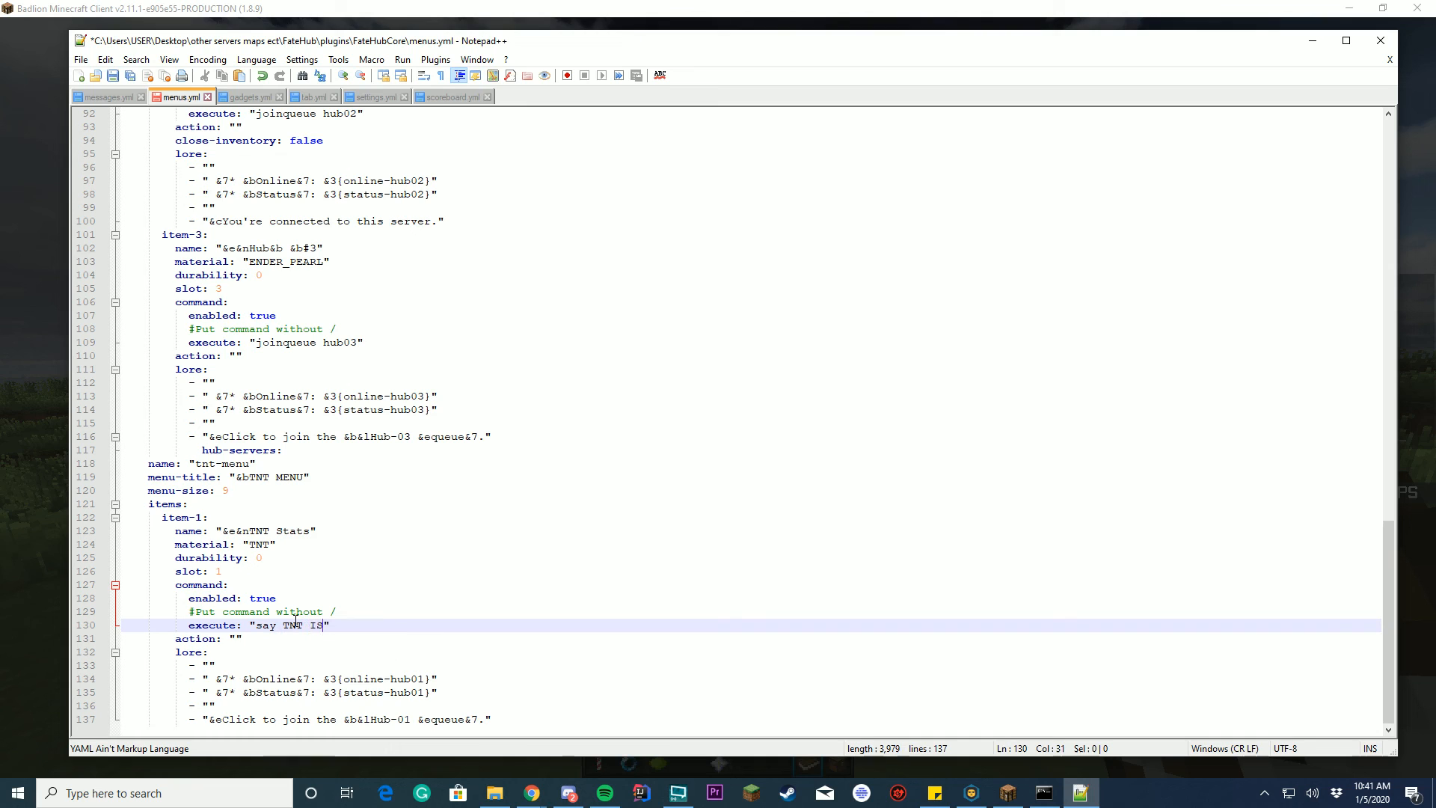
pyautogui.write('GREAT')
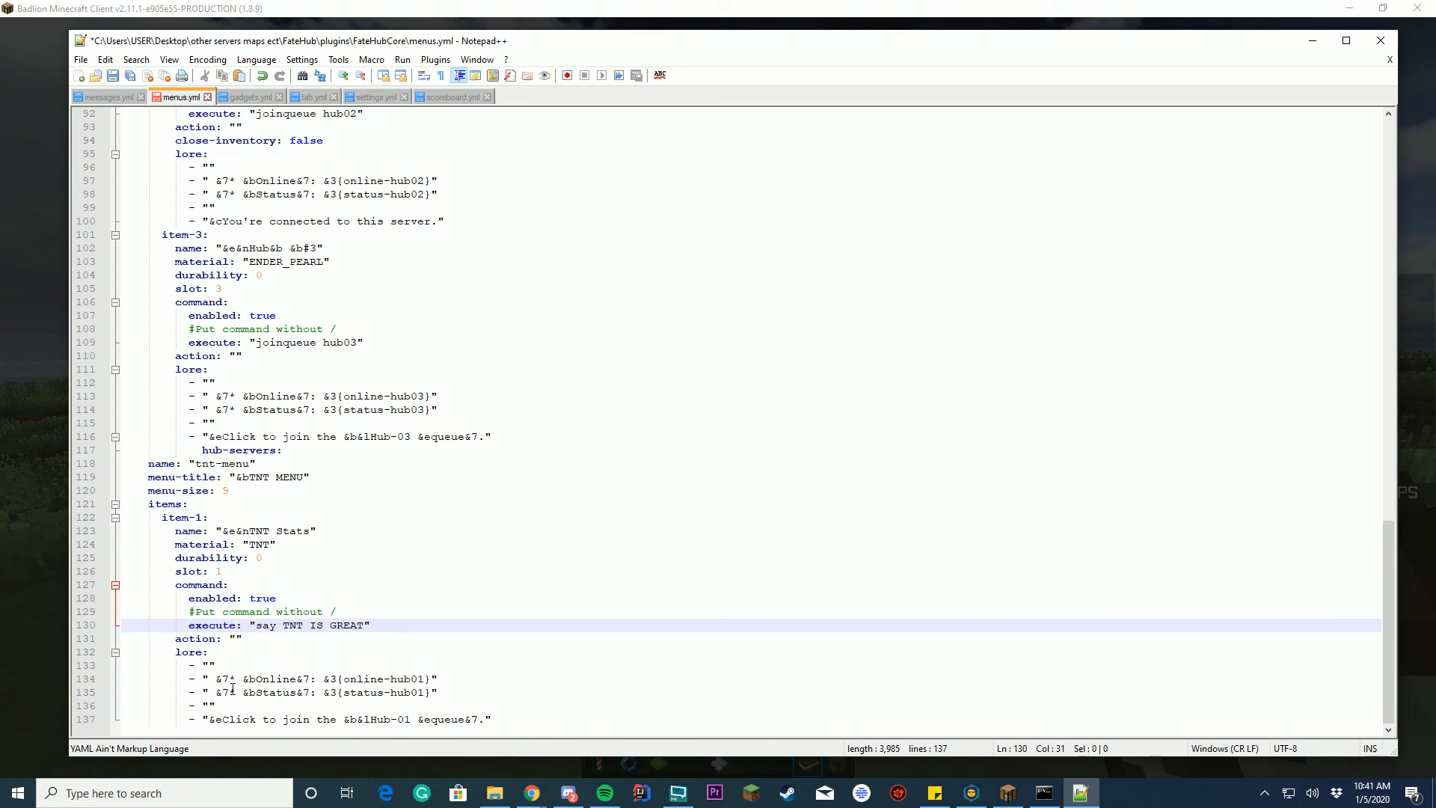
pyautogui.click(237, 639)
pyautogui.write('TNT IS GREAT')
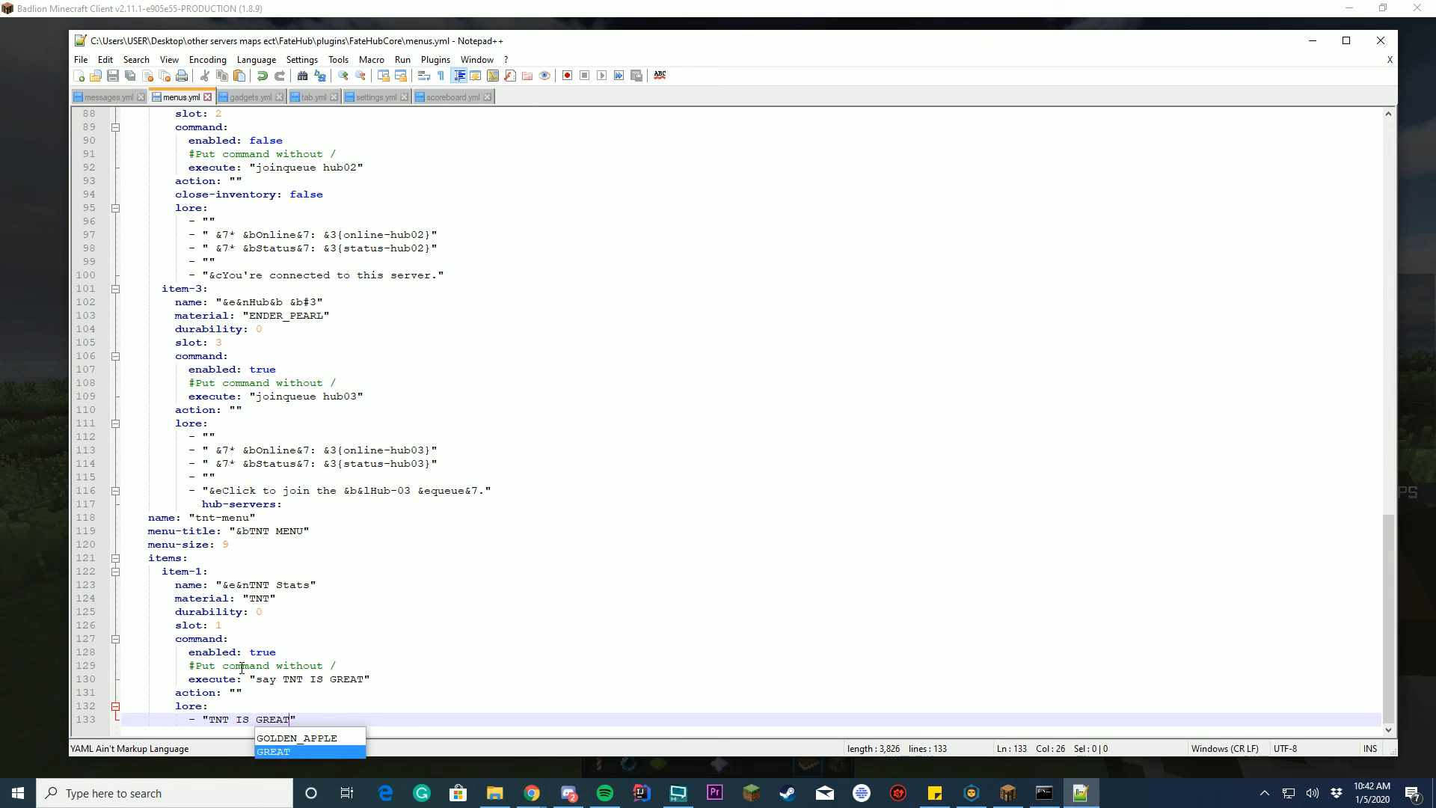
# Return to the game and enter /hubcore reload in chat.
pyautogui.click(1080, 793)
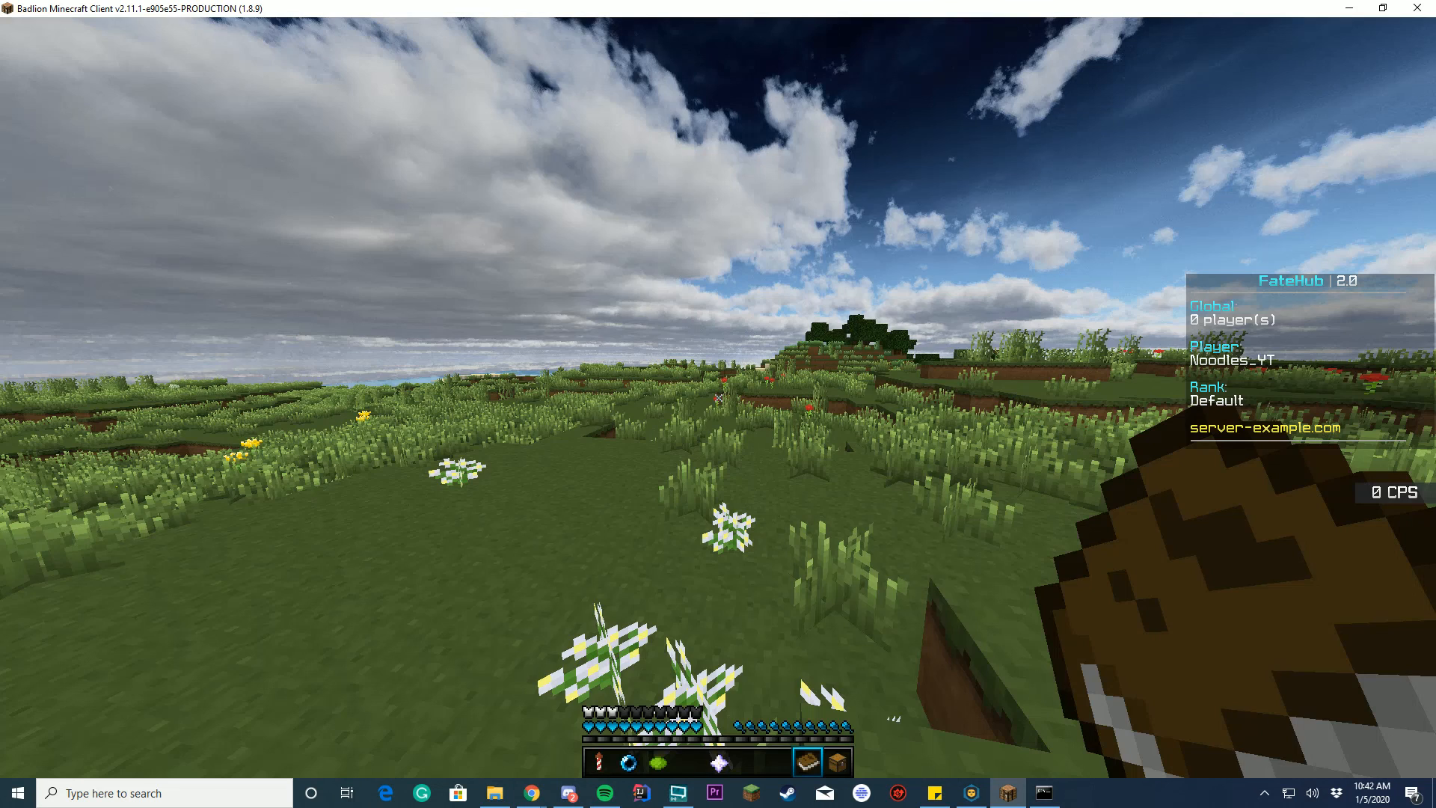
pyautogui.write('/fatehu')
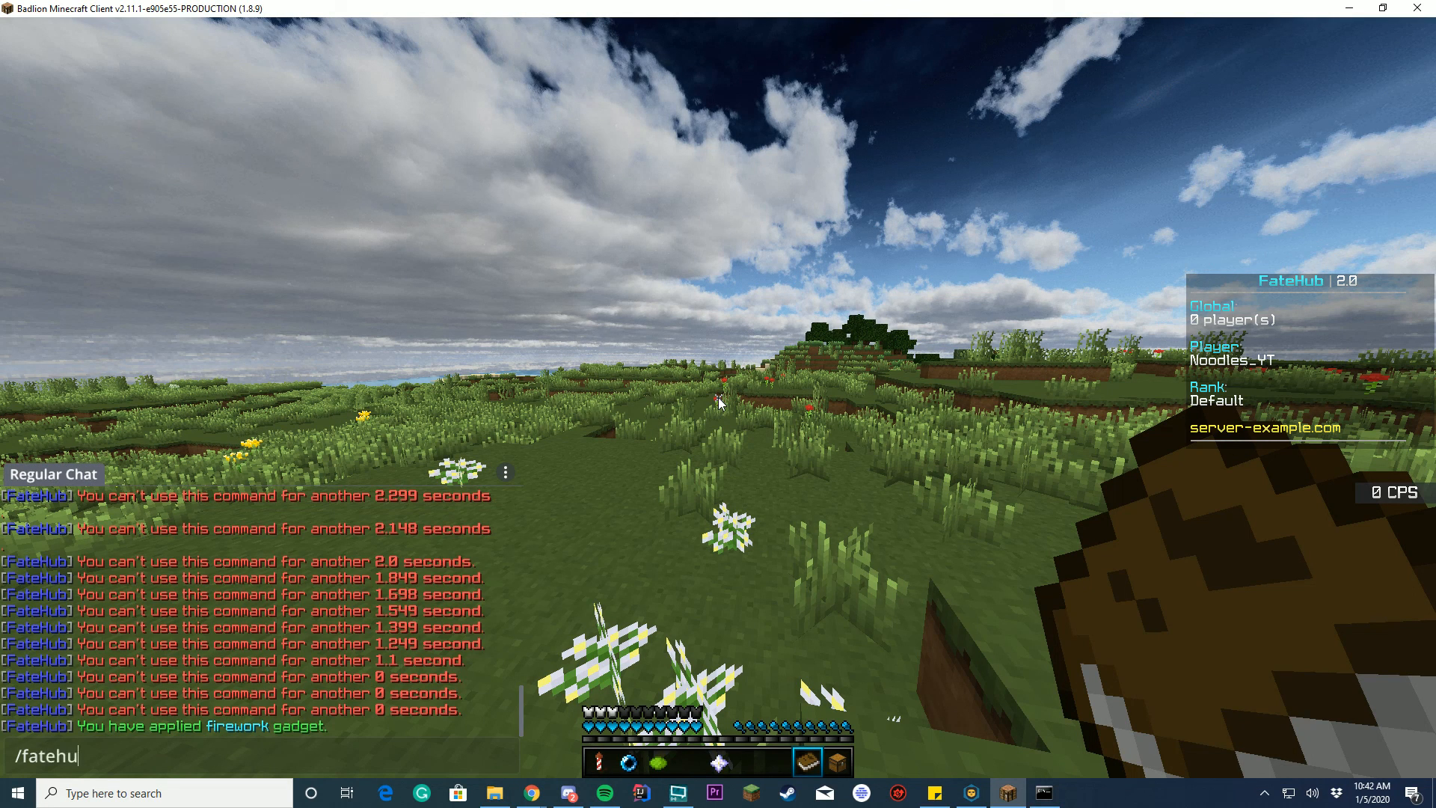
pyautogui.write('/hubcore re')
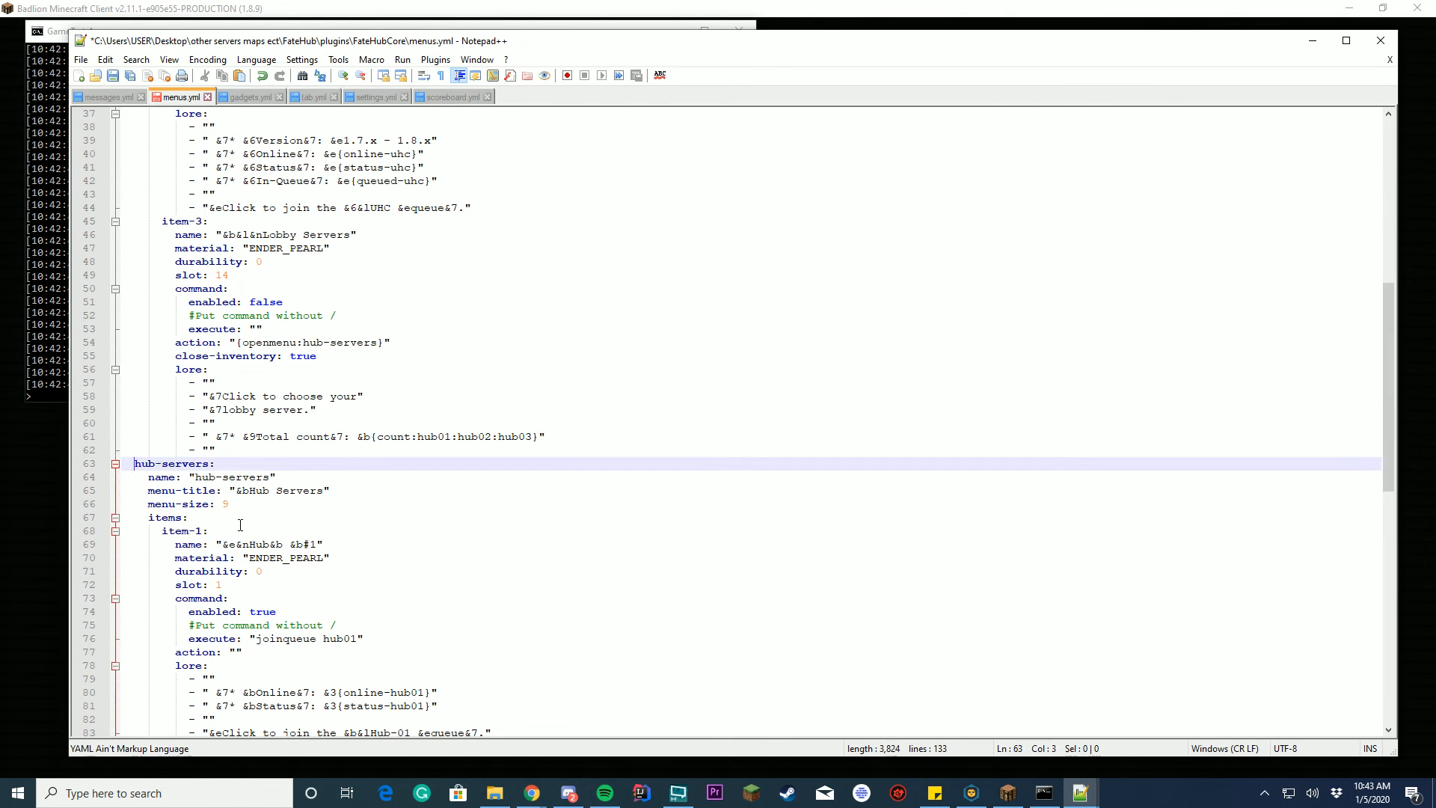
# Review the tnt-menu block in menus.yml, stop the server to reload, and return to settings.yml.
pyautogui.scroll(-3)
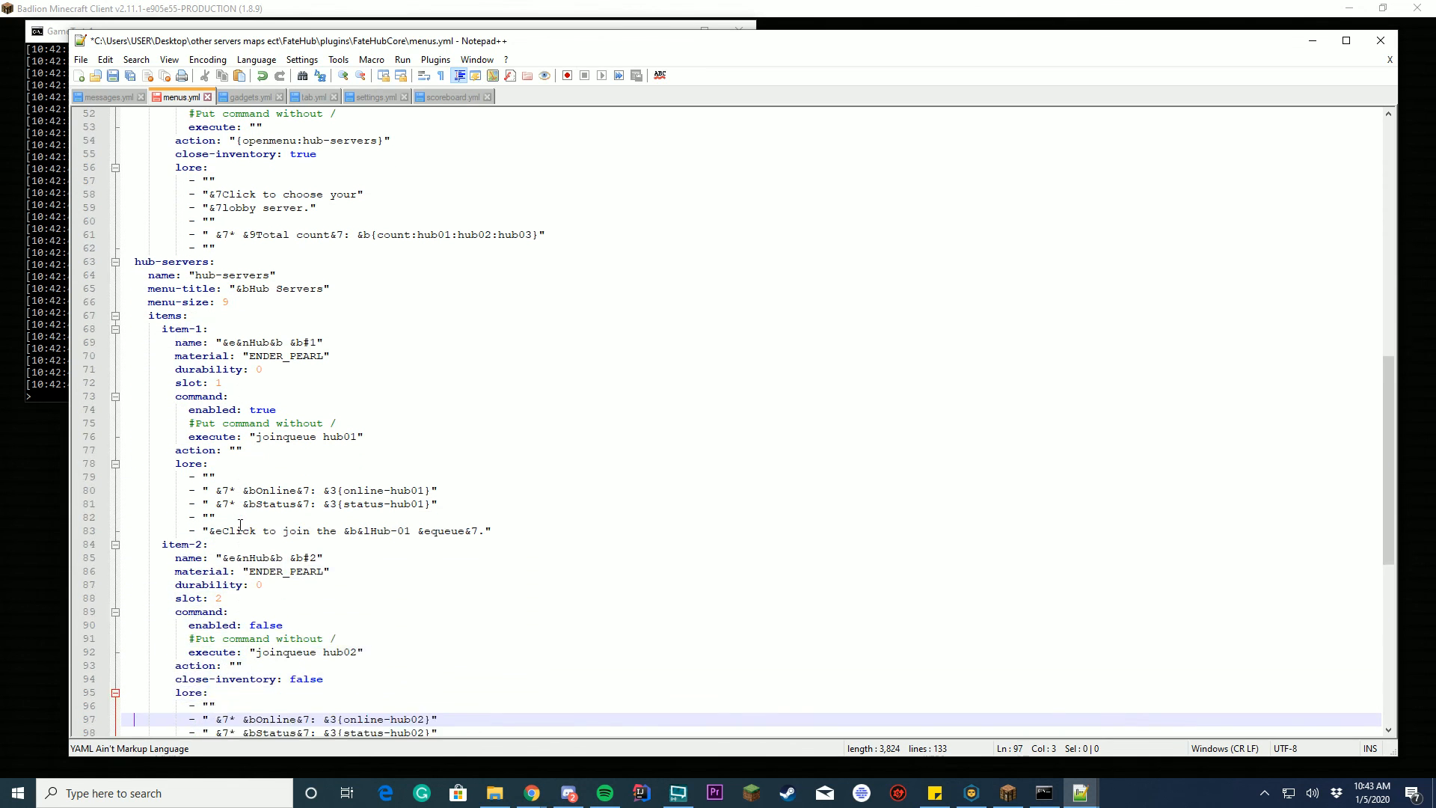
pyautogui.scroll(-3)
pyautogui.write('stop')
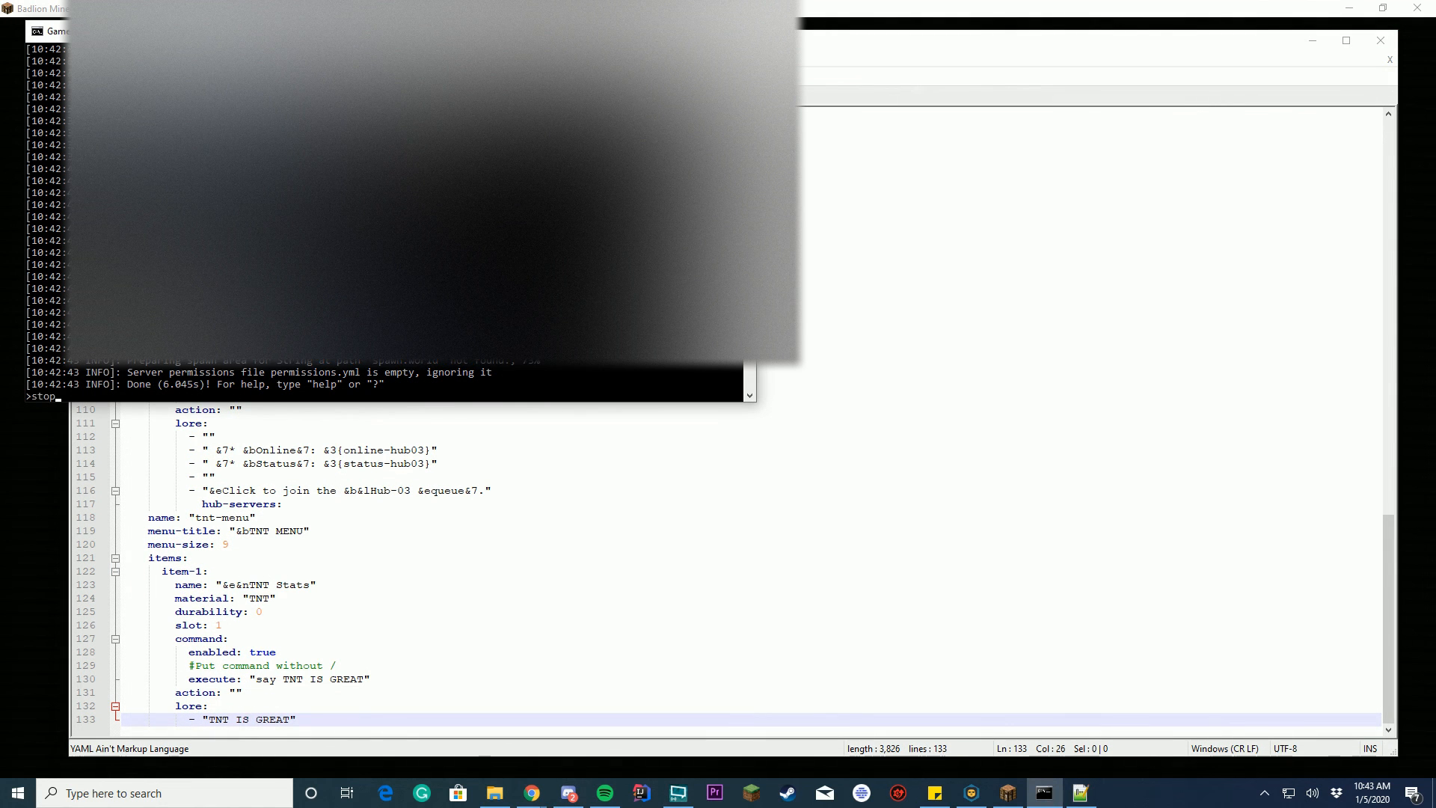
pyautogui.press('enter')
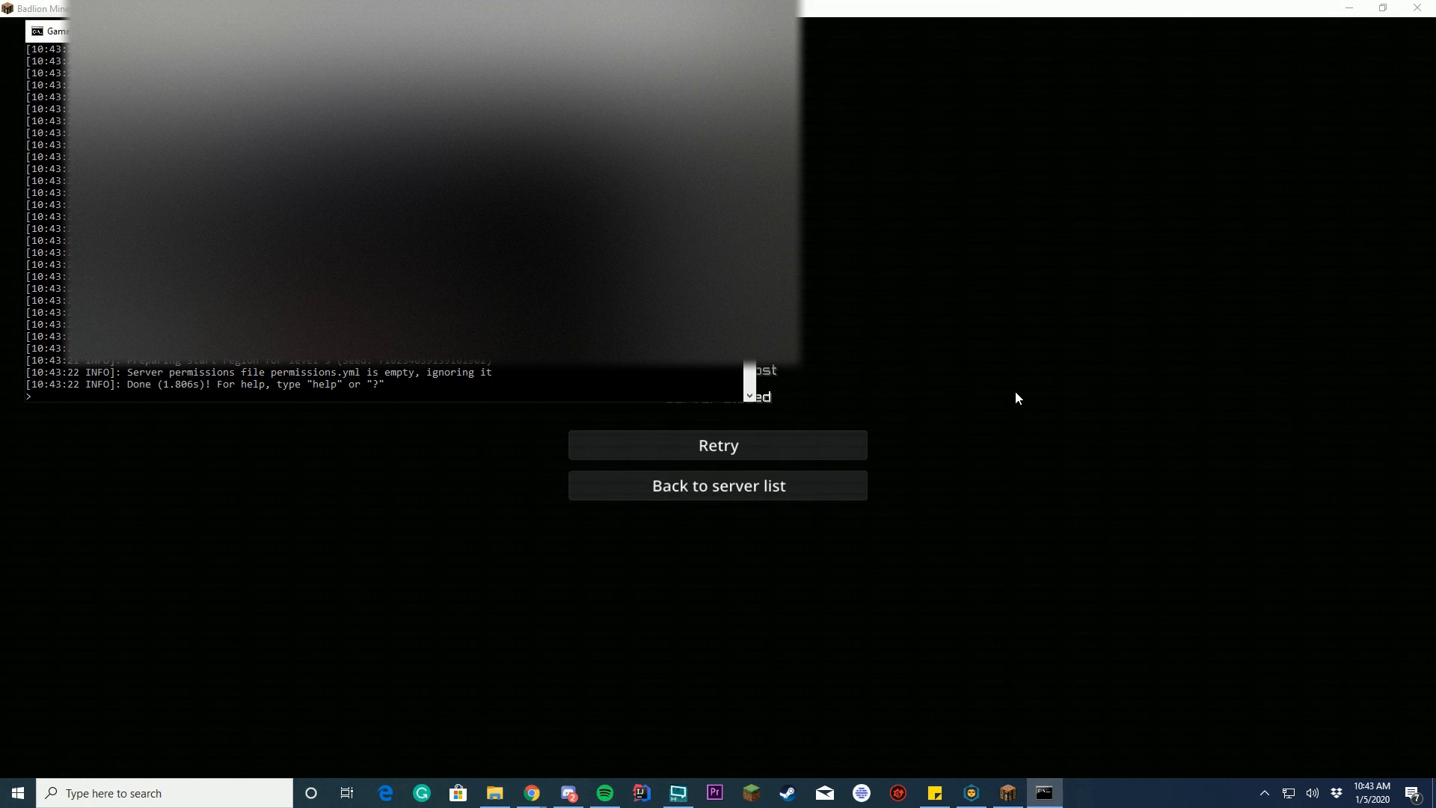
pyautogui.click(716, 444)
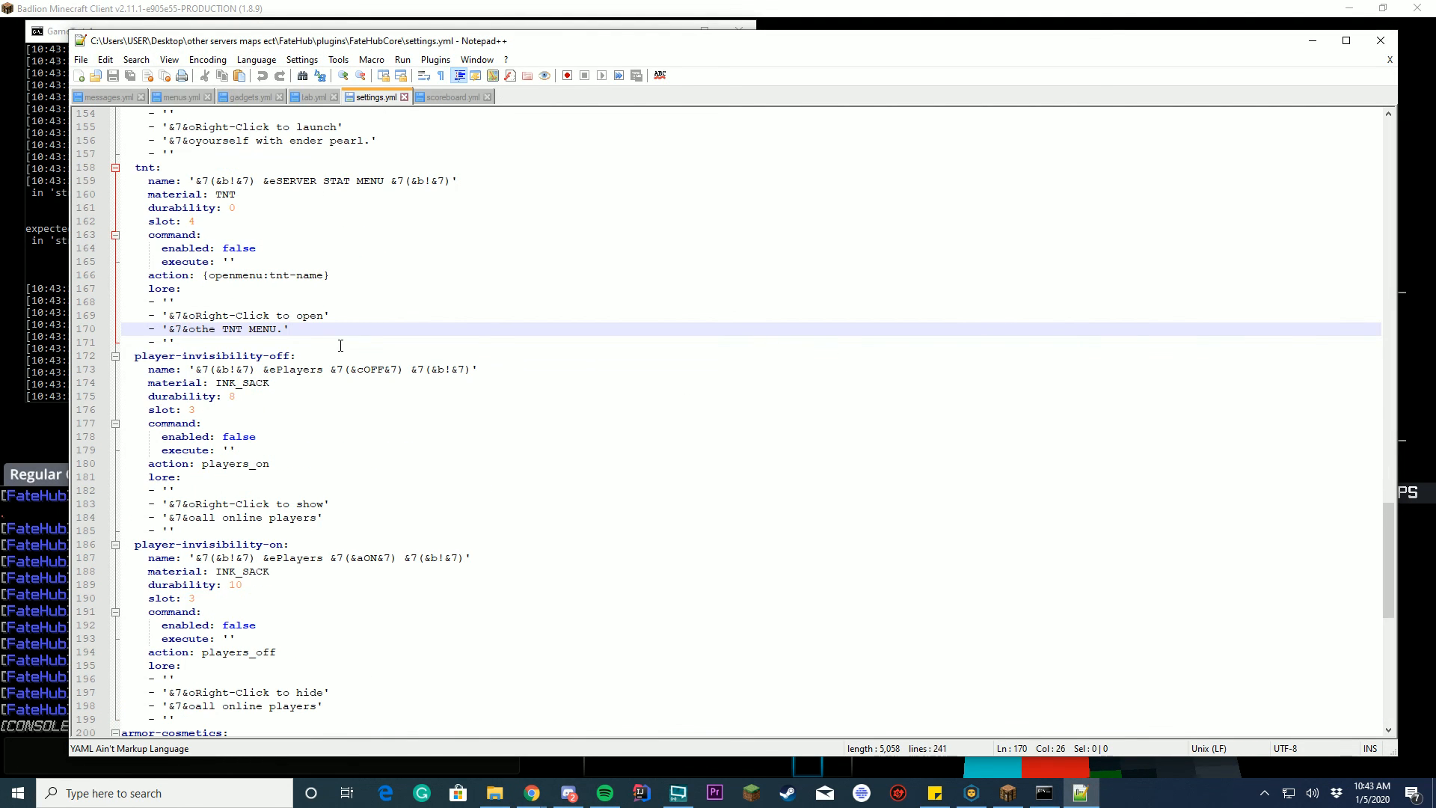
# Scroll through settings.yml to review the TNT hotbar item and its menu action.
pyautogui.scroll(-3)
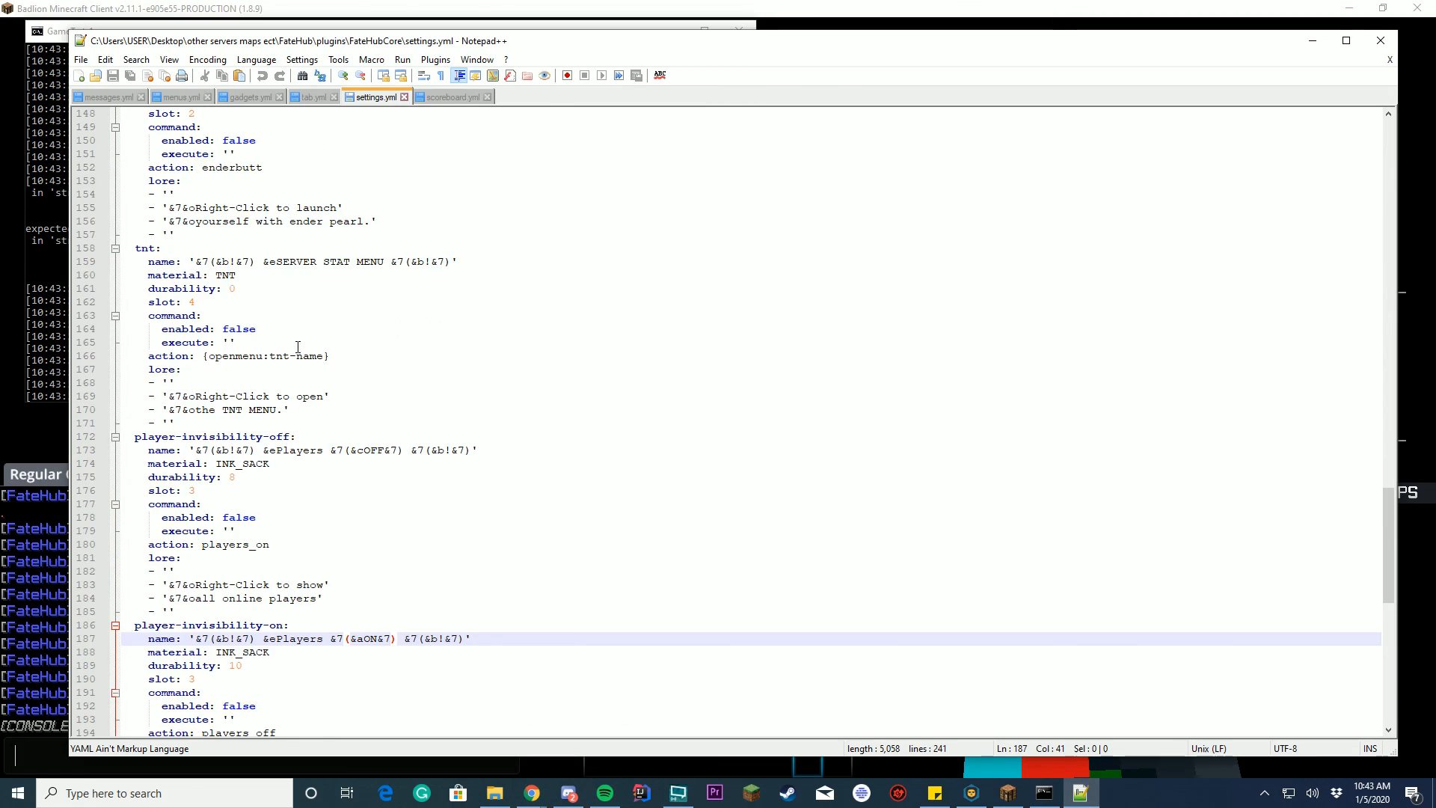
pyautogui.scroll(-3)
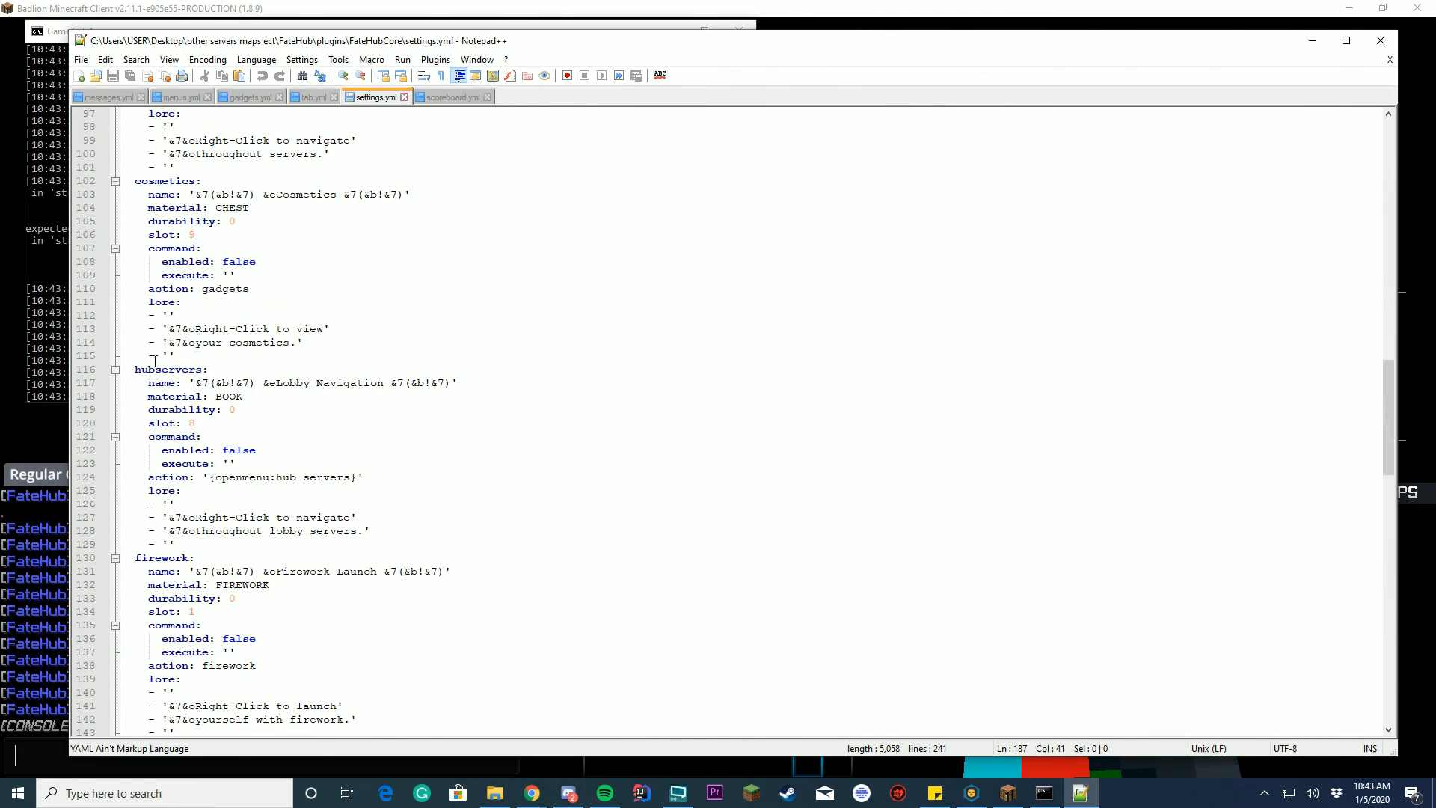
pyautogui.scroll(-3)
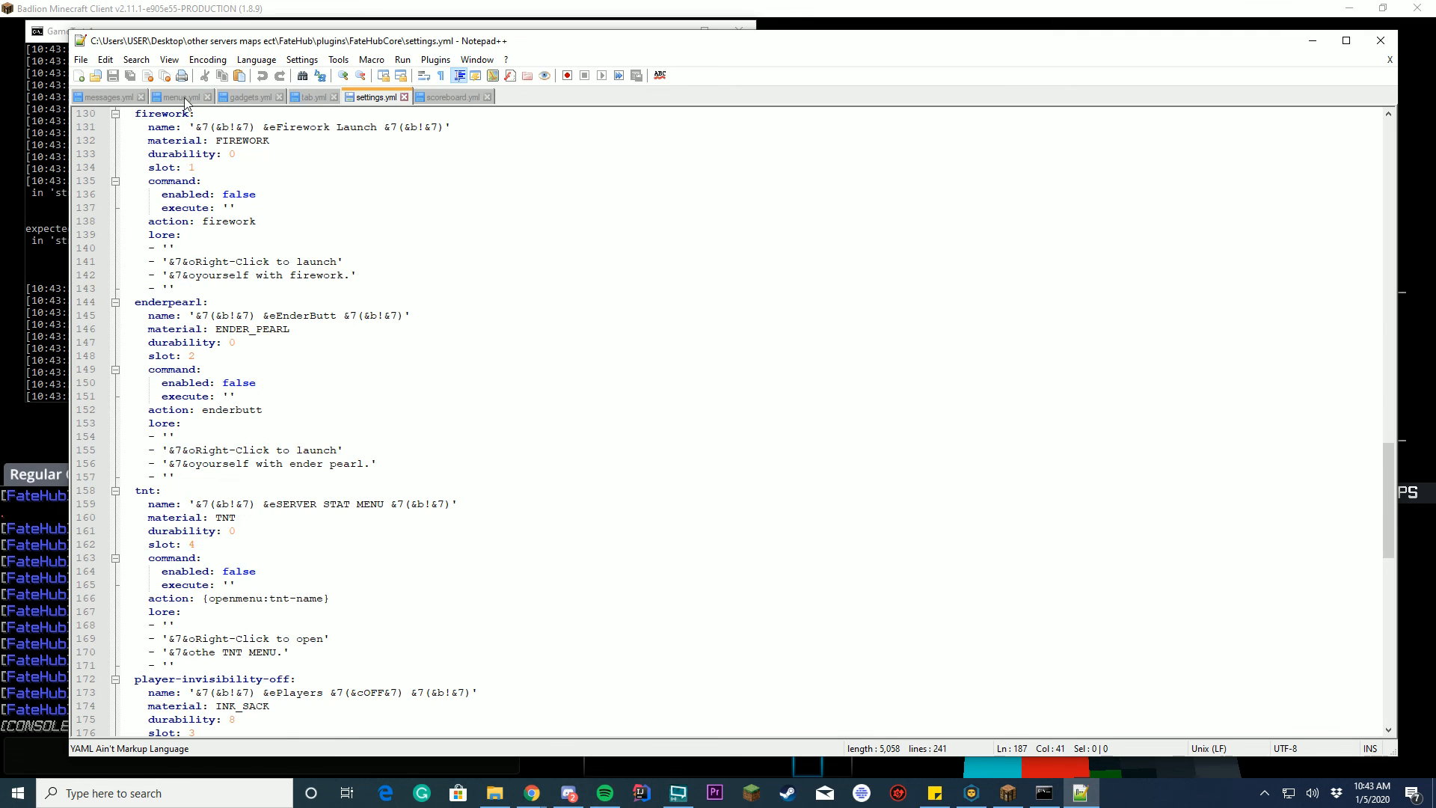
# Compare the hub-servers and tnt-menu definitions in menus.yml.
pyautogui.click(176, 96)
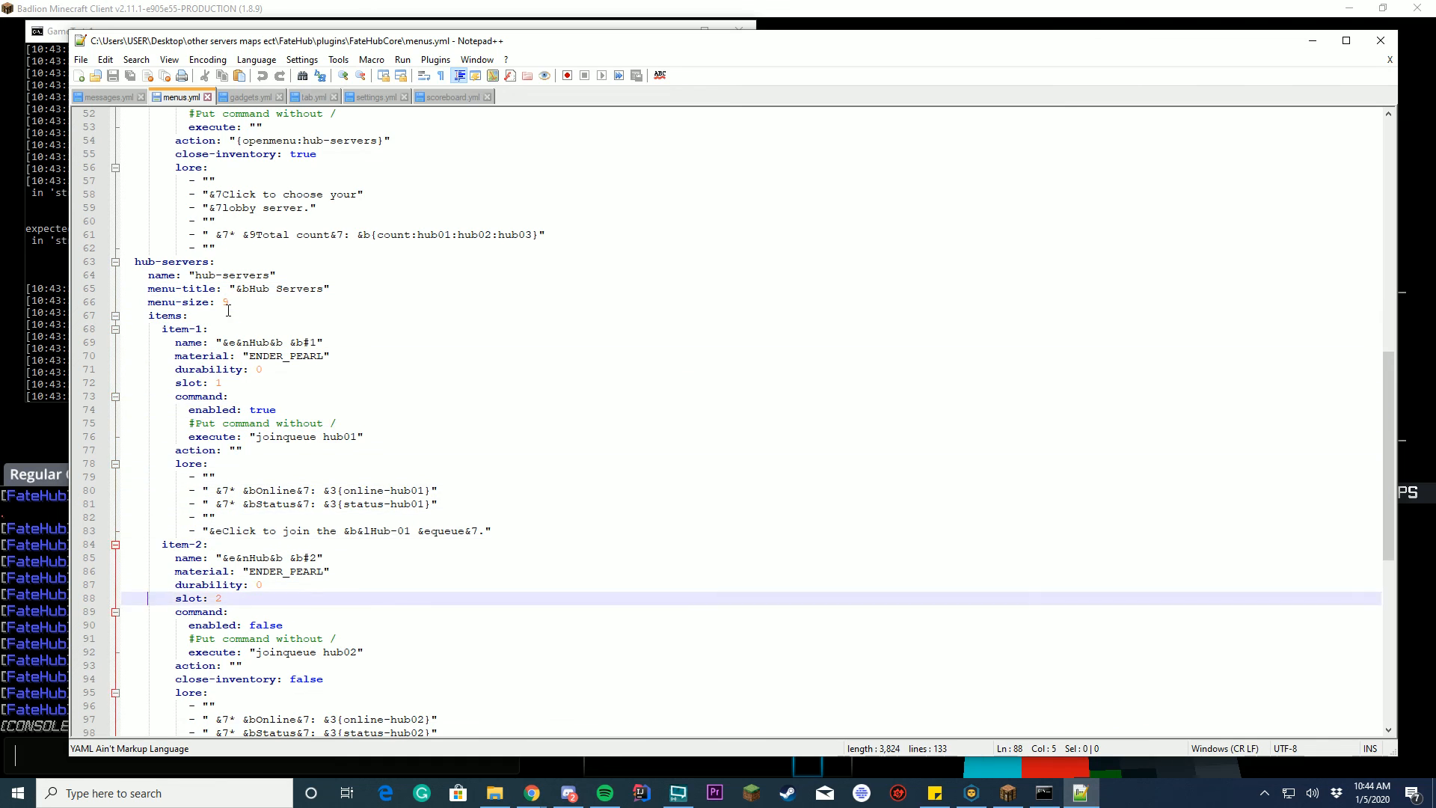
pyautogui.scroll(-3)
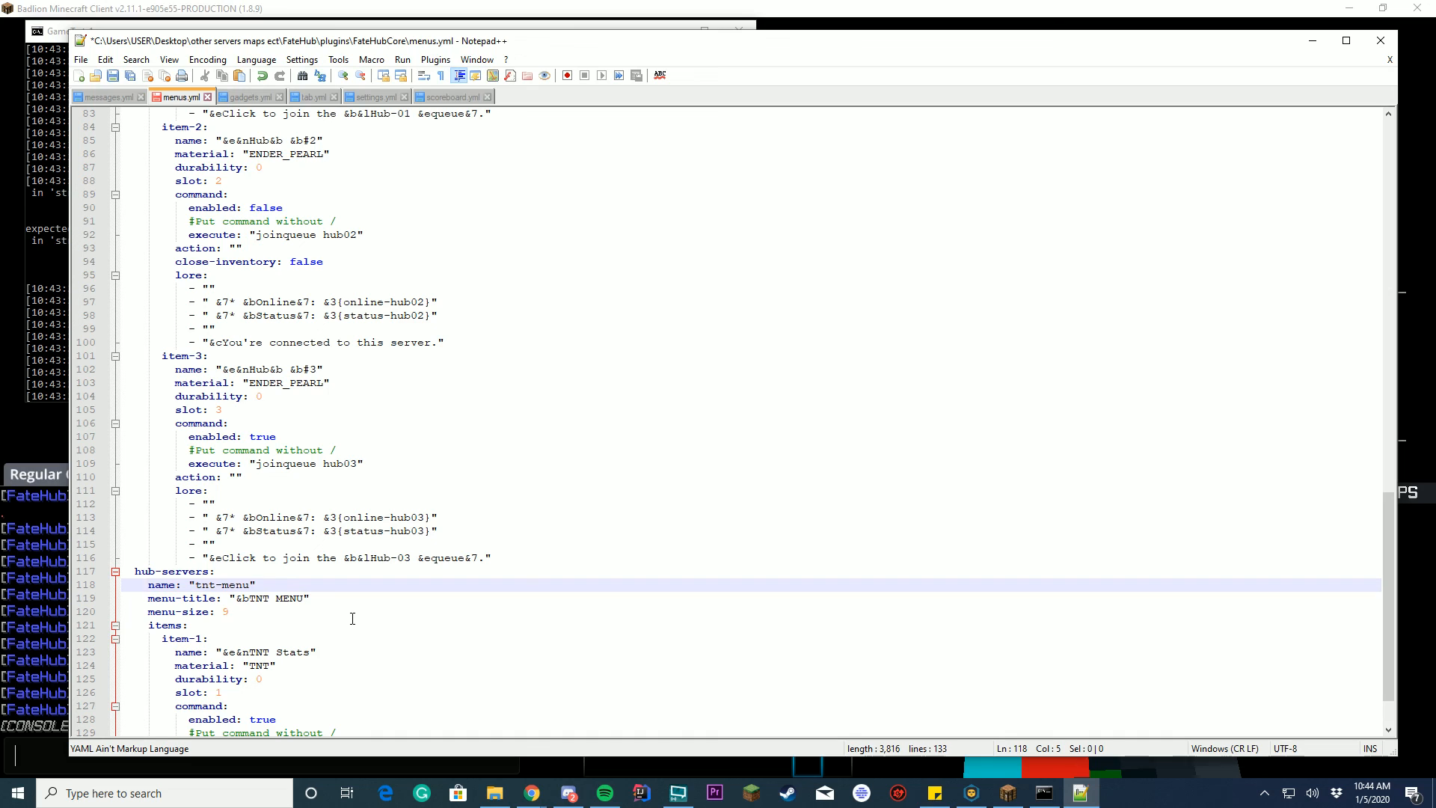
pyautogui.click(155, 571)
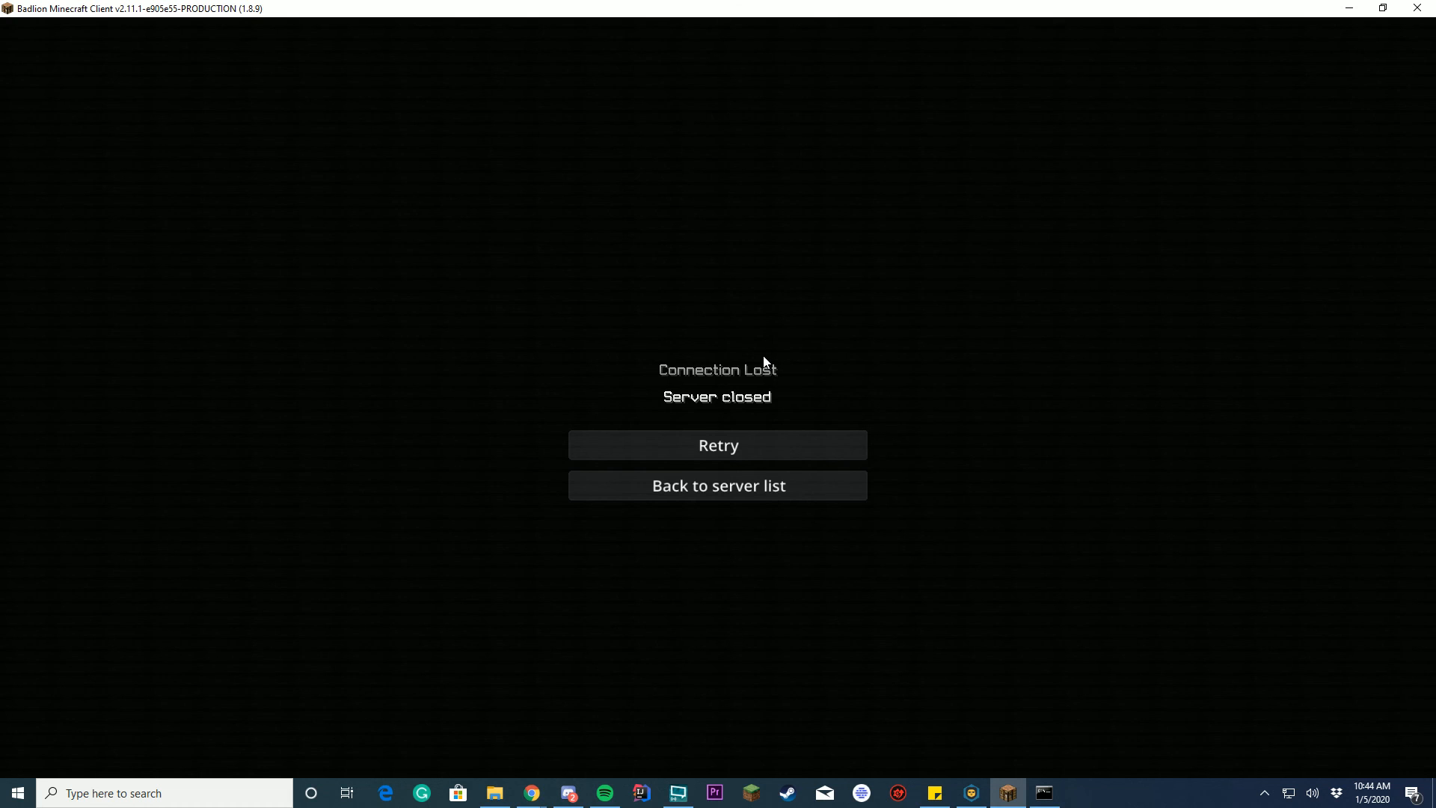
pyautogui.click(717, 445)
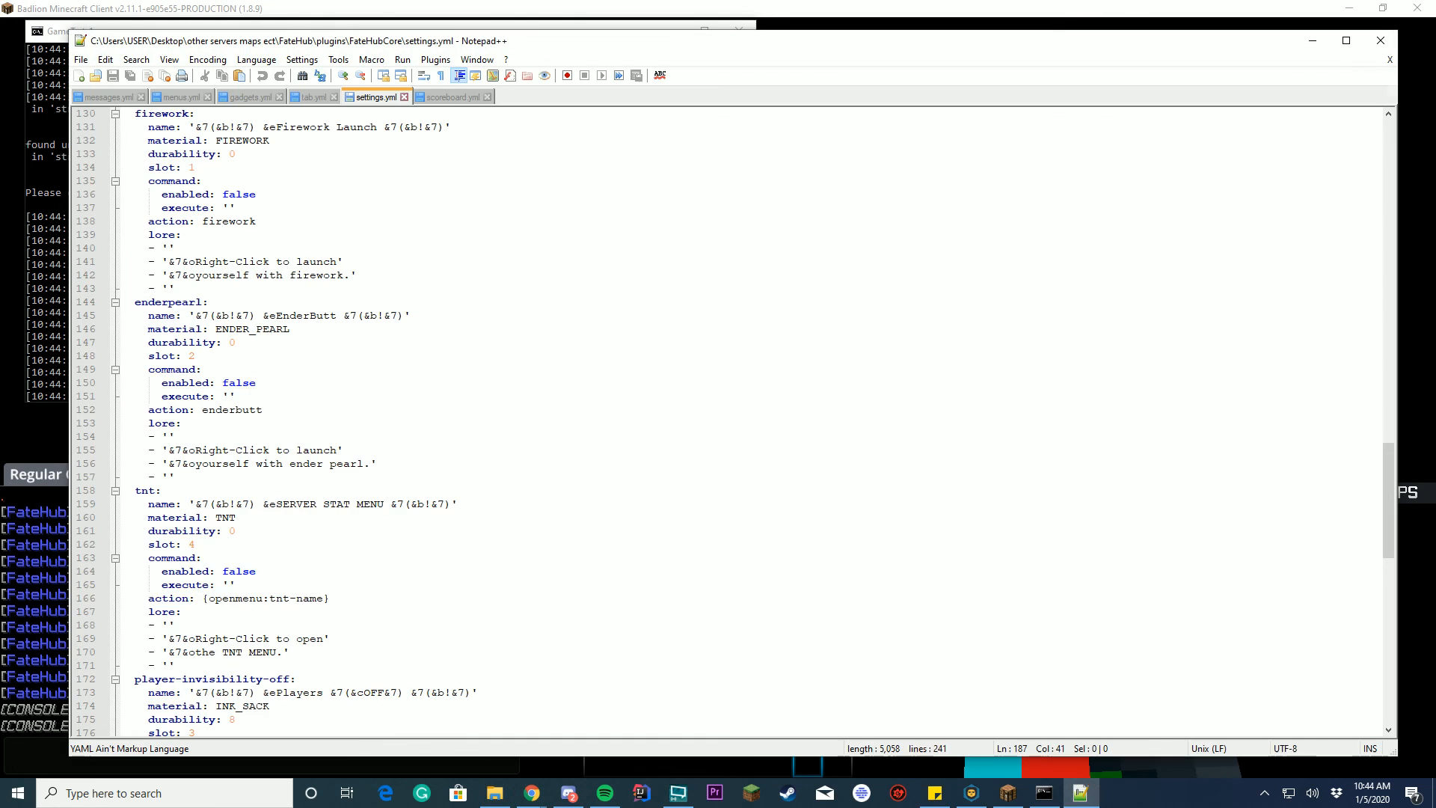
pyautogui.scroll(-3)
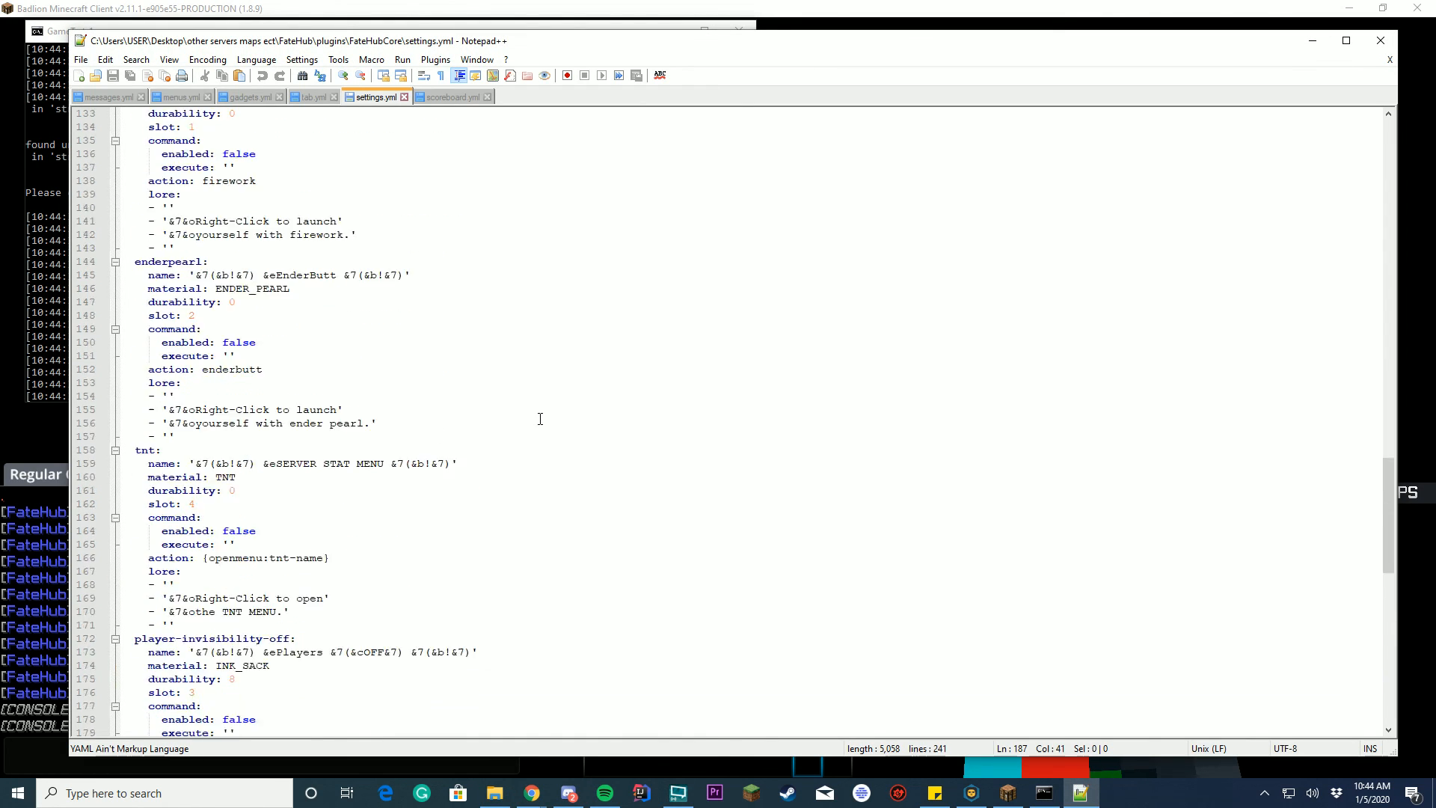
pyautogui.scroll(-3)
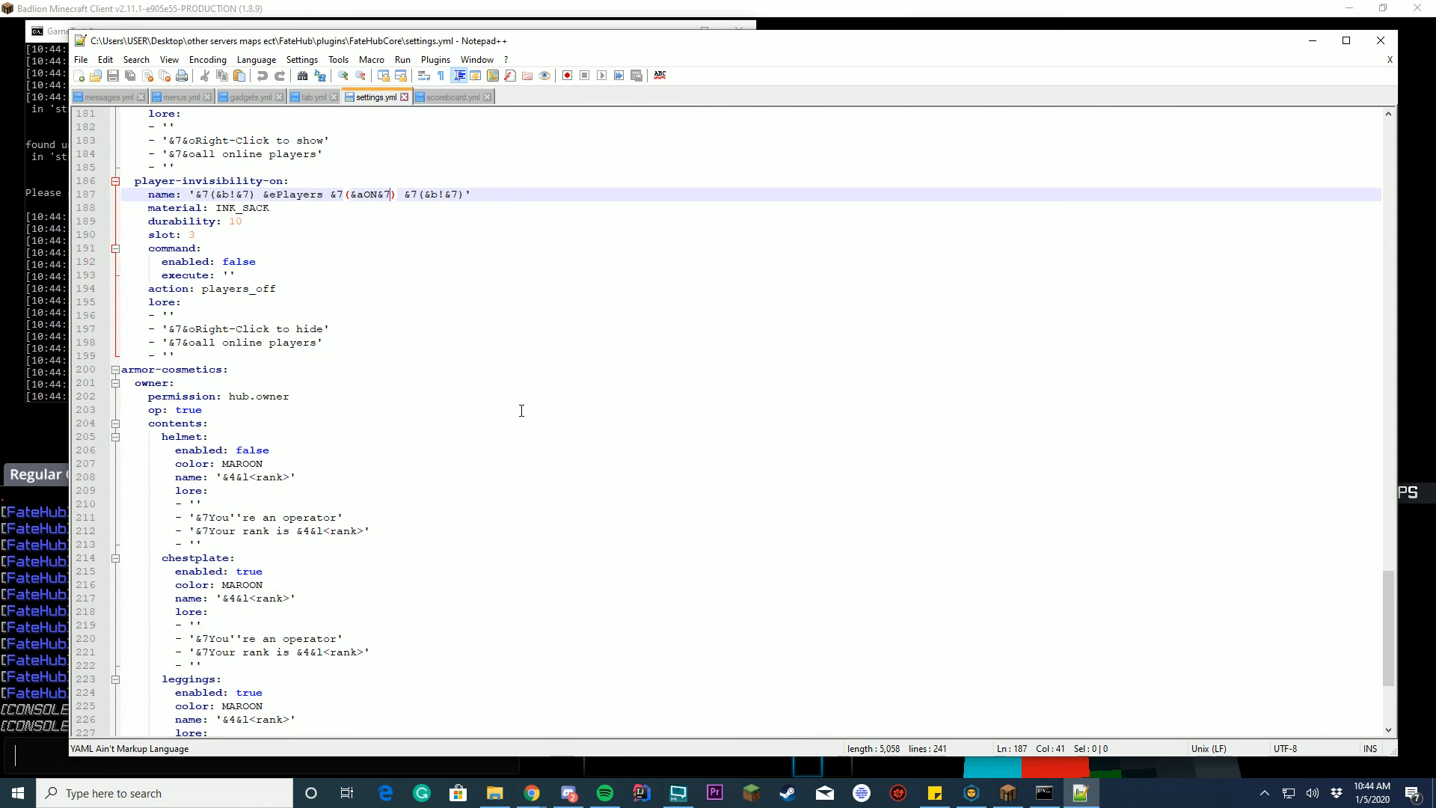
pyautogui.scroll(-3)
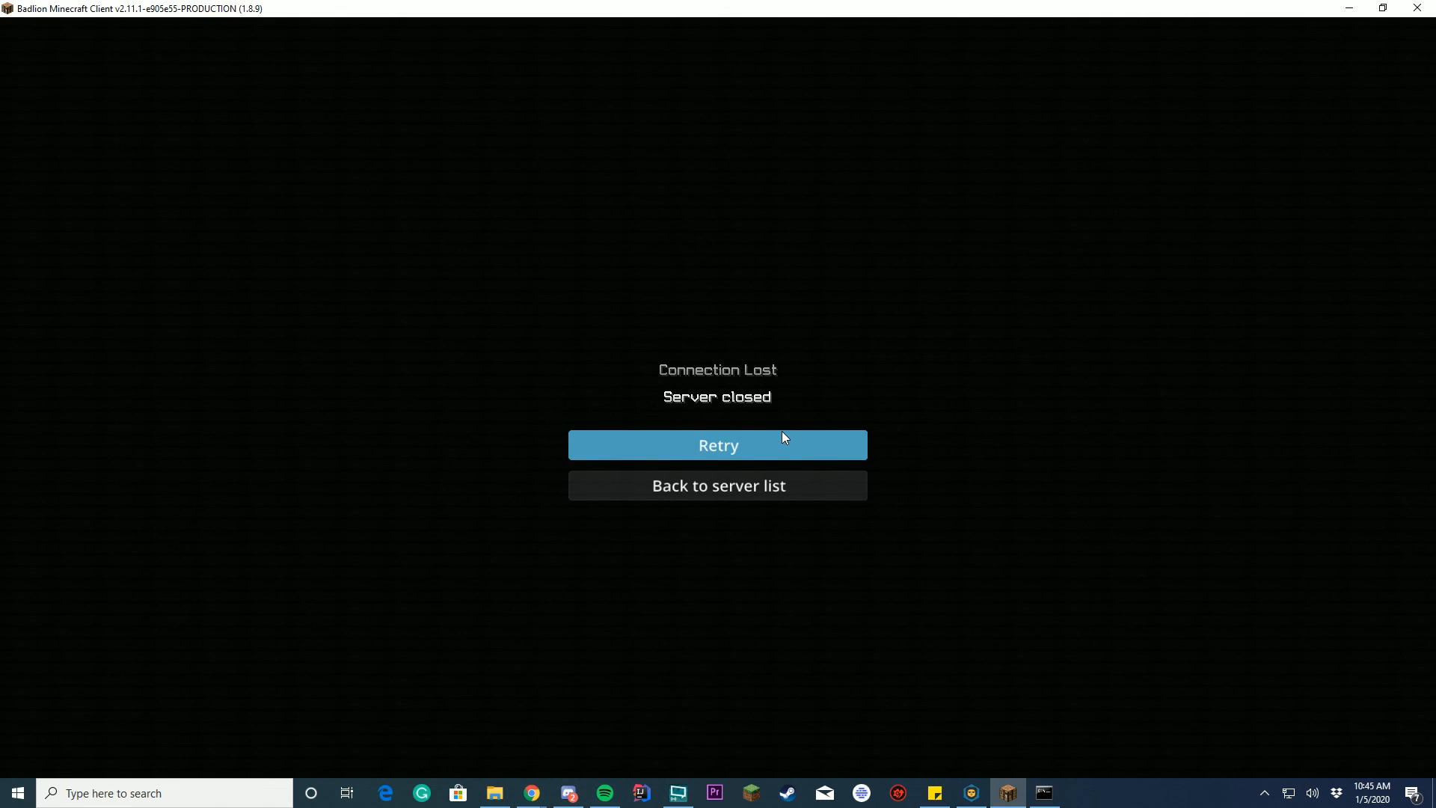
# Reconnect to FateHub via Retry, then go back to settings.yml in the editor.
pyautogui.click(717, 446)
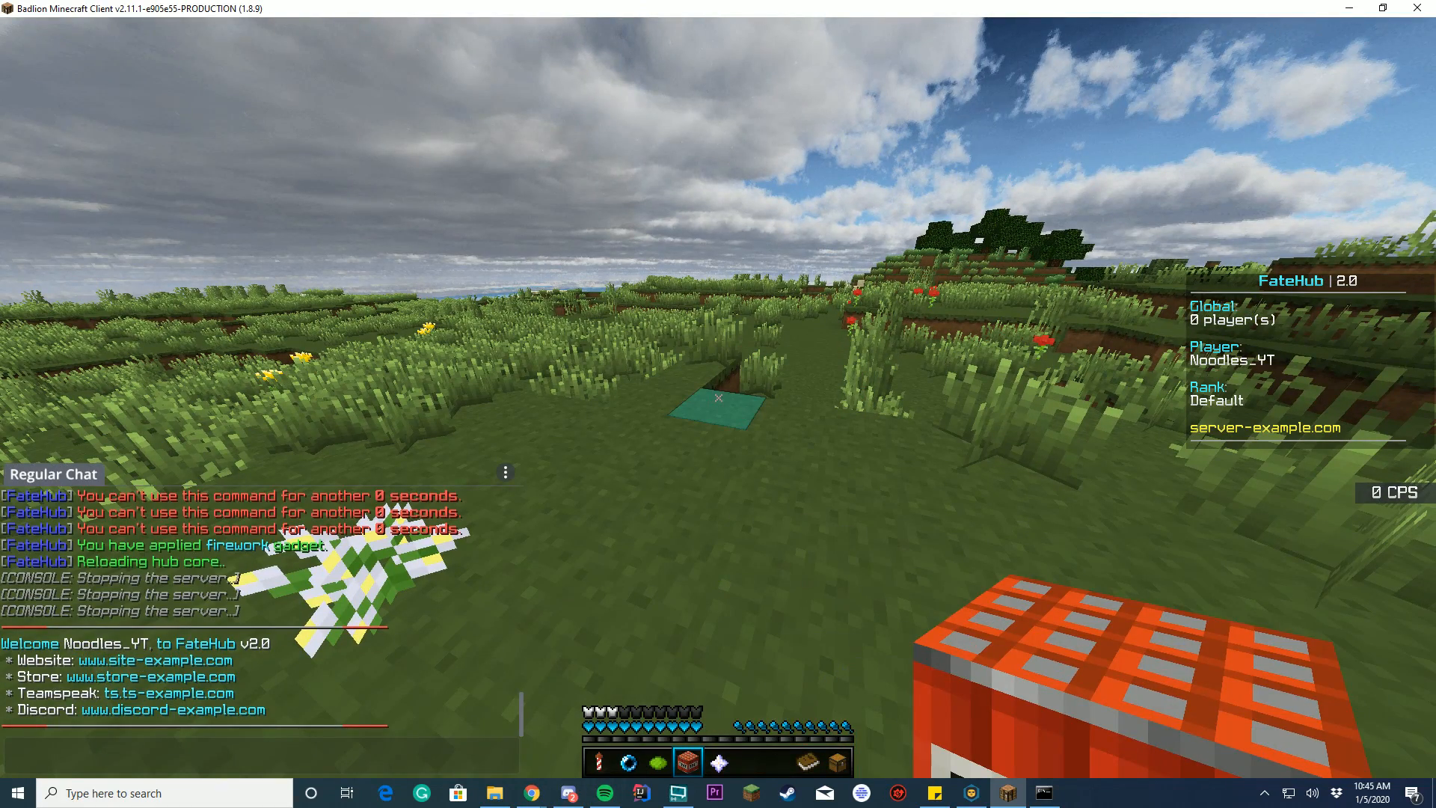
pyautogui.click(1078, 792)
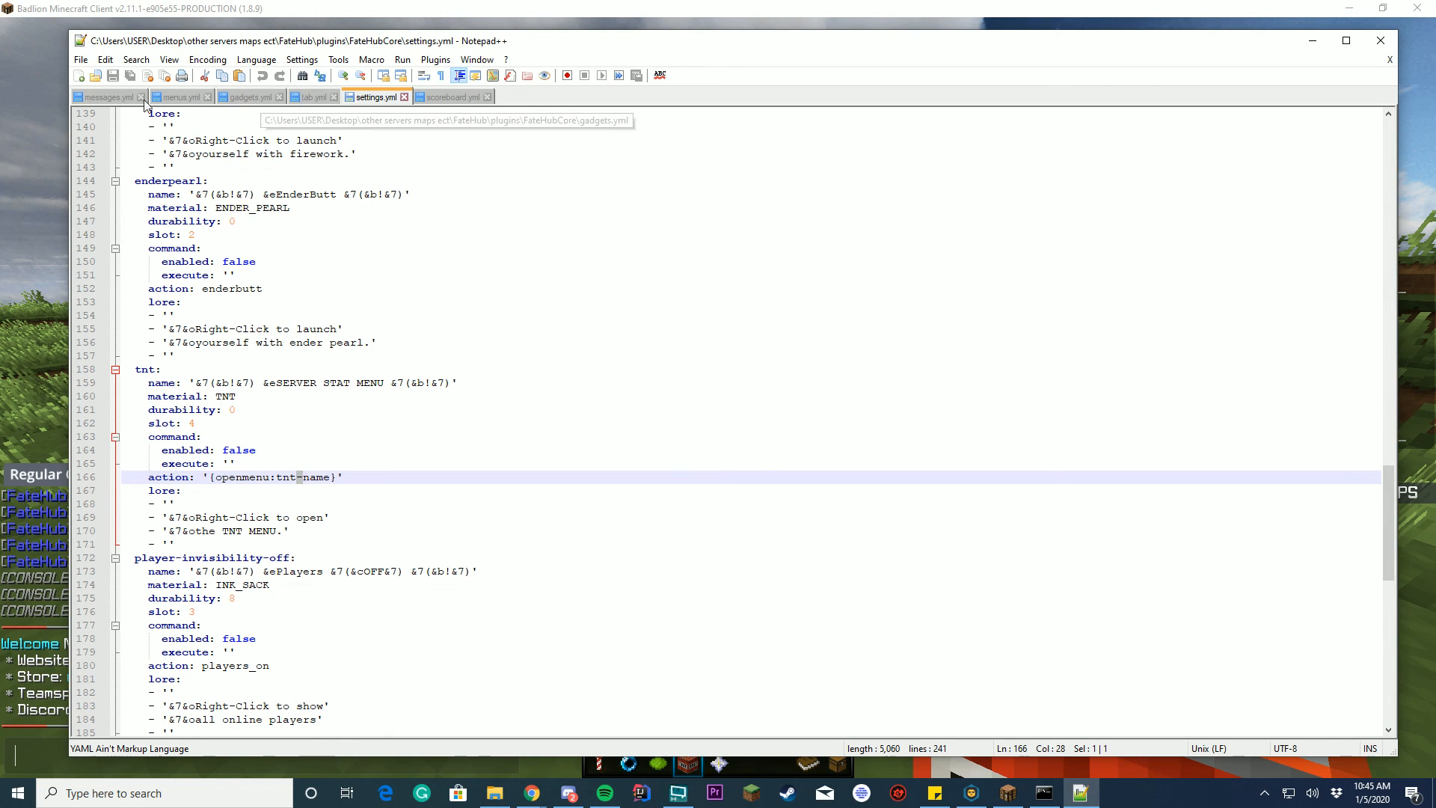
# Change the TNT item's action to '{openmenu:tnt-servers}', checking the key against menus.yml.
pyautogui.click(176, 96)
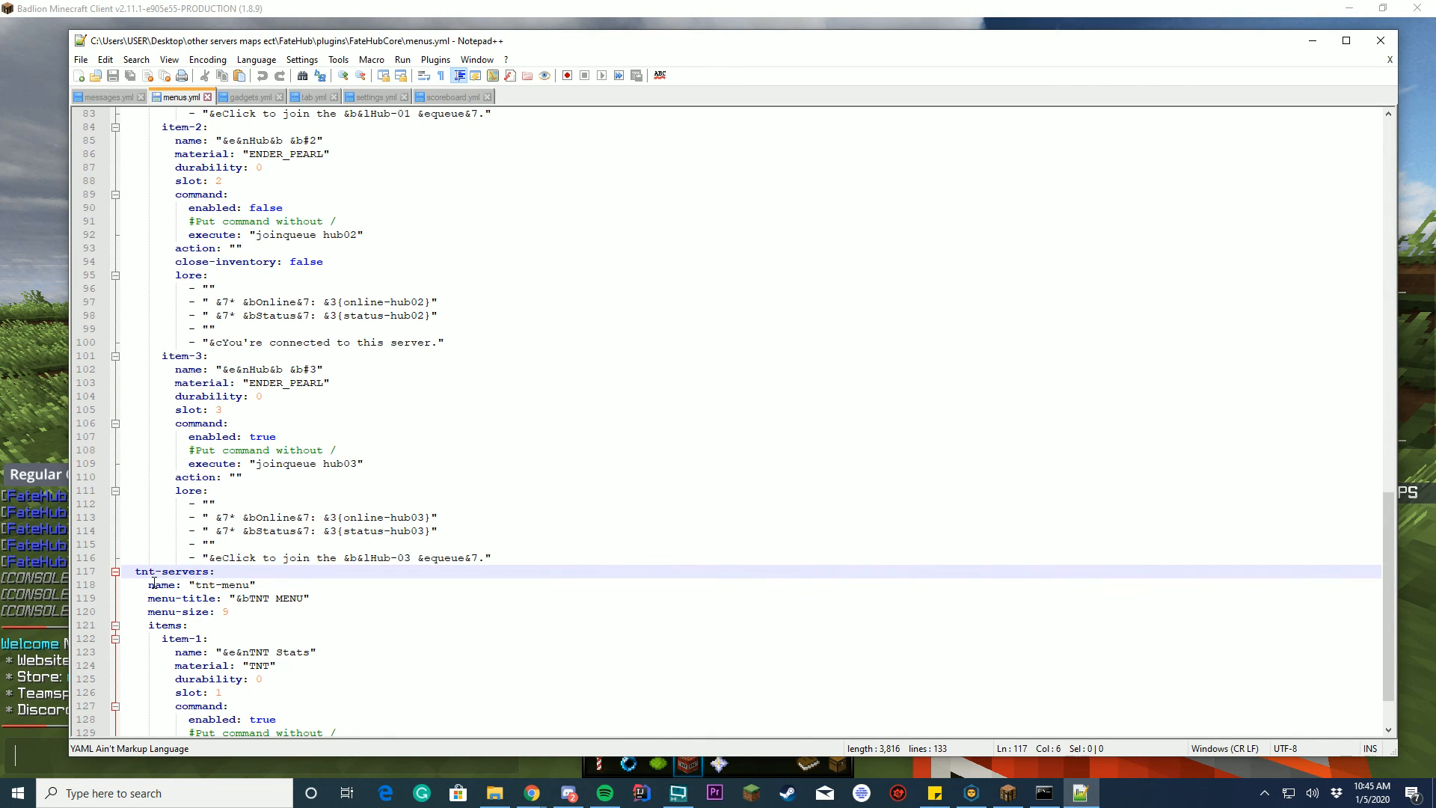
pyautogui.click(371, 96)
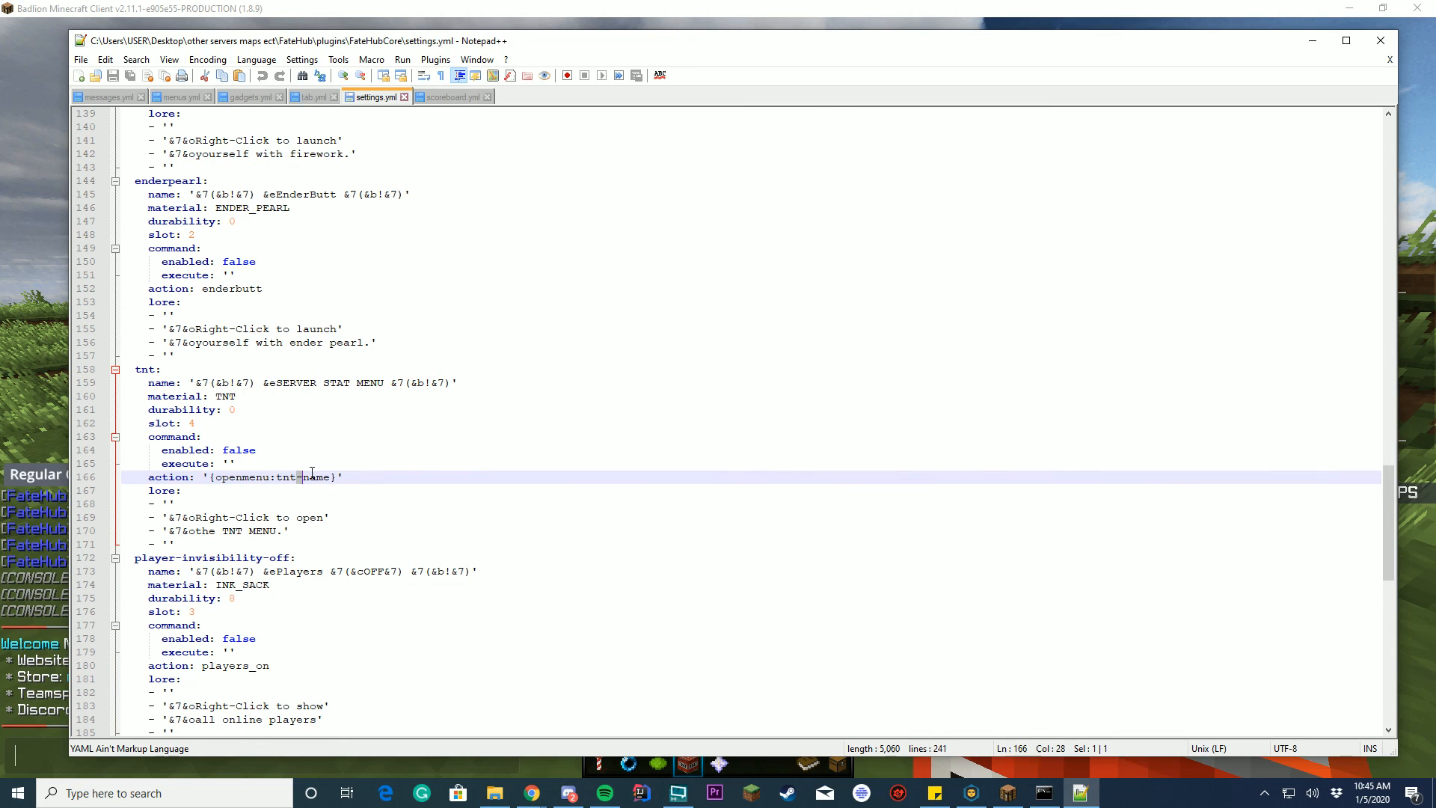
pyautogui.write('servers')
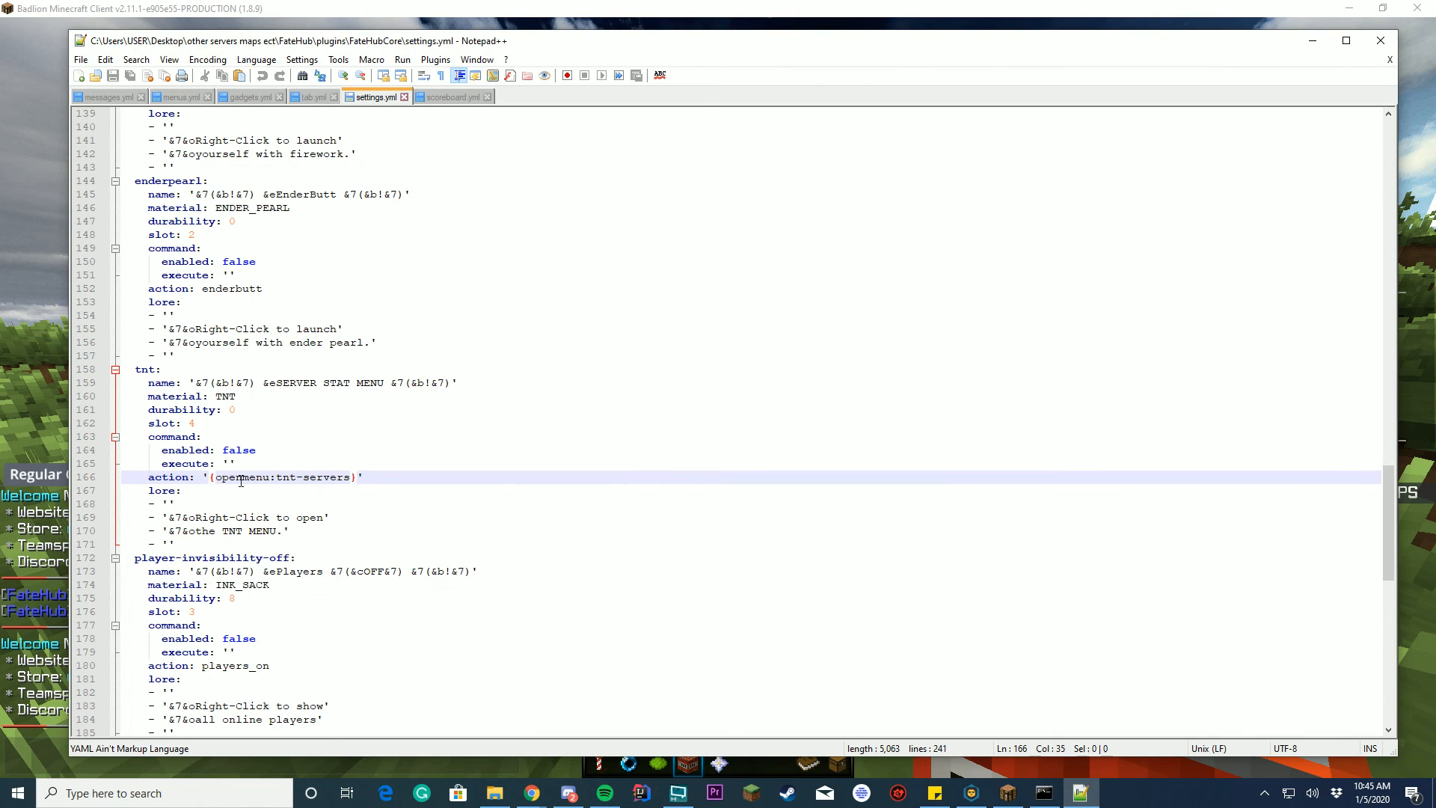
pyautogui.doubleClick(326, 477)
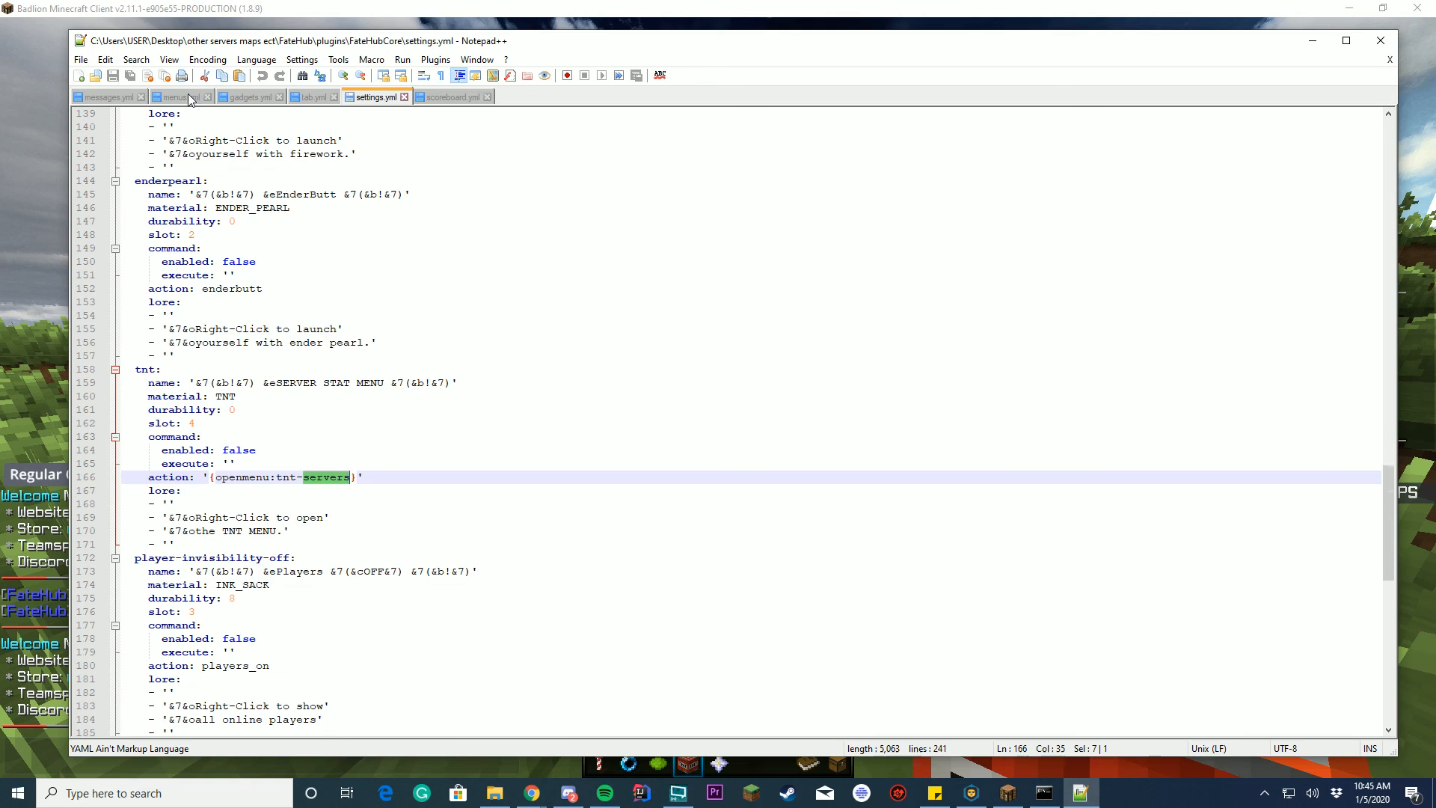
pyautogui.click(176, 97)
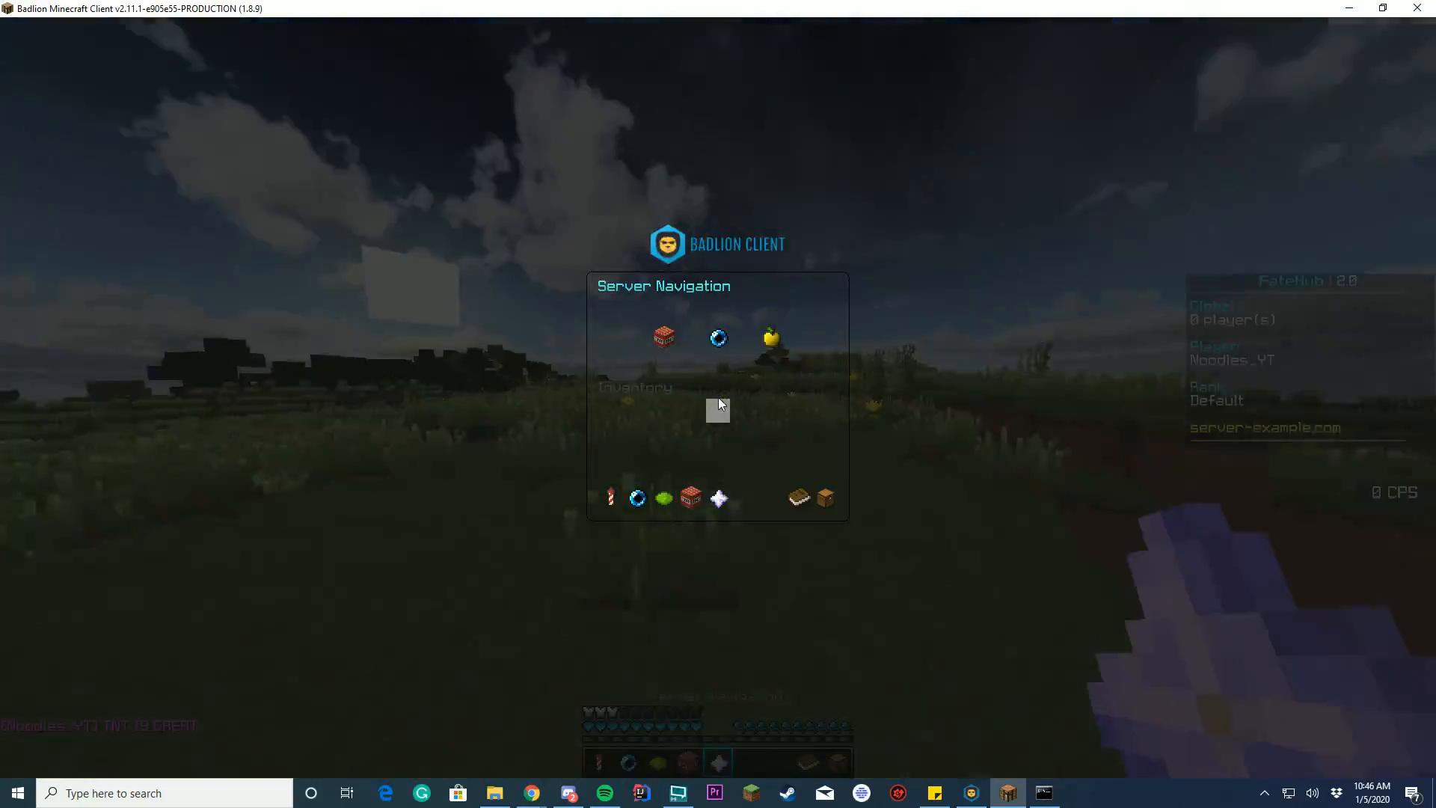
# Close the Server Navigation menu to stand in the hub holding an item.
pyautogui.press('Escape')
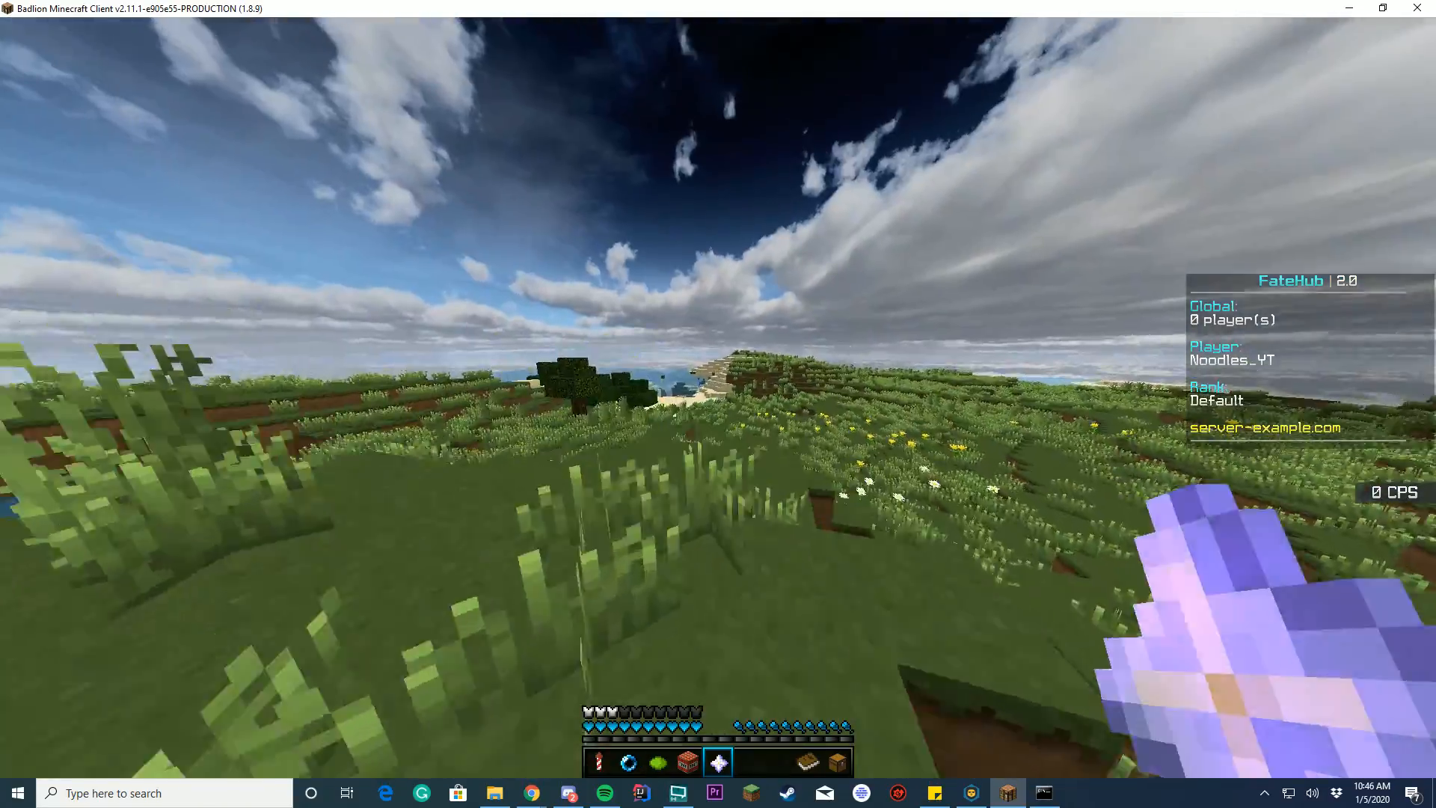